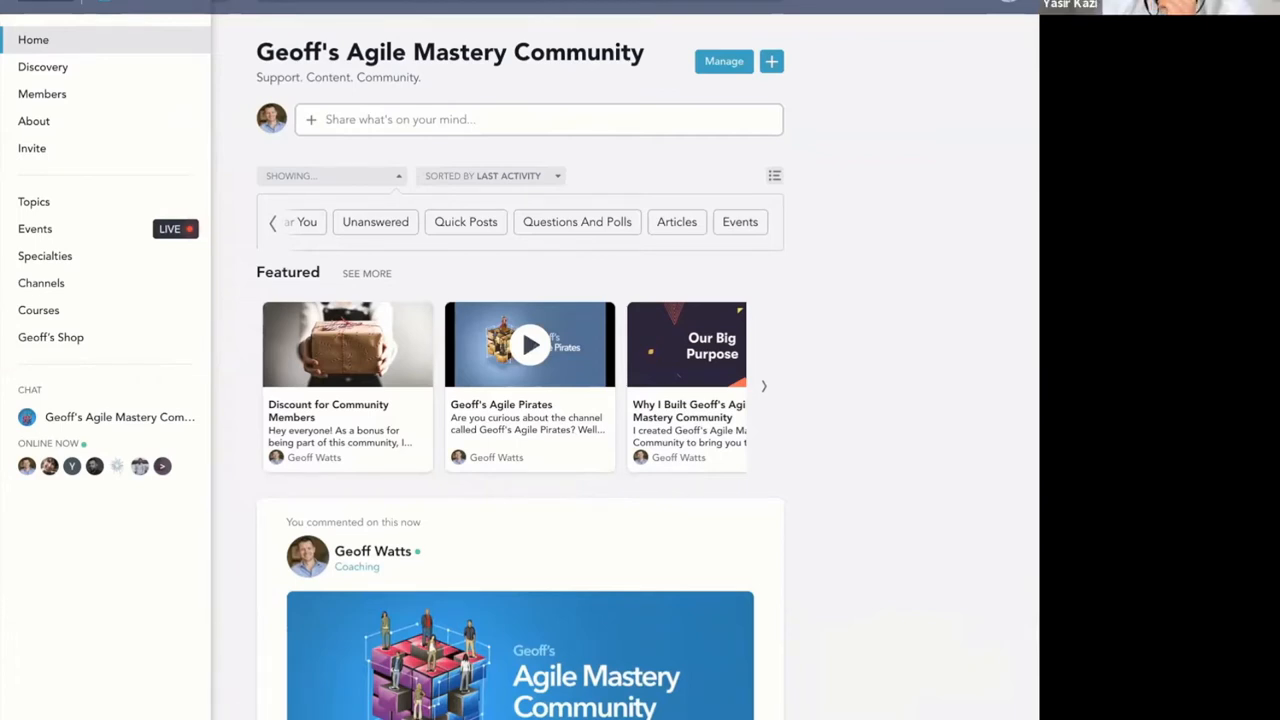
mouse_move(547, 90)
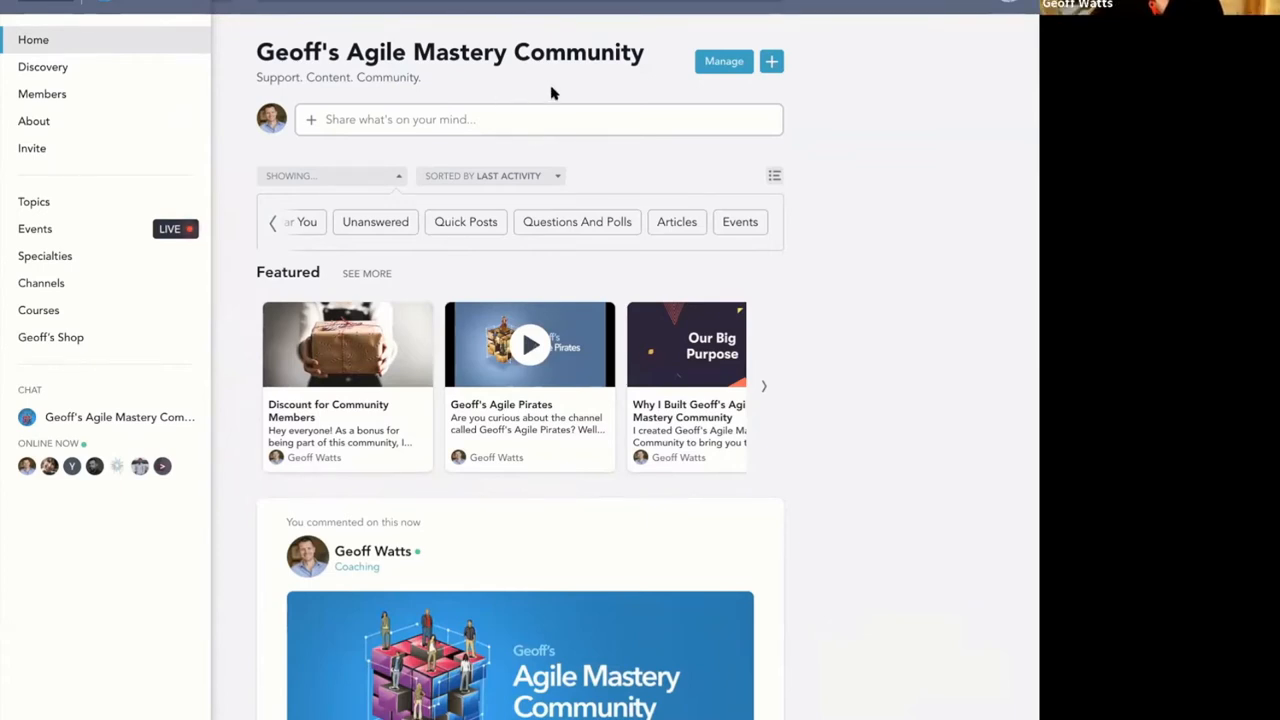
mouse_move(687, 286)
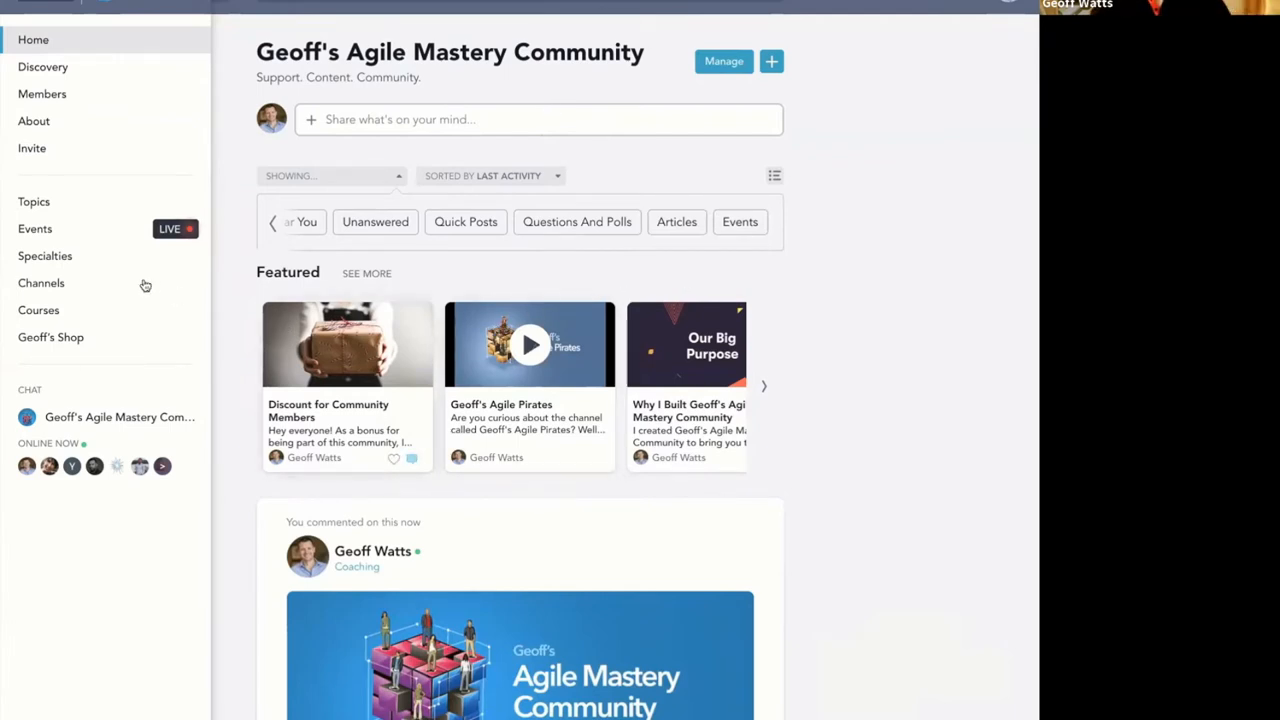
mouse_move(483, 206)
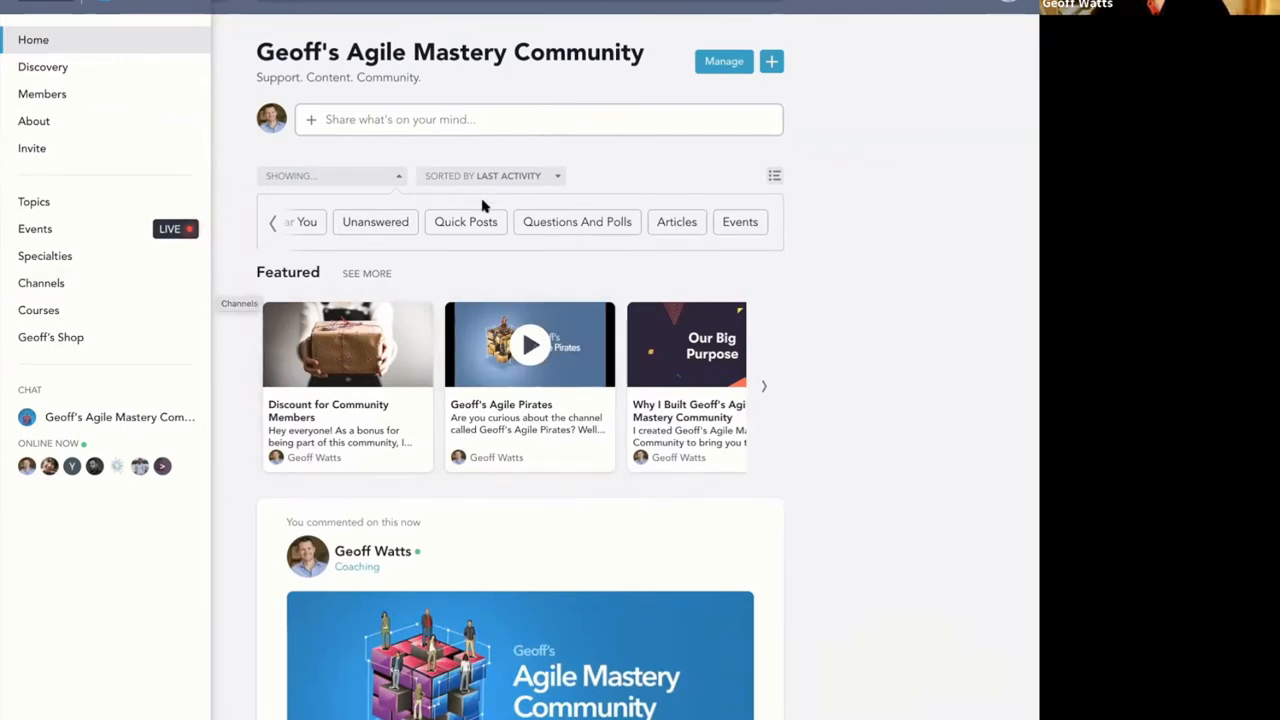
Scroll the feed and view the list of recent notifications
scroll(down, 3)
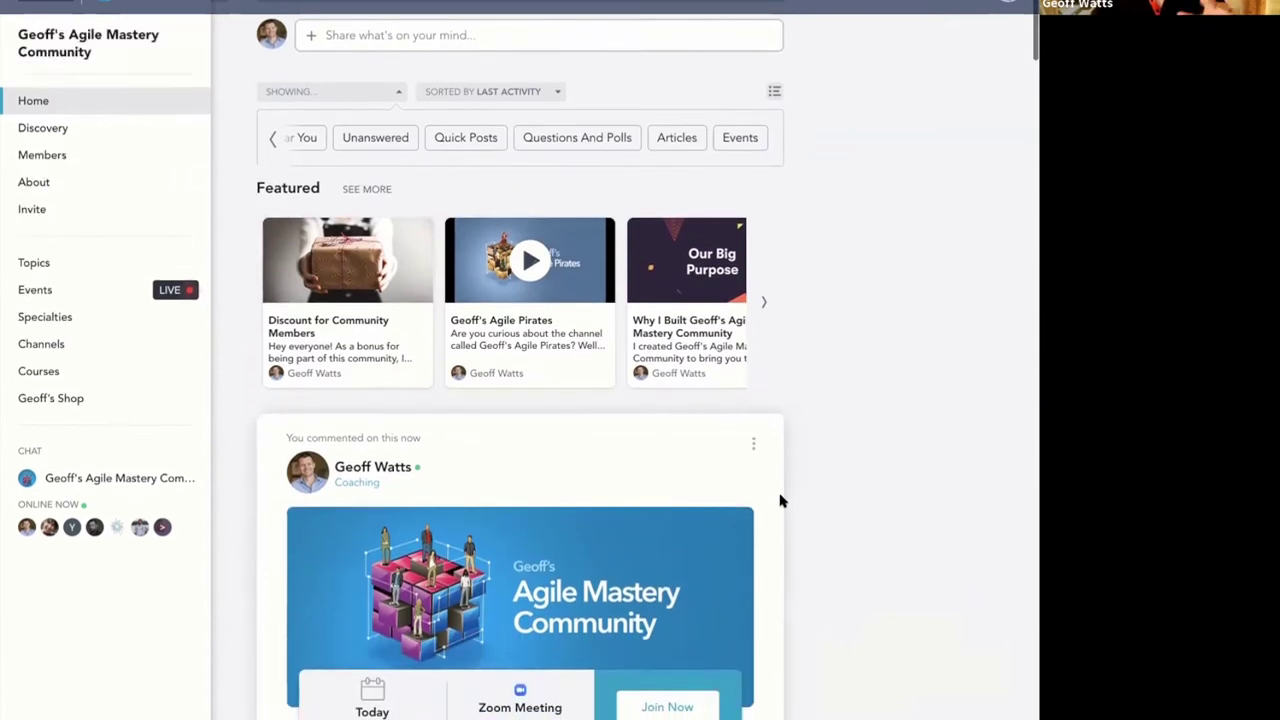
scroll(up, 3)
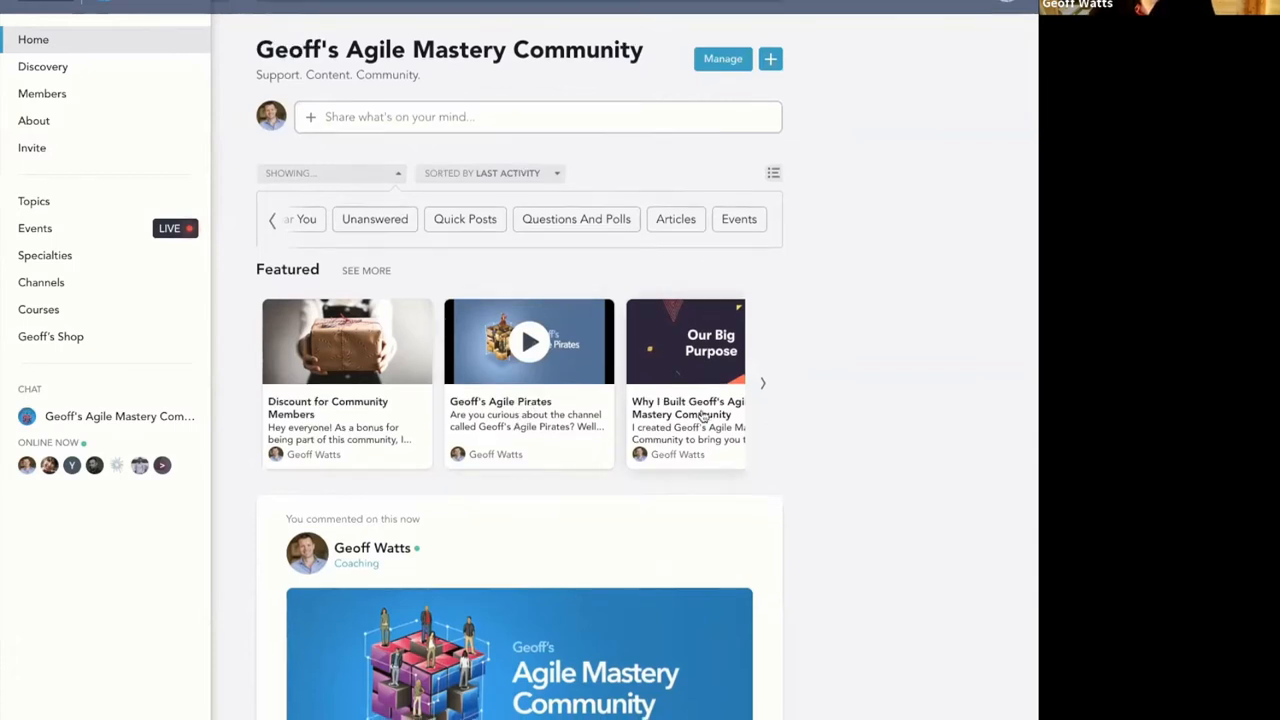
scroll(down, 3)
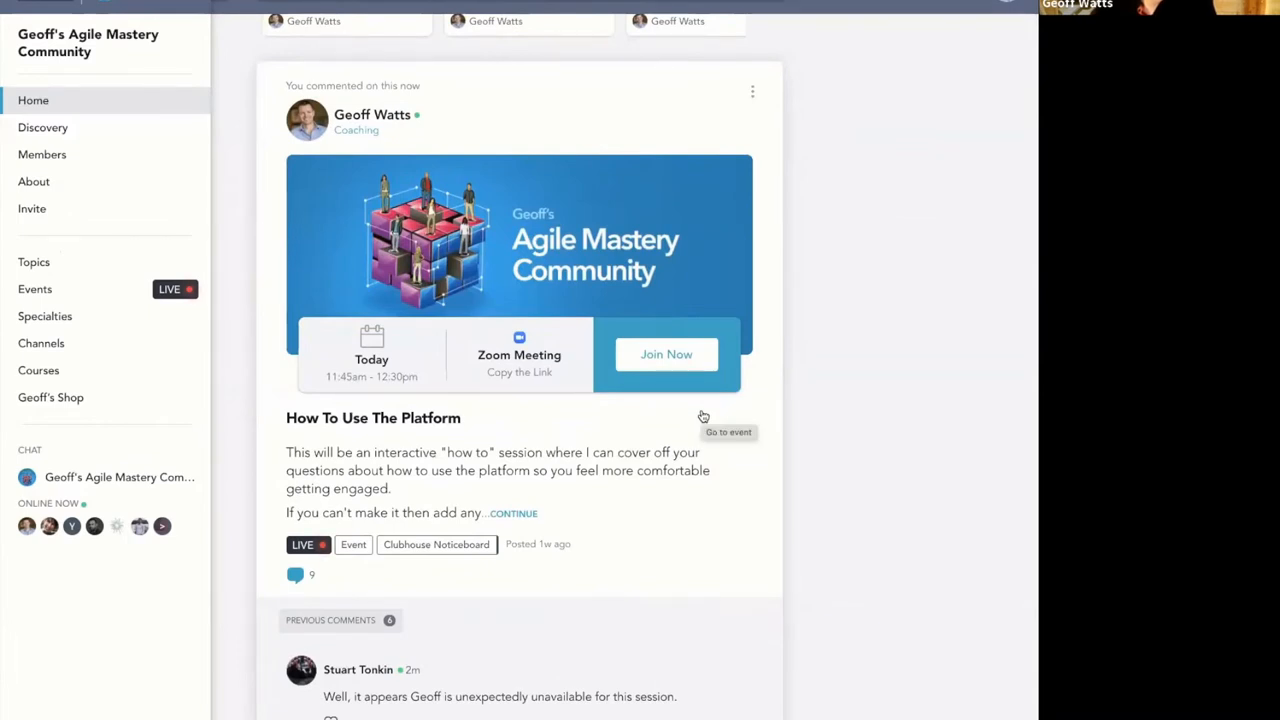
scroll(up, 3)
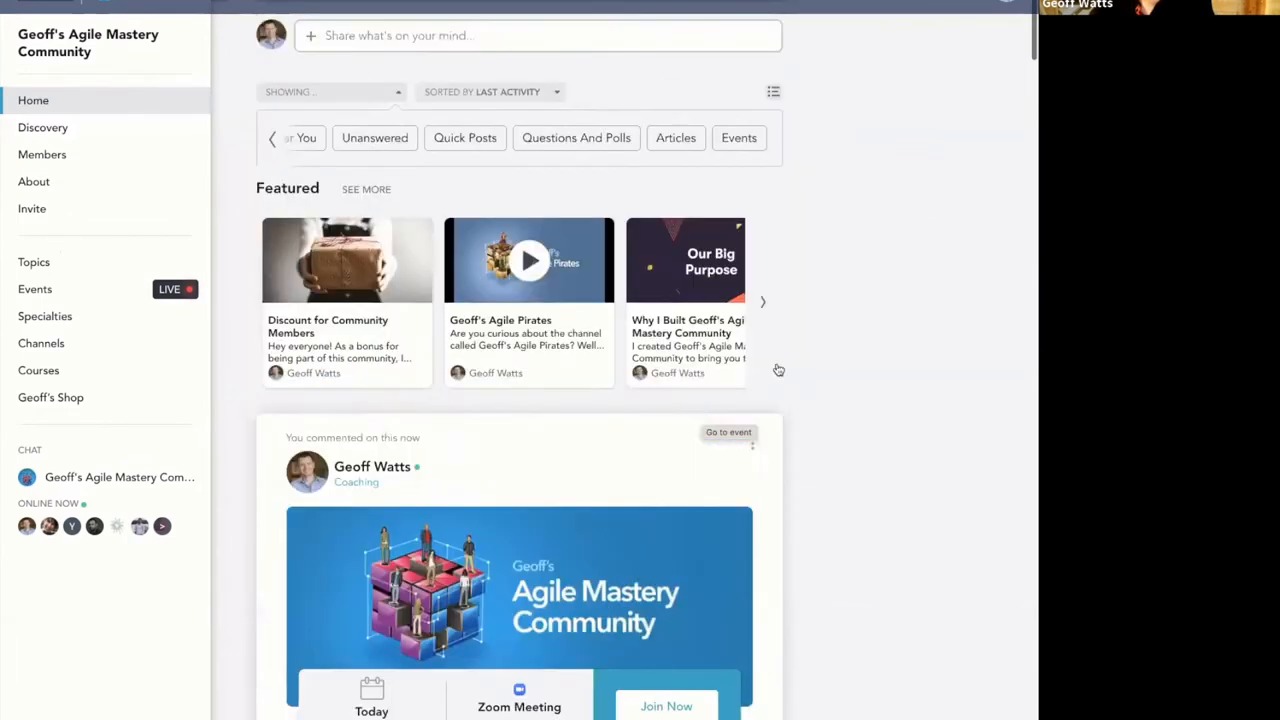
click(1007, 8)
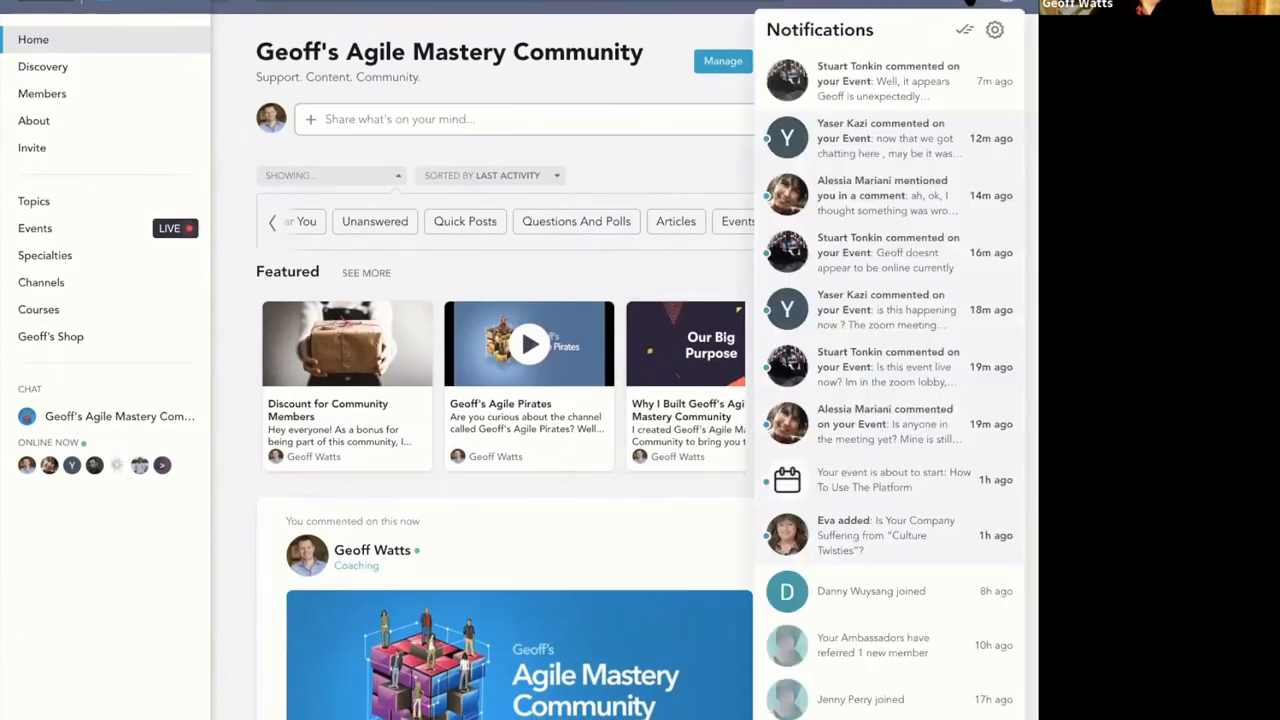
scroll(down, 3)
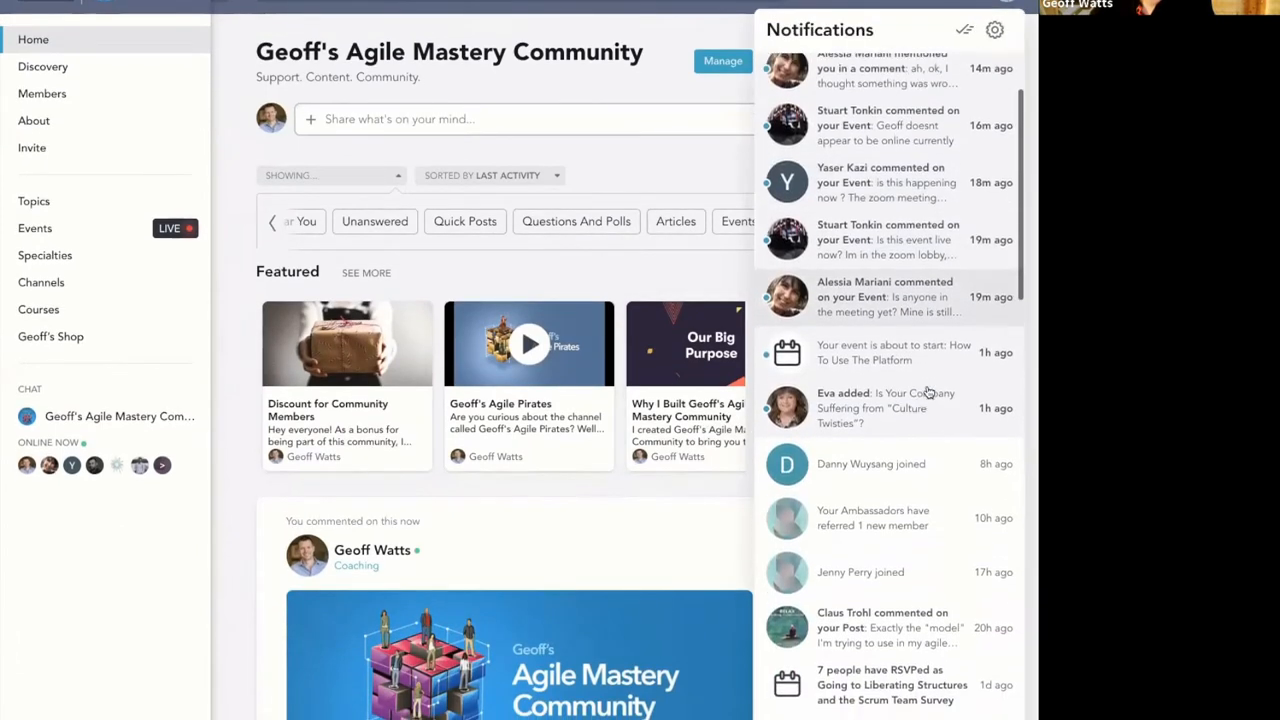
scroll(down, 3)
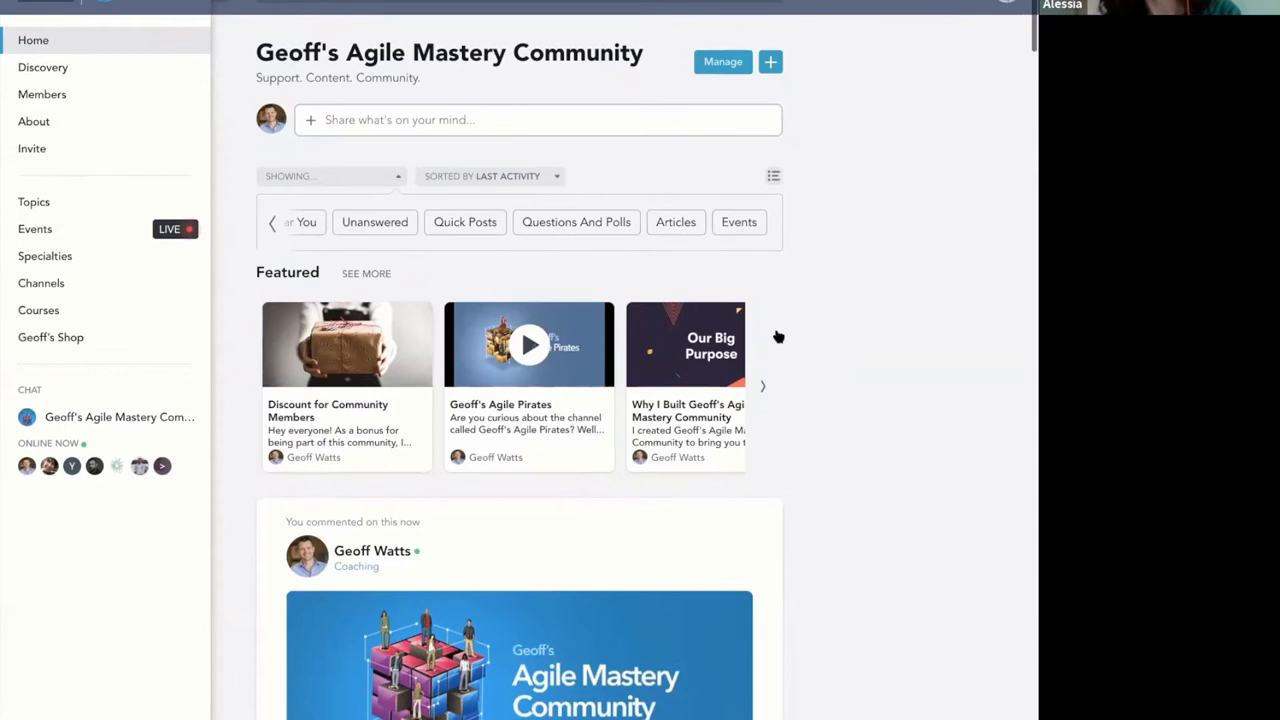
mouse_move(289, 240)
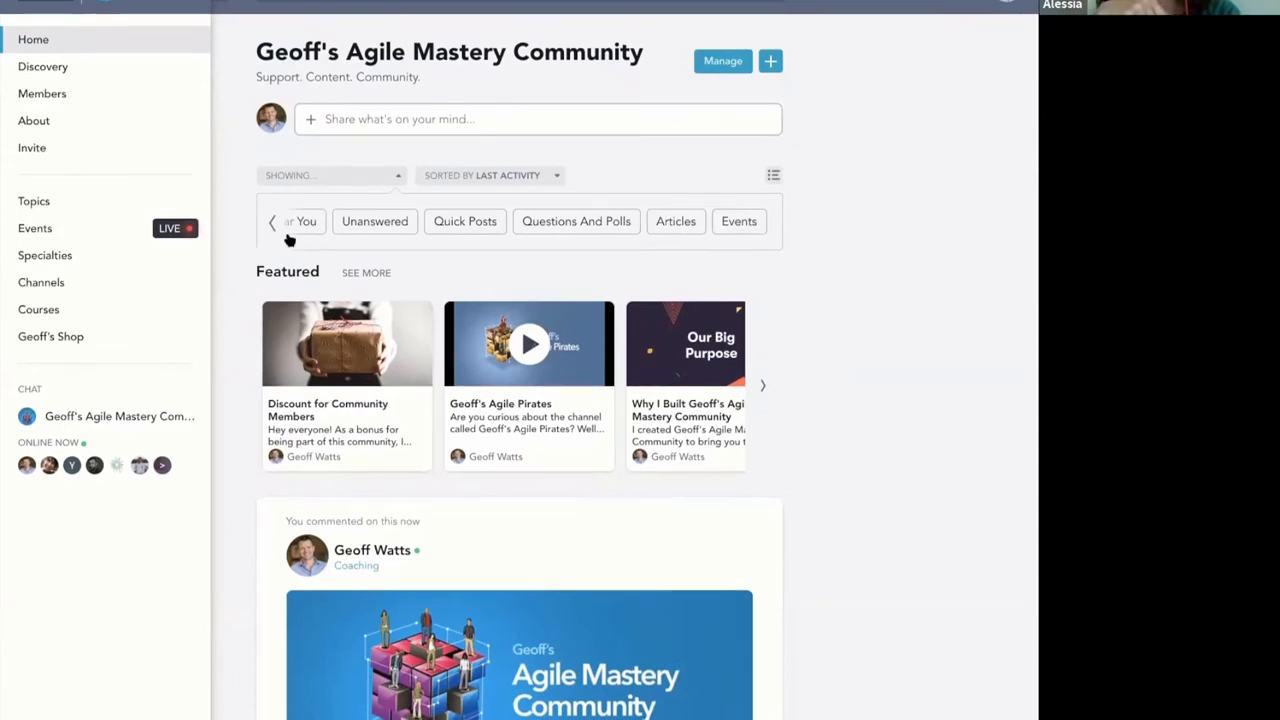
Filter the feed to Everything and collapse the filter choices
click(272, 222)
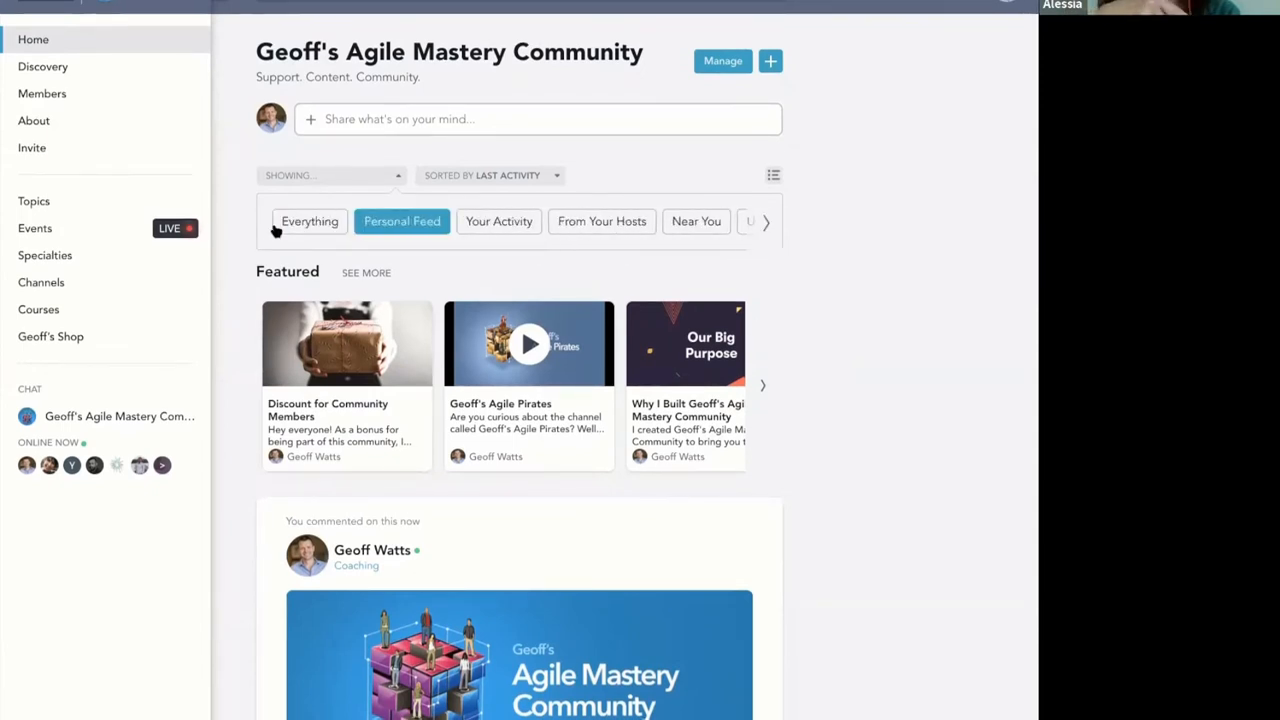
click(309, 221)
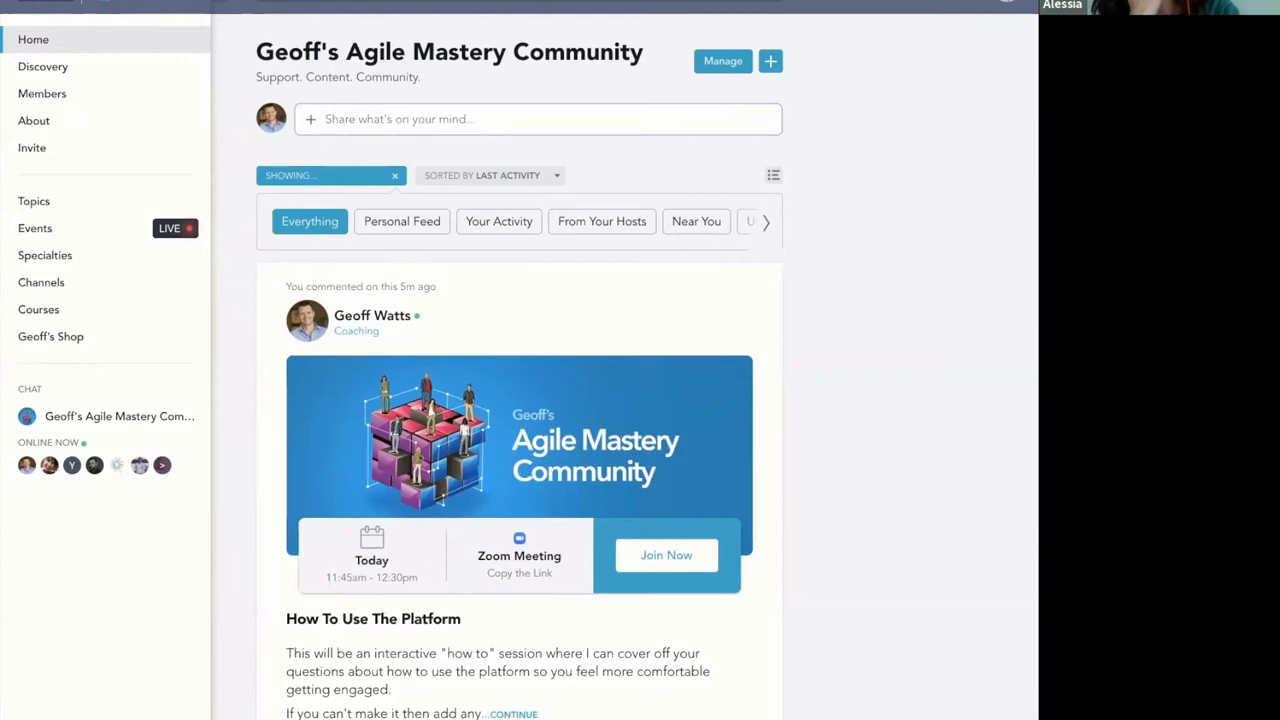
click(1007, 8)
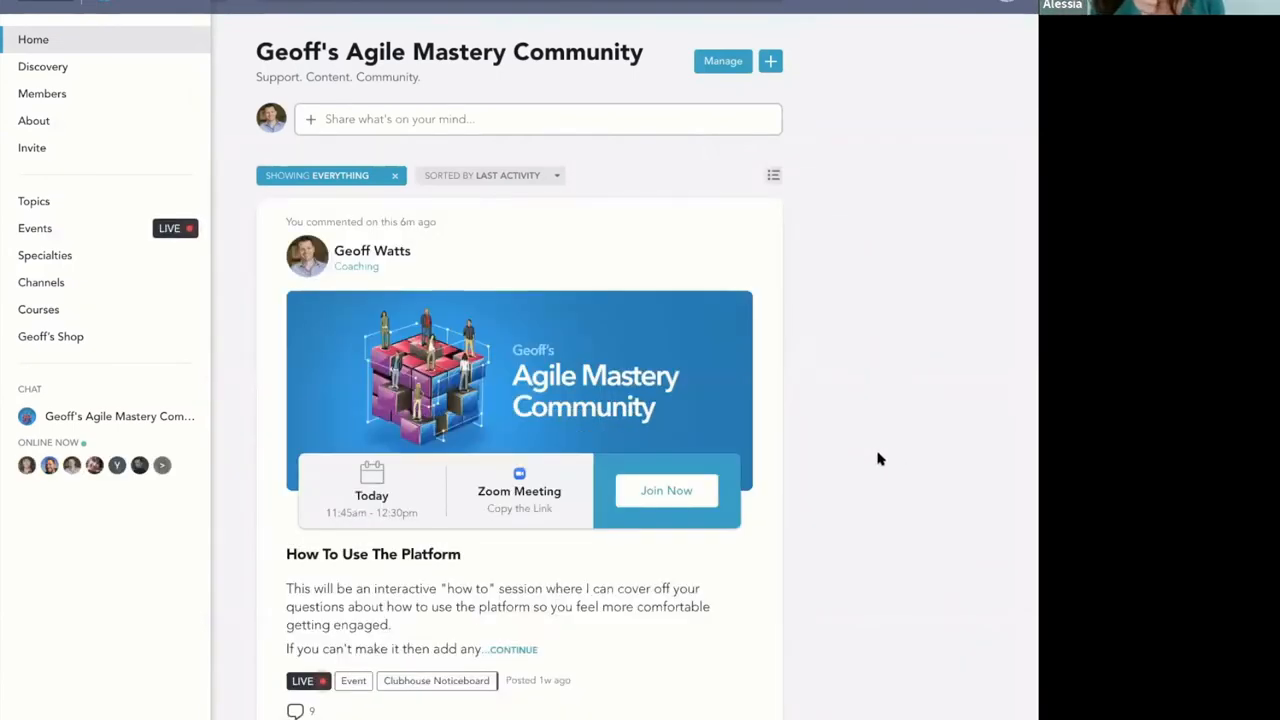
mouse_move(810, 514)
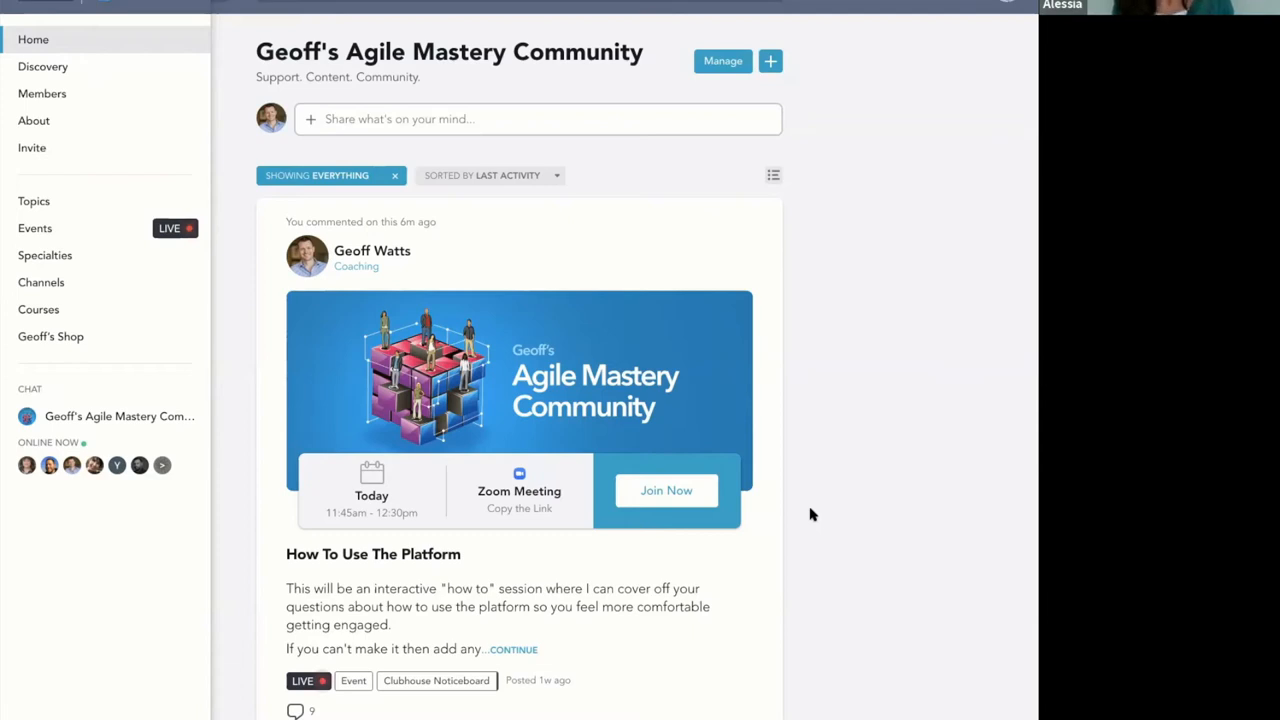
mouse_move(870, 280)
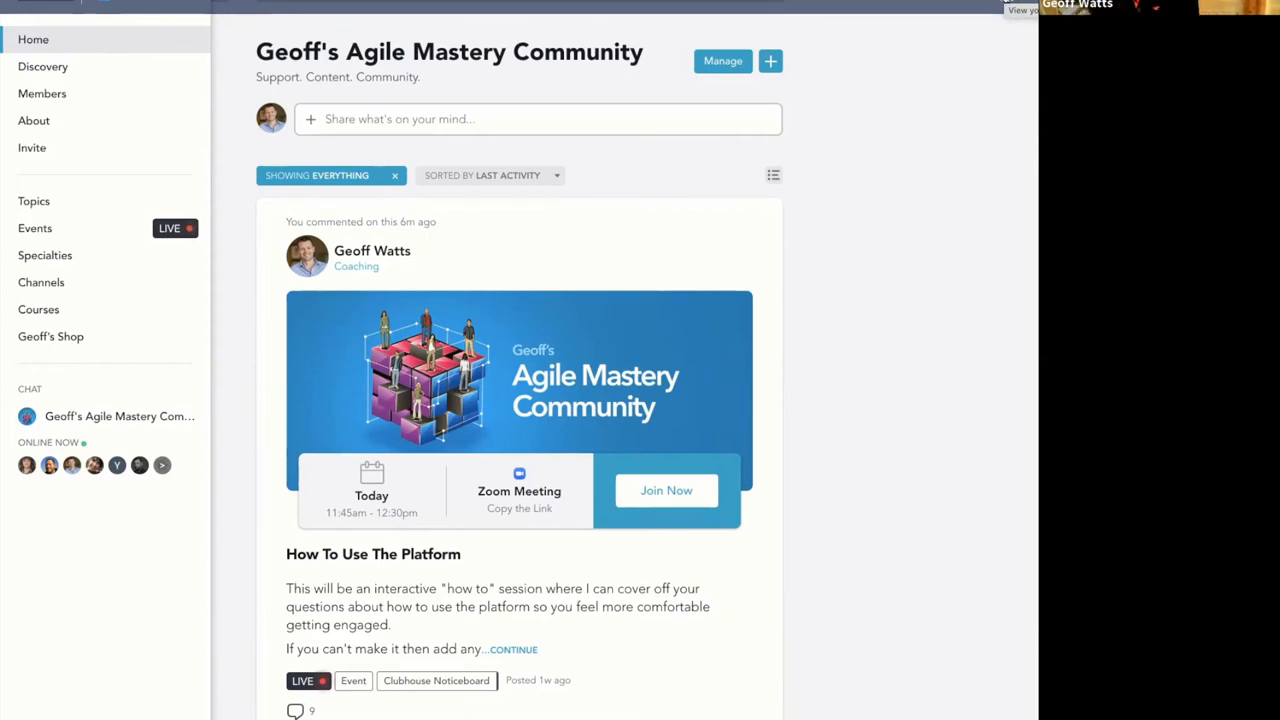
Open the Account menu from the top-right profile avatar
click(1008, 6)
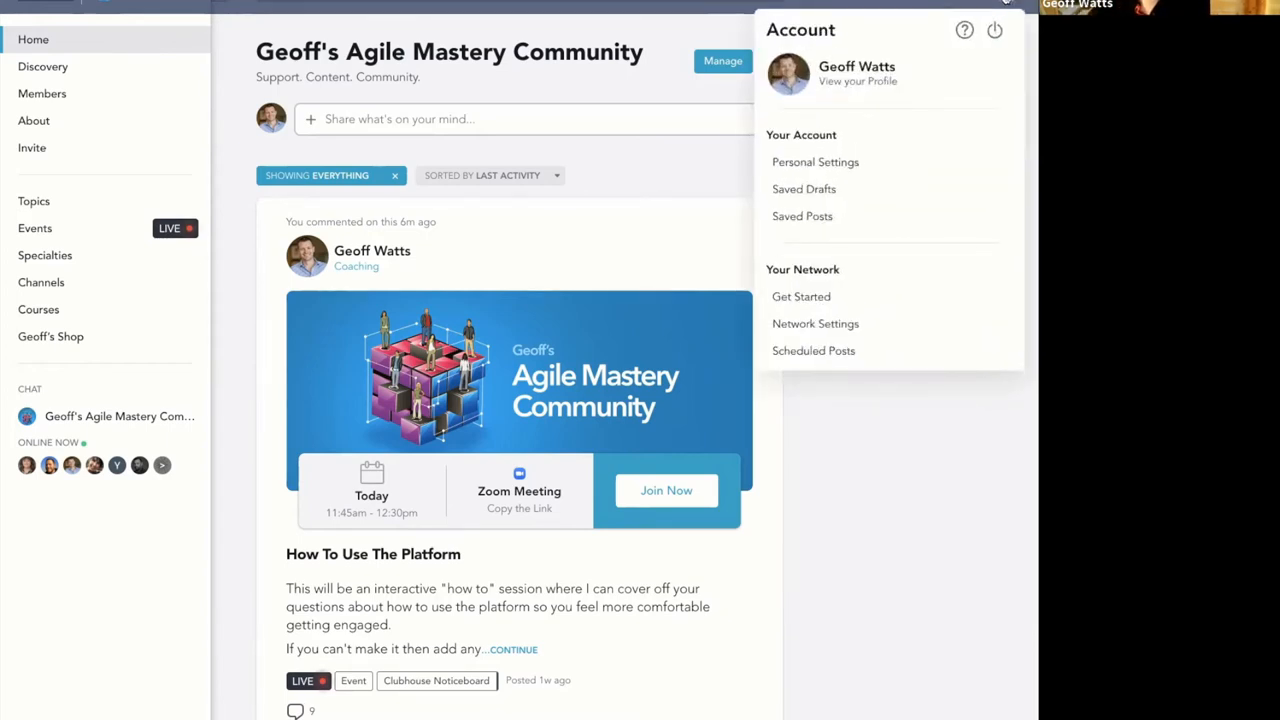
mouse_move(883, 217)
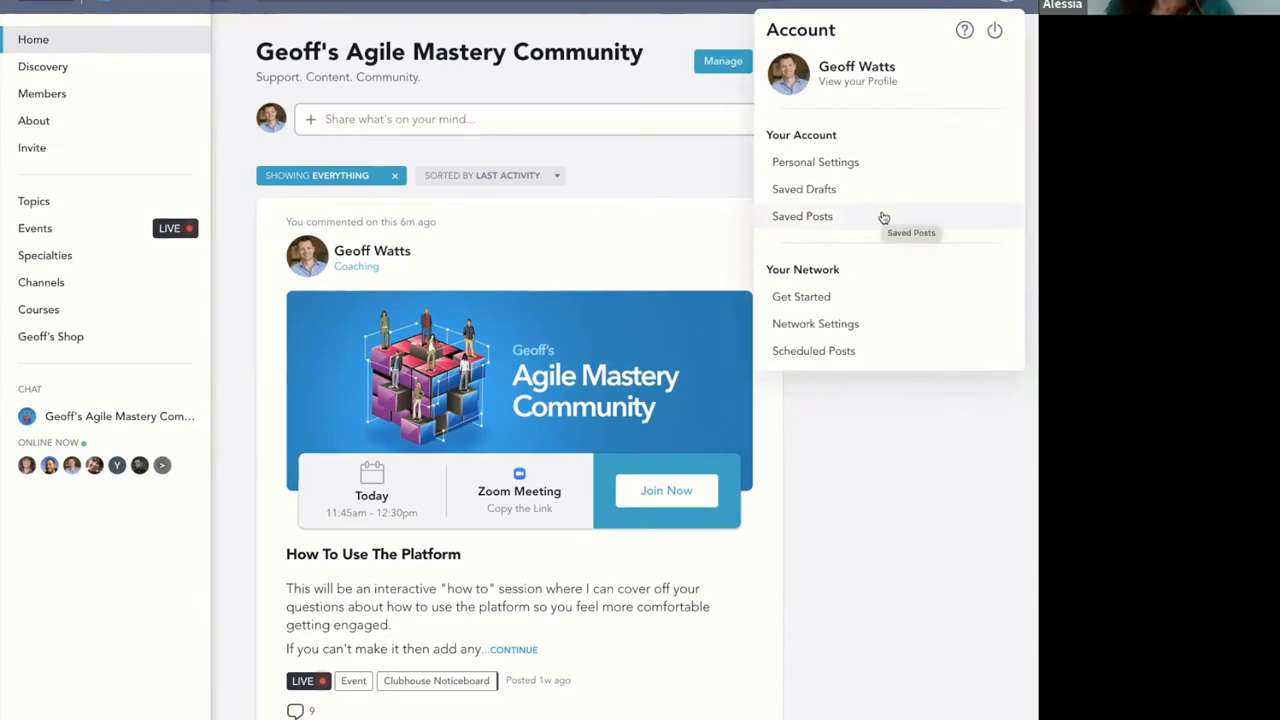
mouse_move(620, 177)
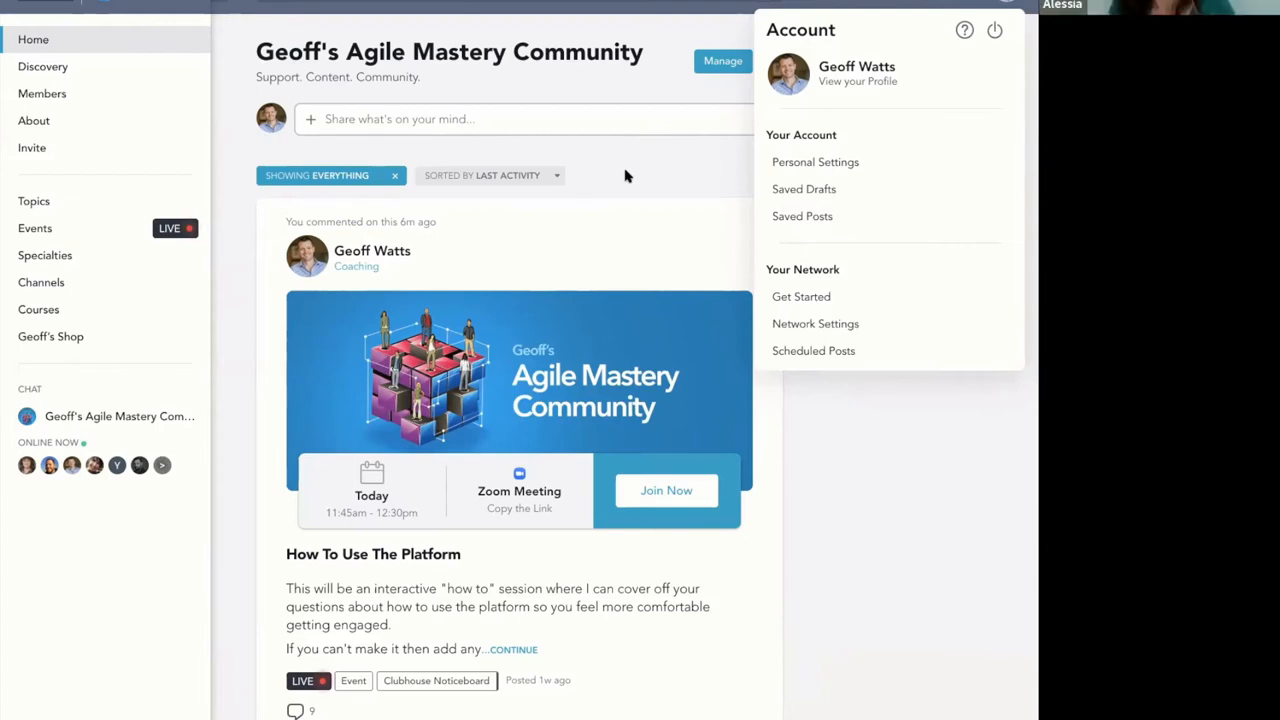
mouse_move(803, 216)
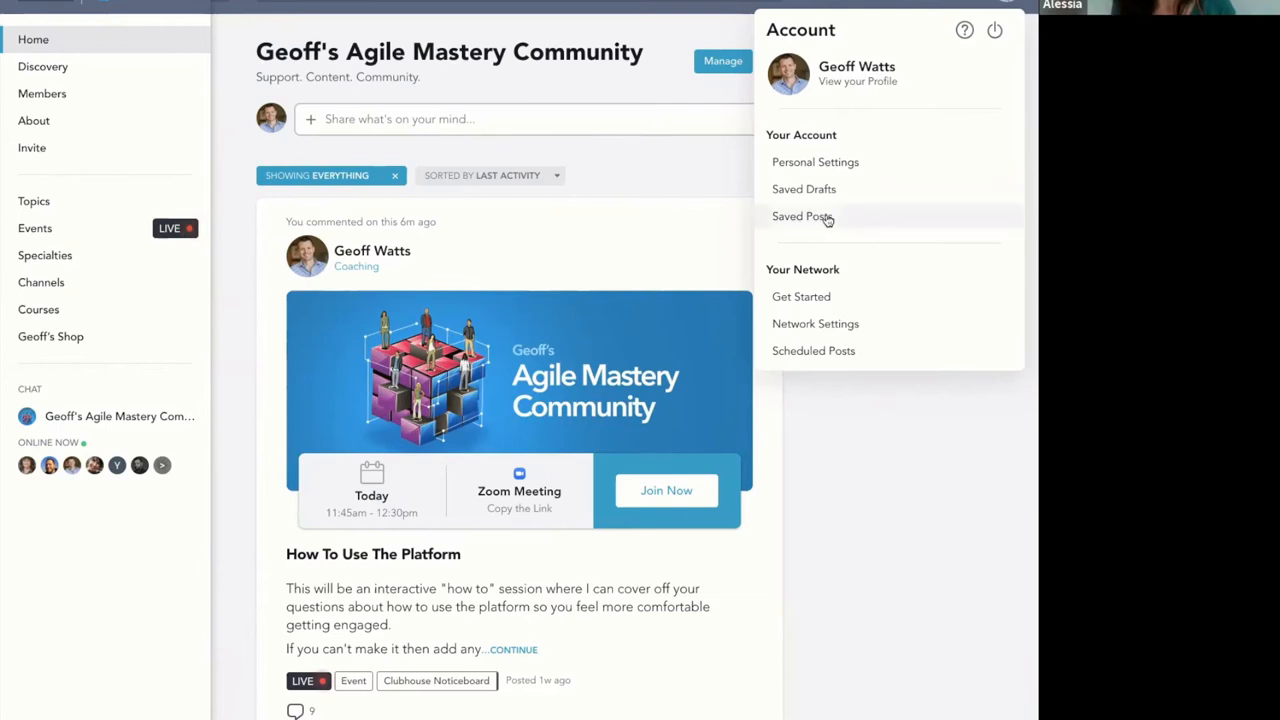
mouse_move(803, 216)
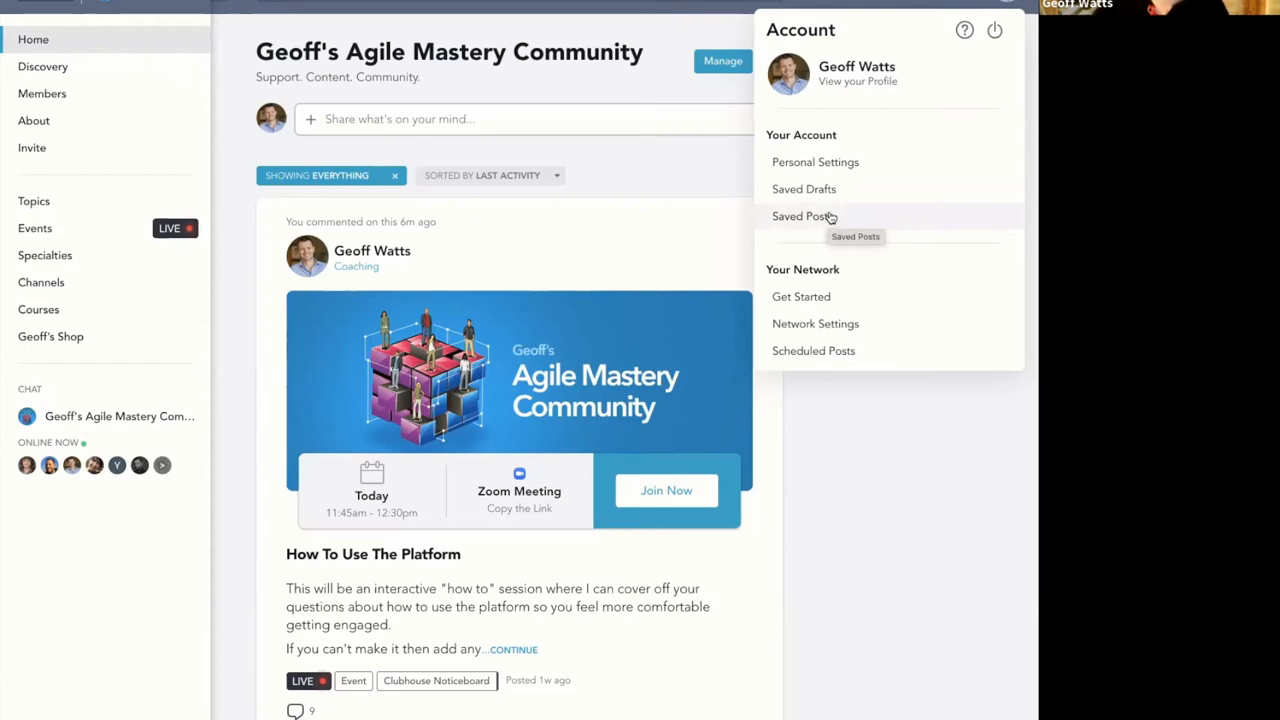
mouse_move(350, 670)
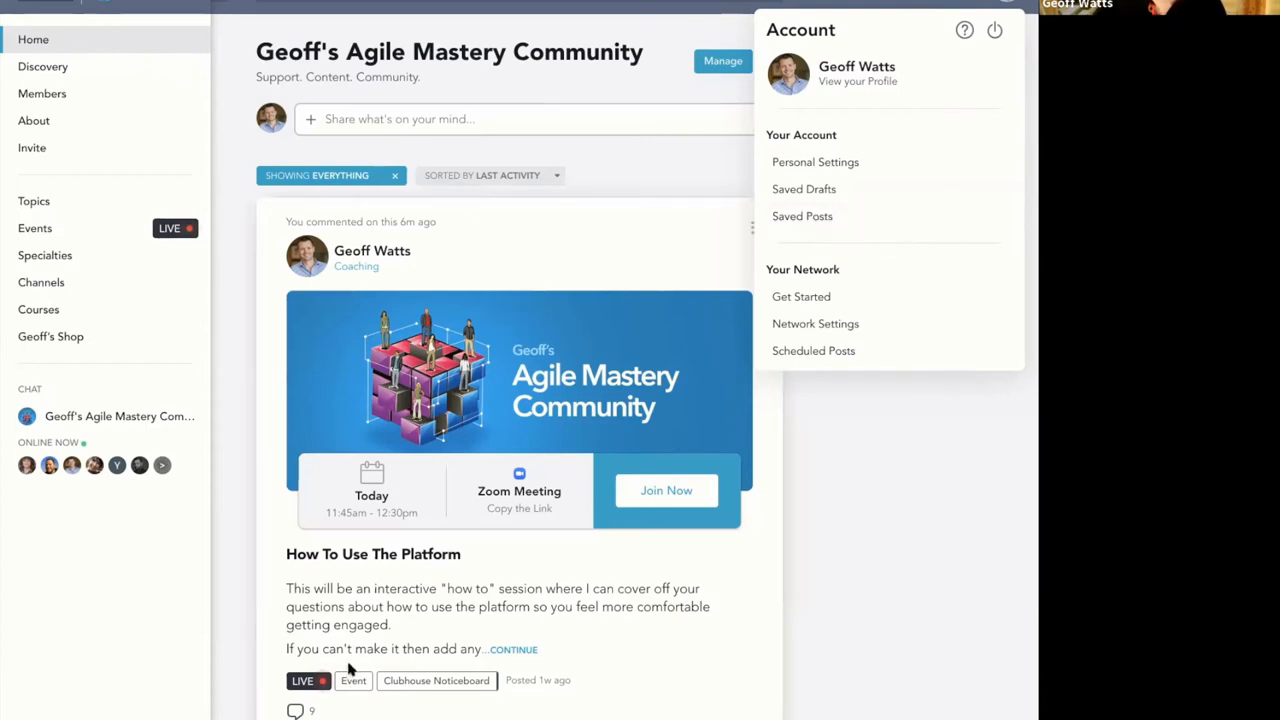
Dismiss the account menu to reveal the event post's comment thread in the feed
scroll(down, 3)
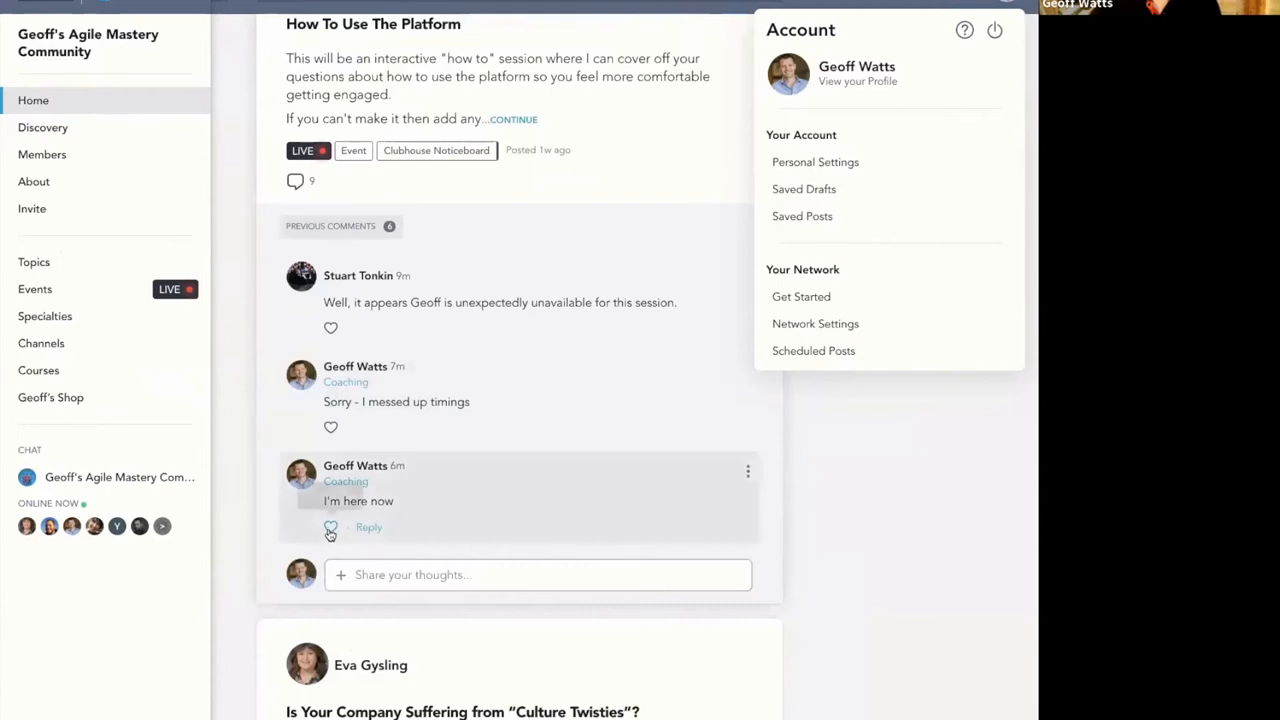
scroll(up, 3)
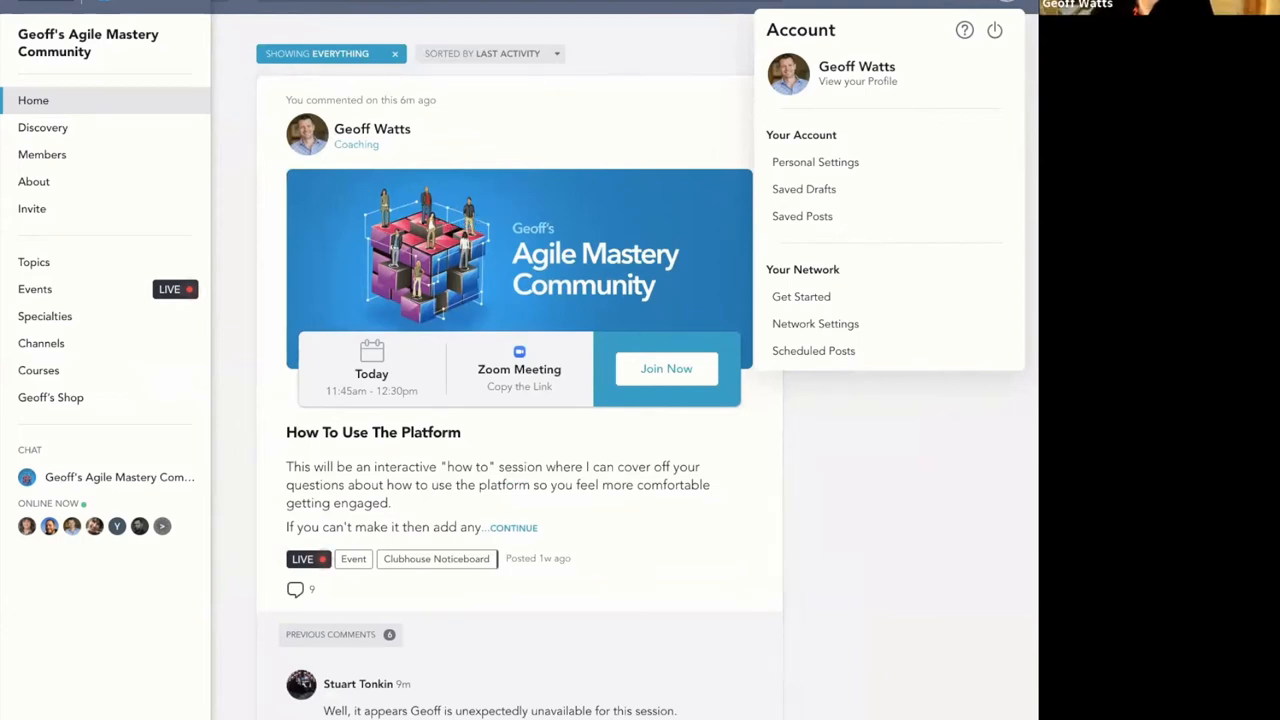
click(214, 270)
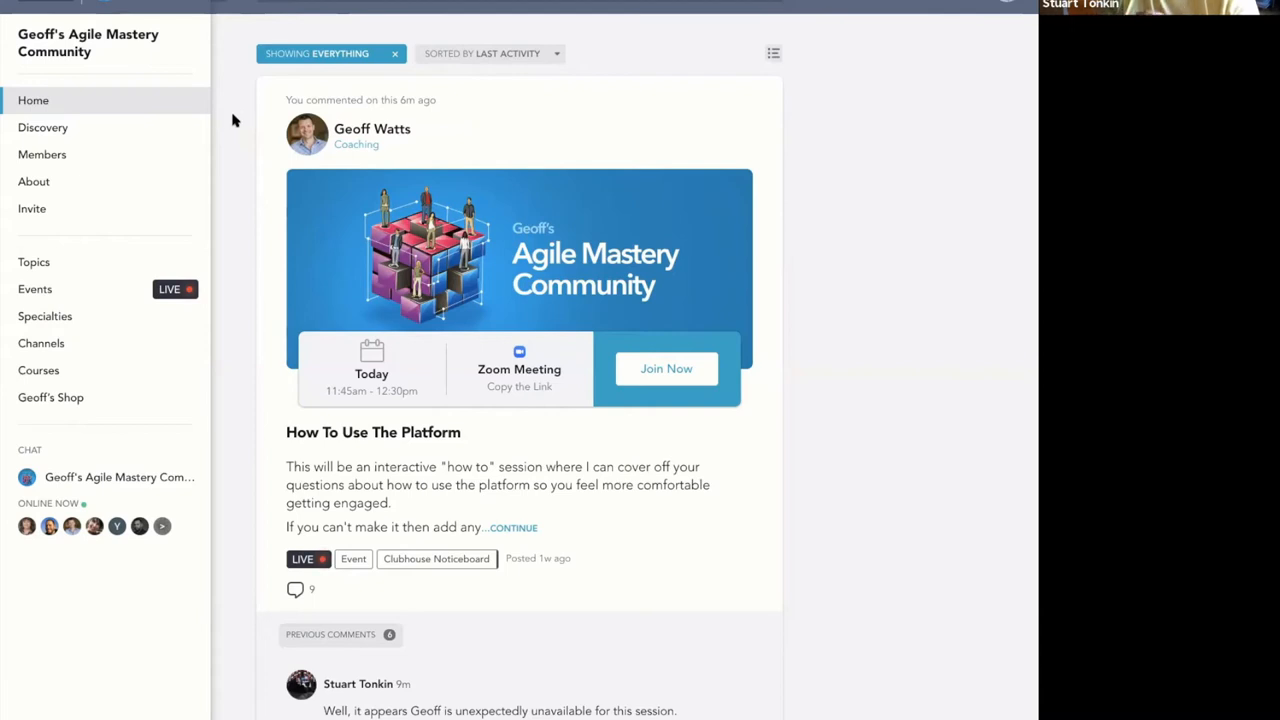
mouse_move(119, 133)
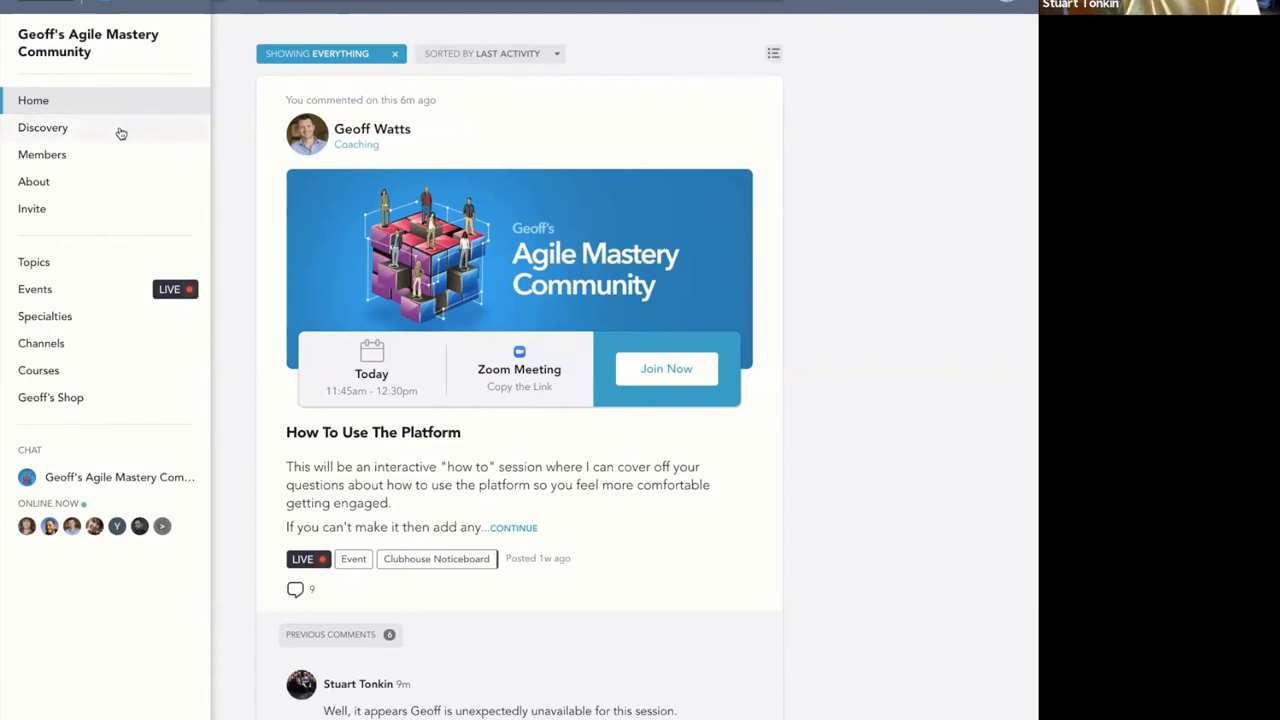
Browse Discovery's Top Posts, Members Near You and Topics sections, then return to top
click(42, 127)
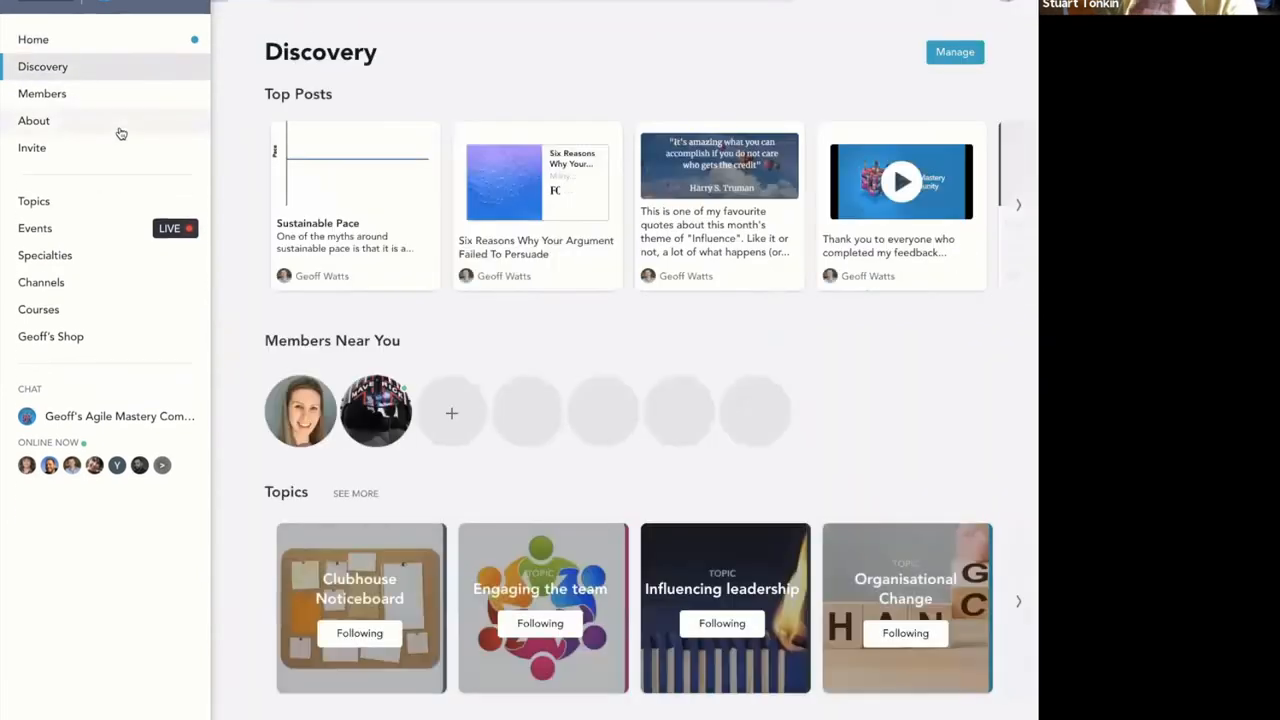
mouse_move(238, 232)
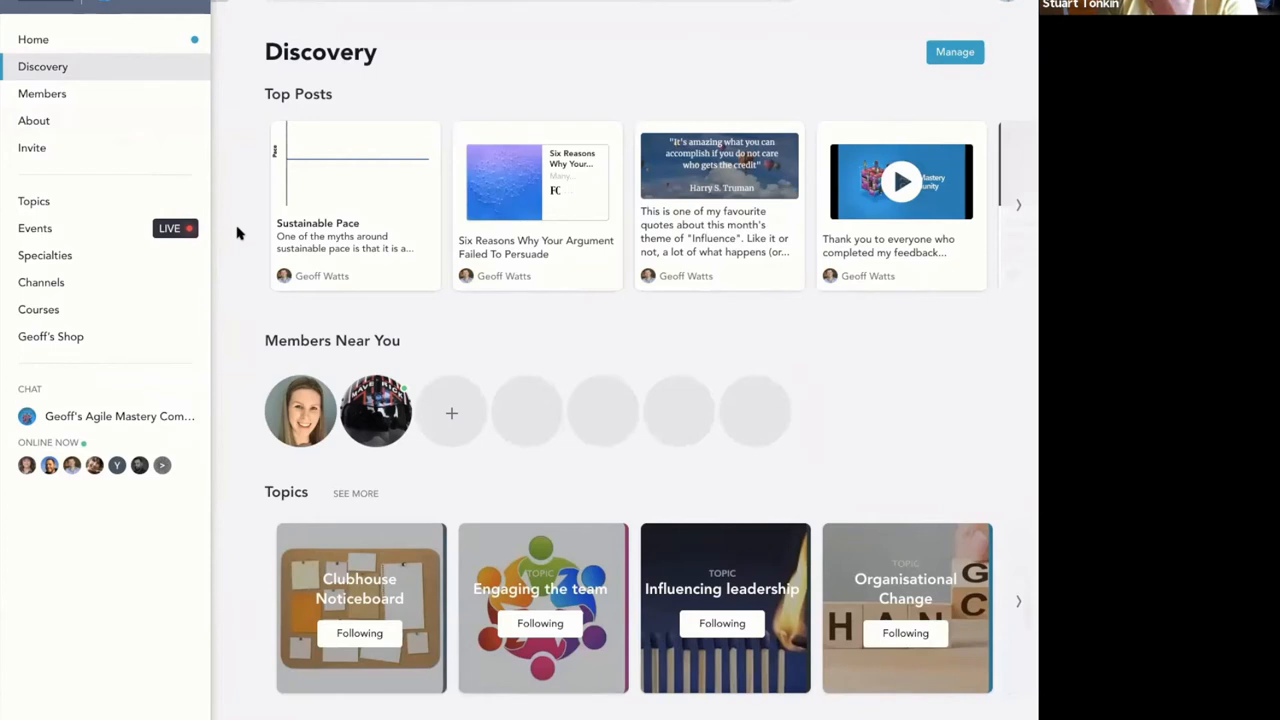
scroll(down, 3)
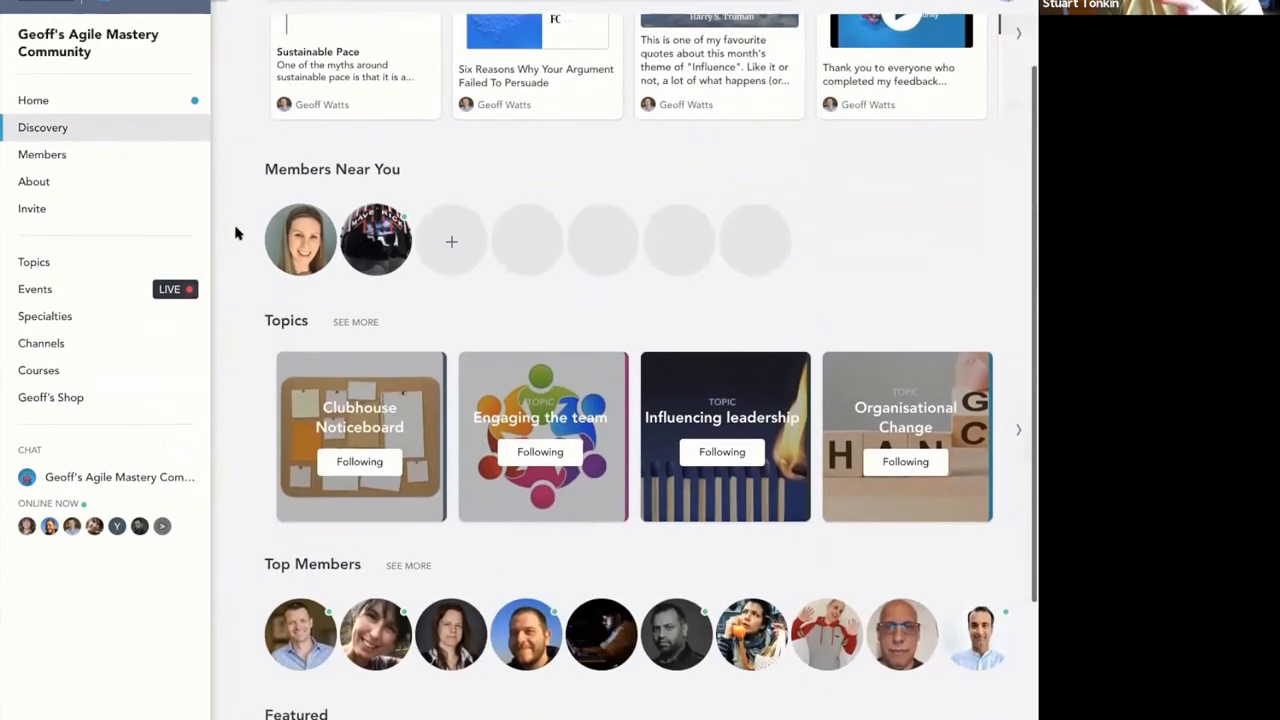
scroll(down, 3)
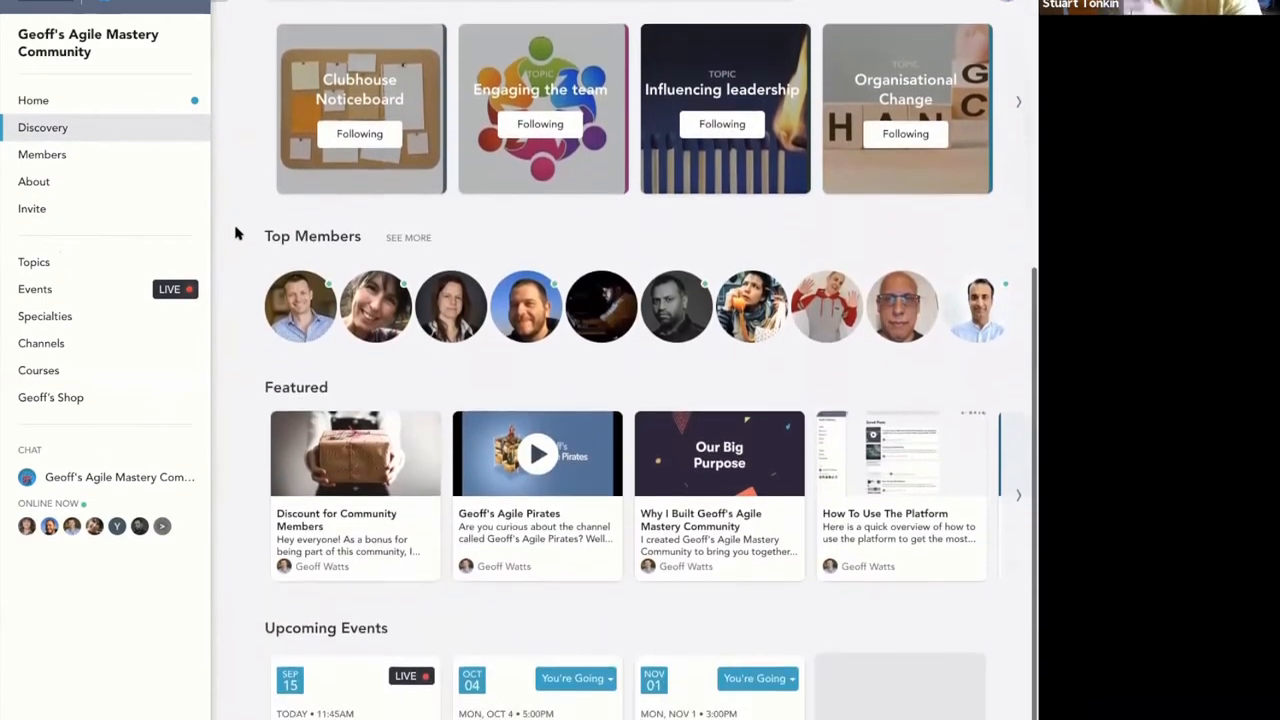
scroll(down, 3)
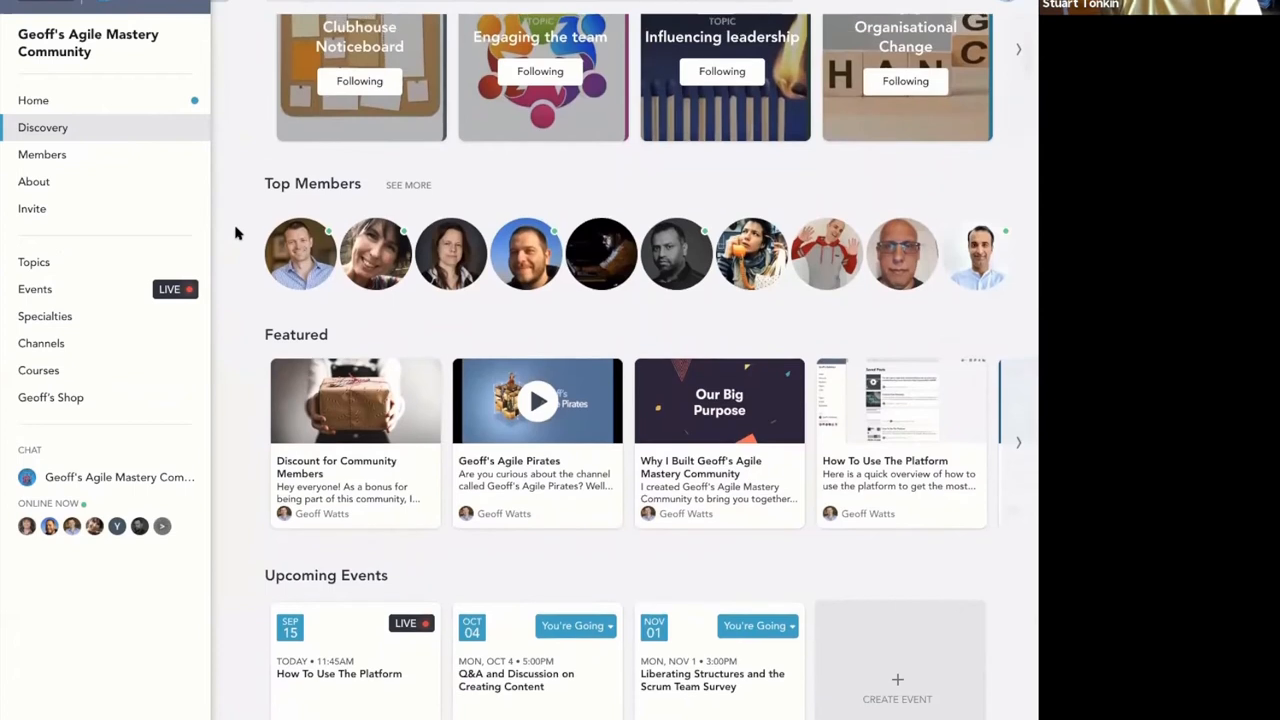
scroll(up, 3)
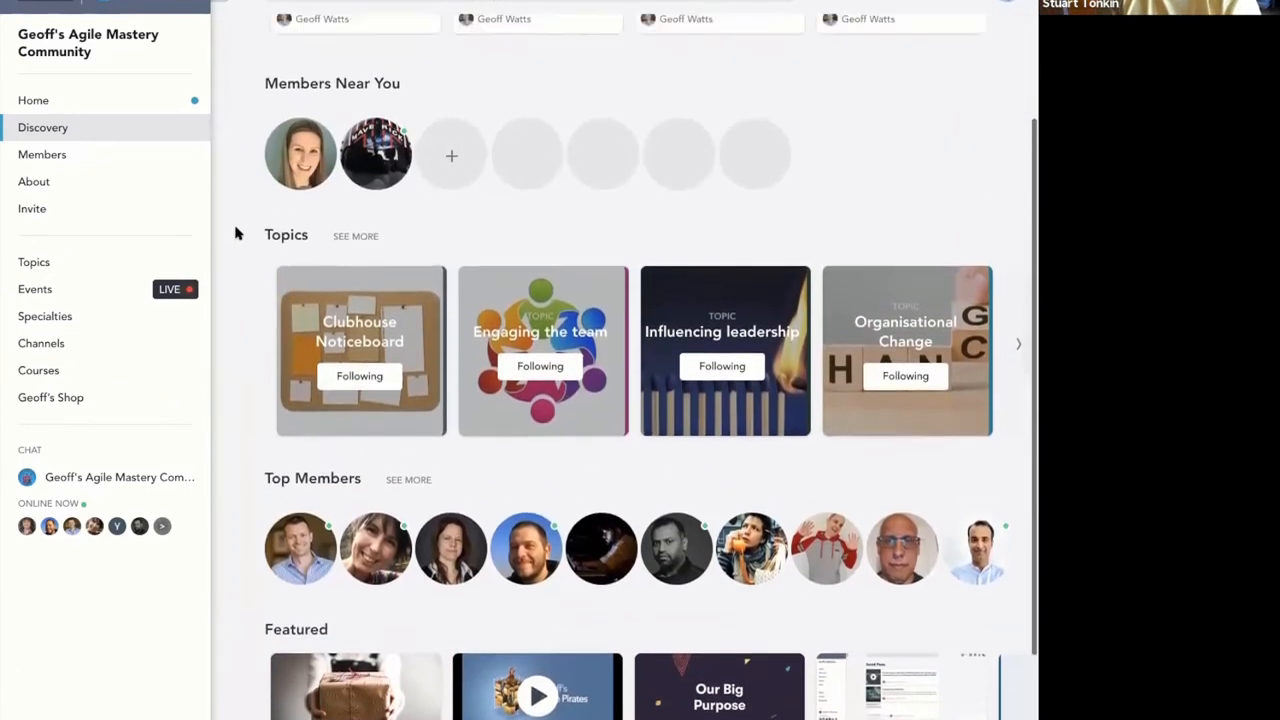
scroll(up, 3)
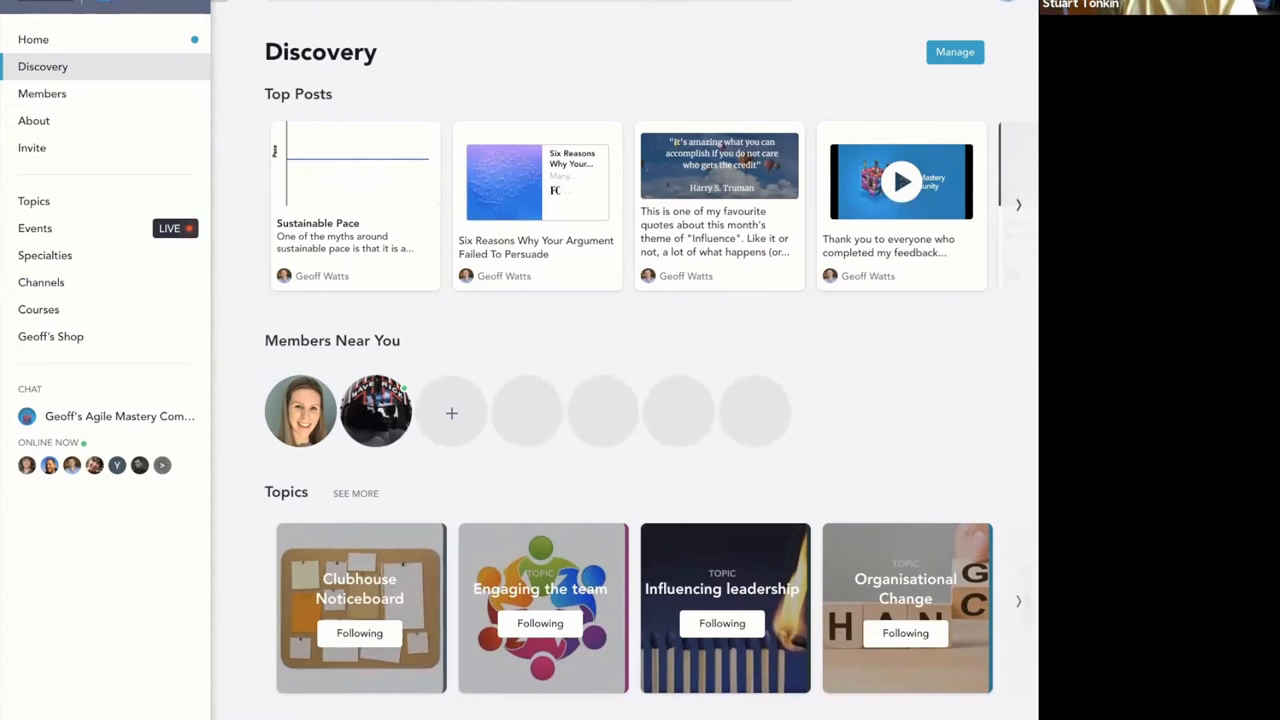
click(1018, 205)
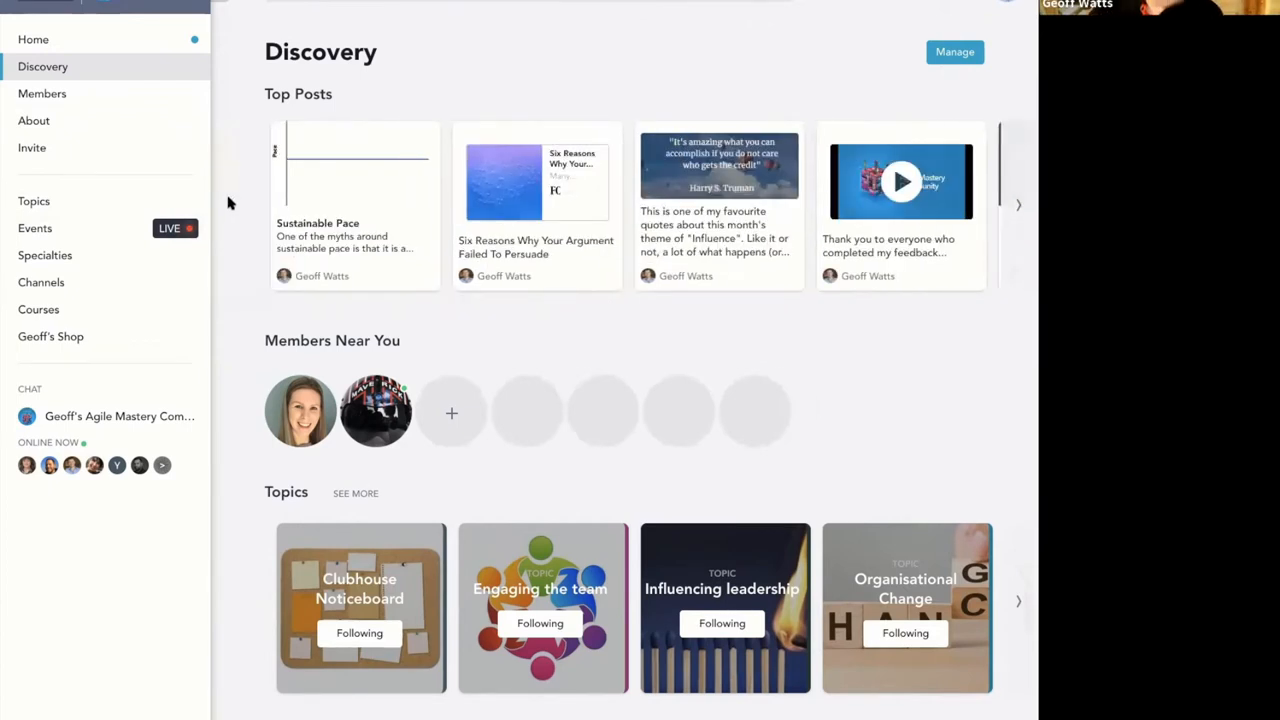
mouse_move(450, 222)
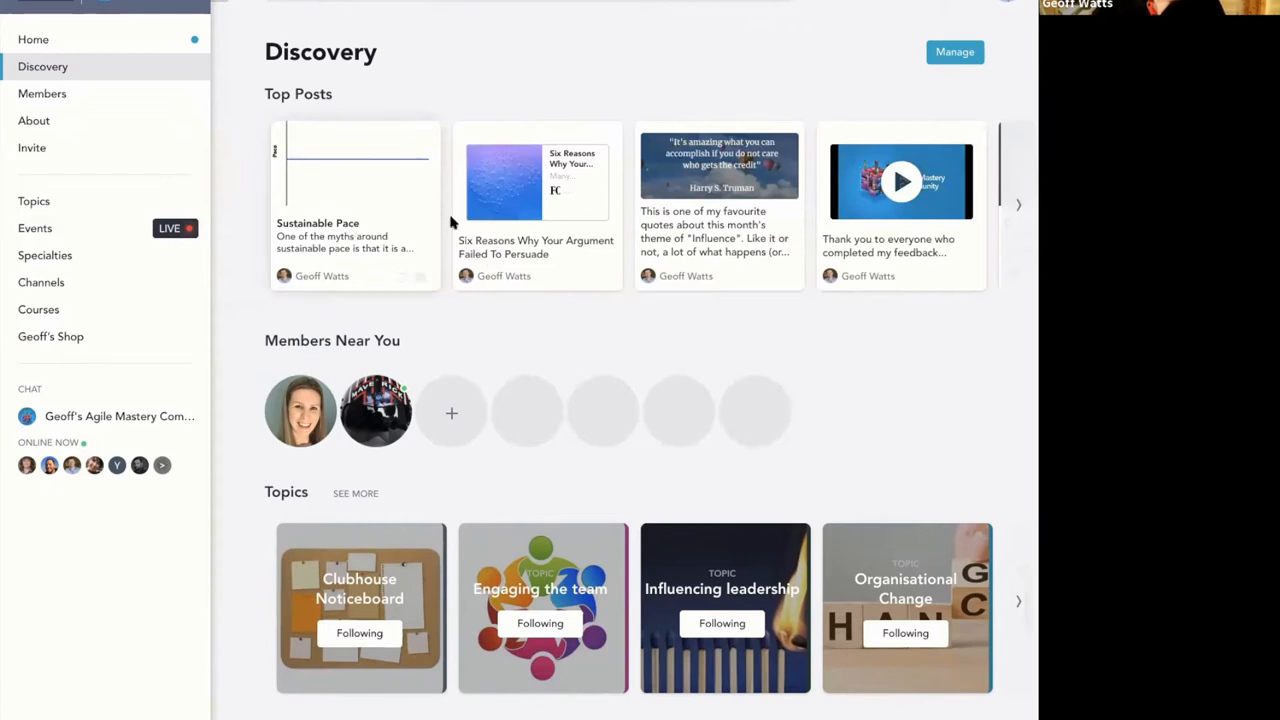
mouse_move(1020, 203)
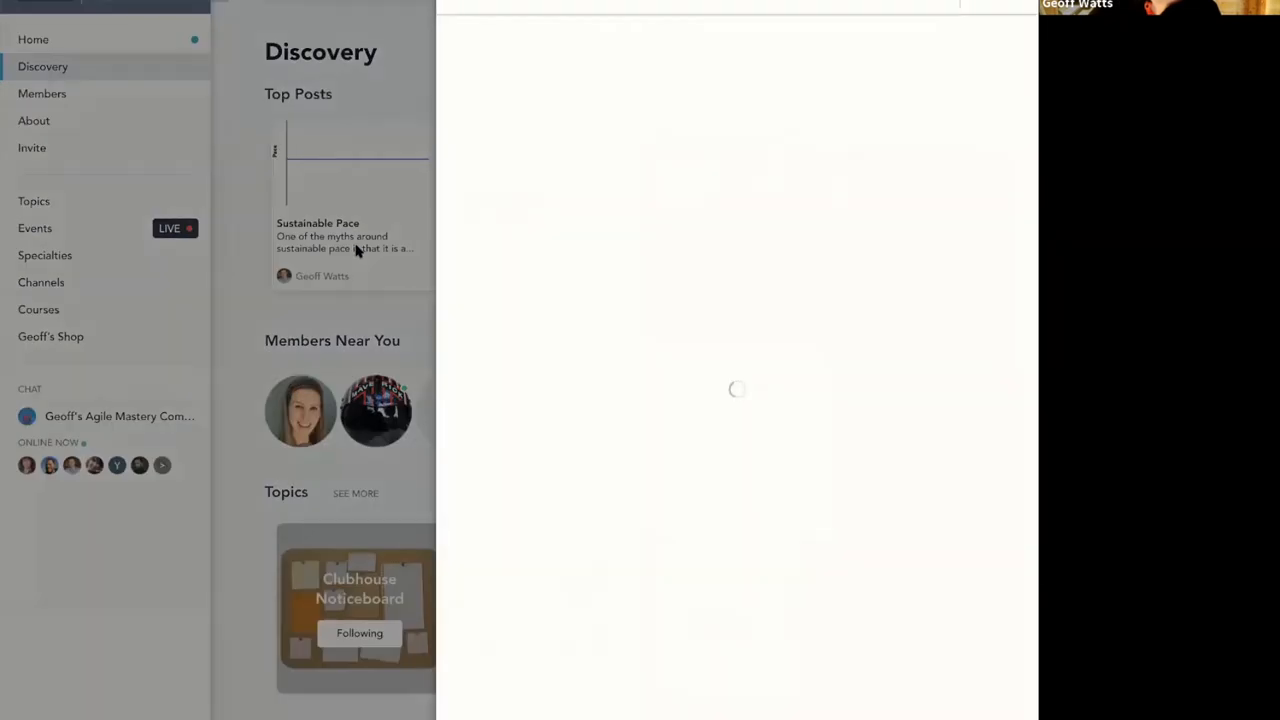
scroll(down, 3)
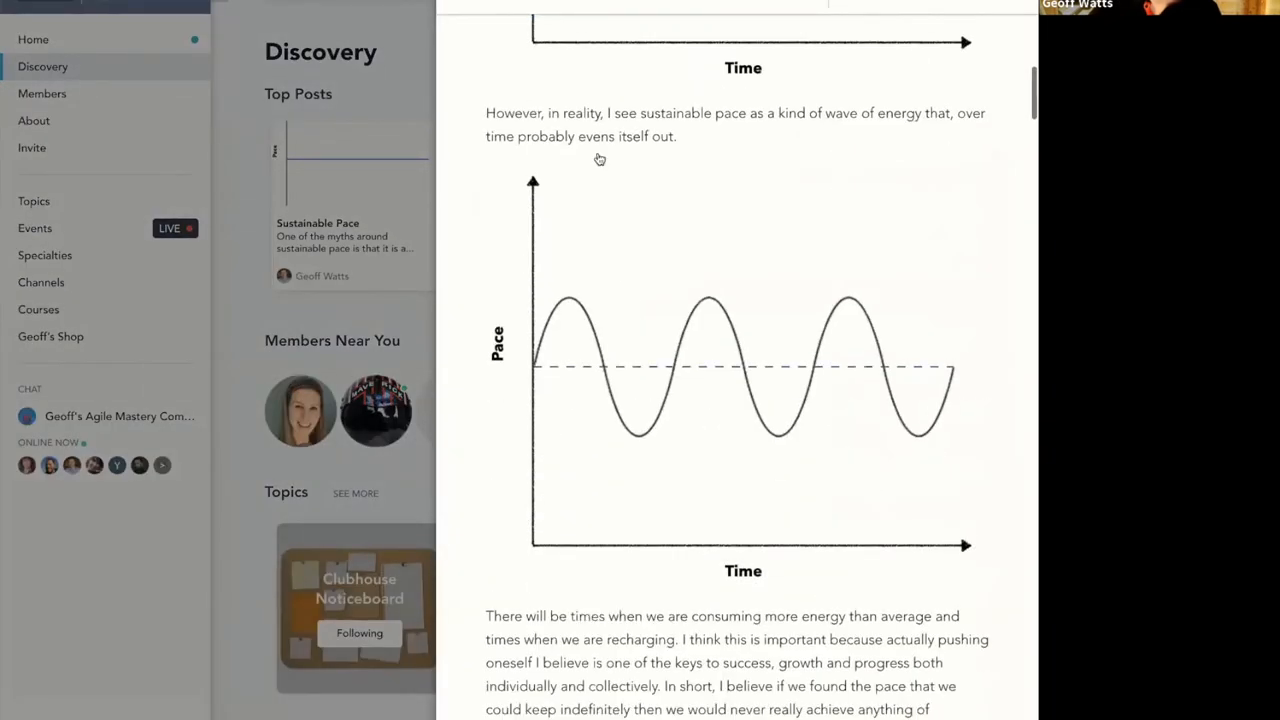
scroll(down, 3)
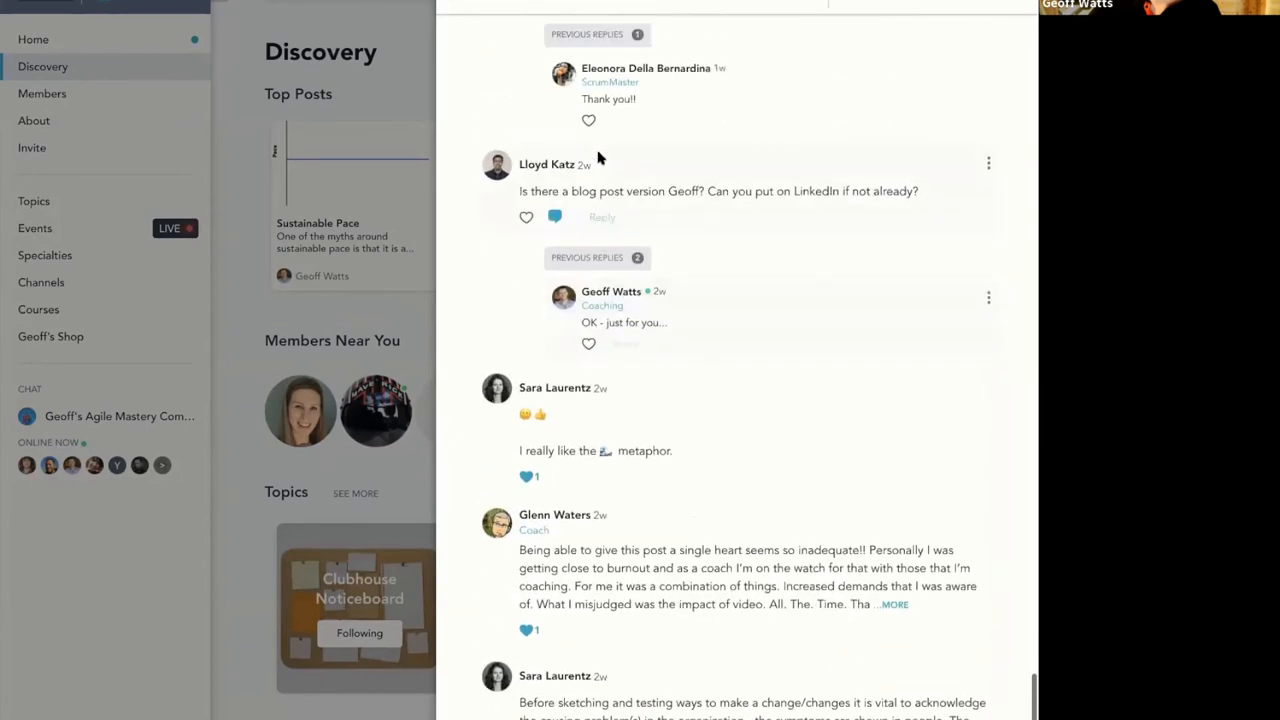
scroll(up, 3)
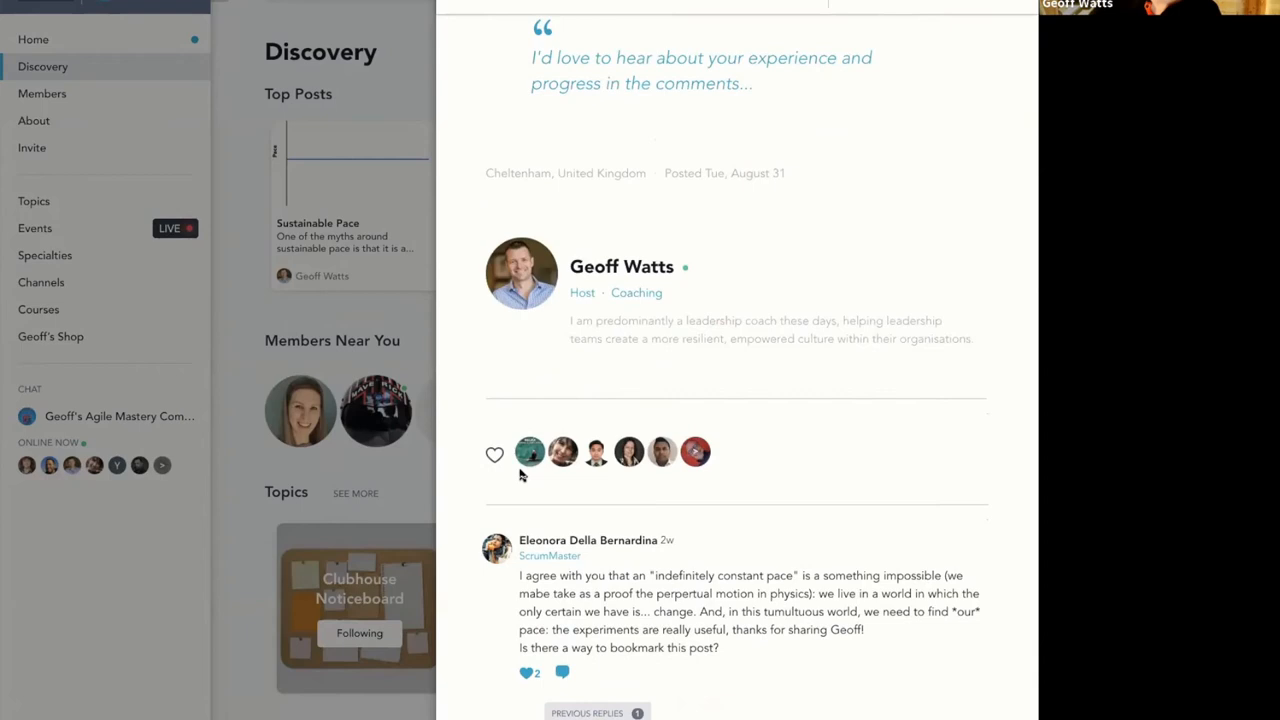
scroll(down, 3)
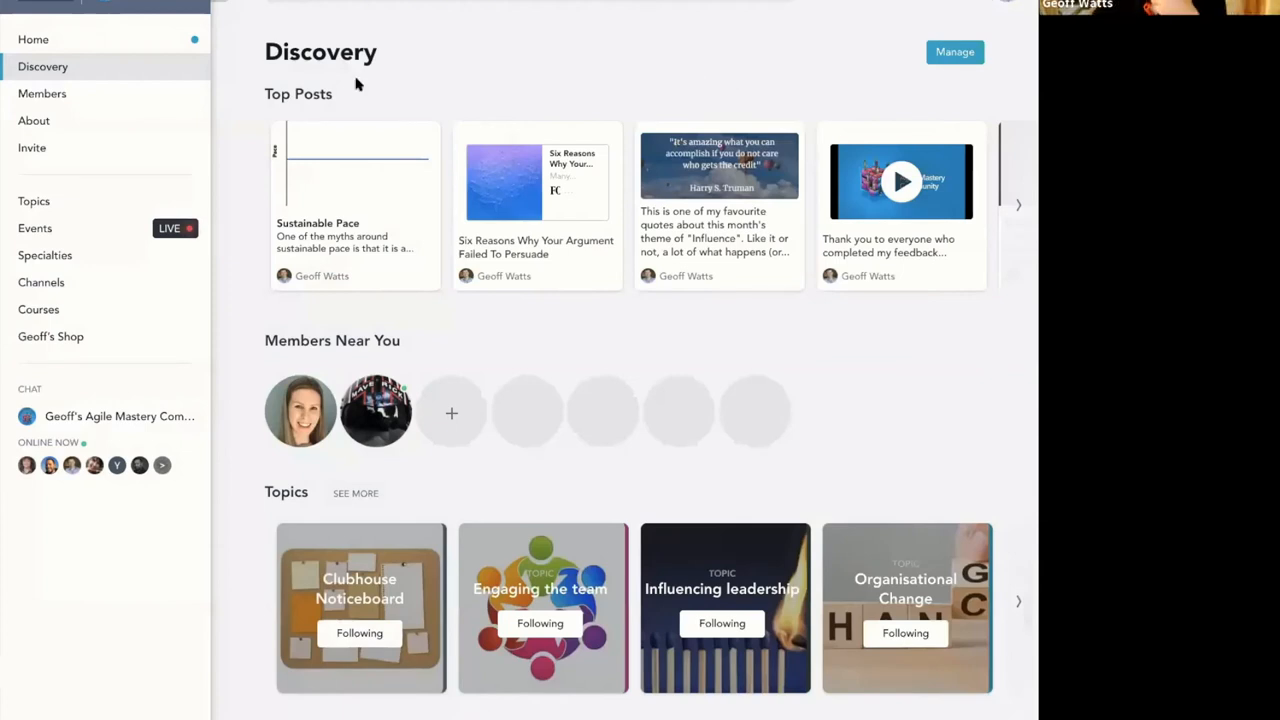
mouse_move(243, 101)
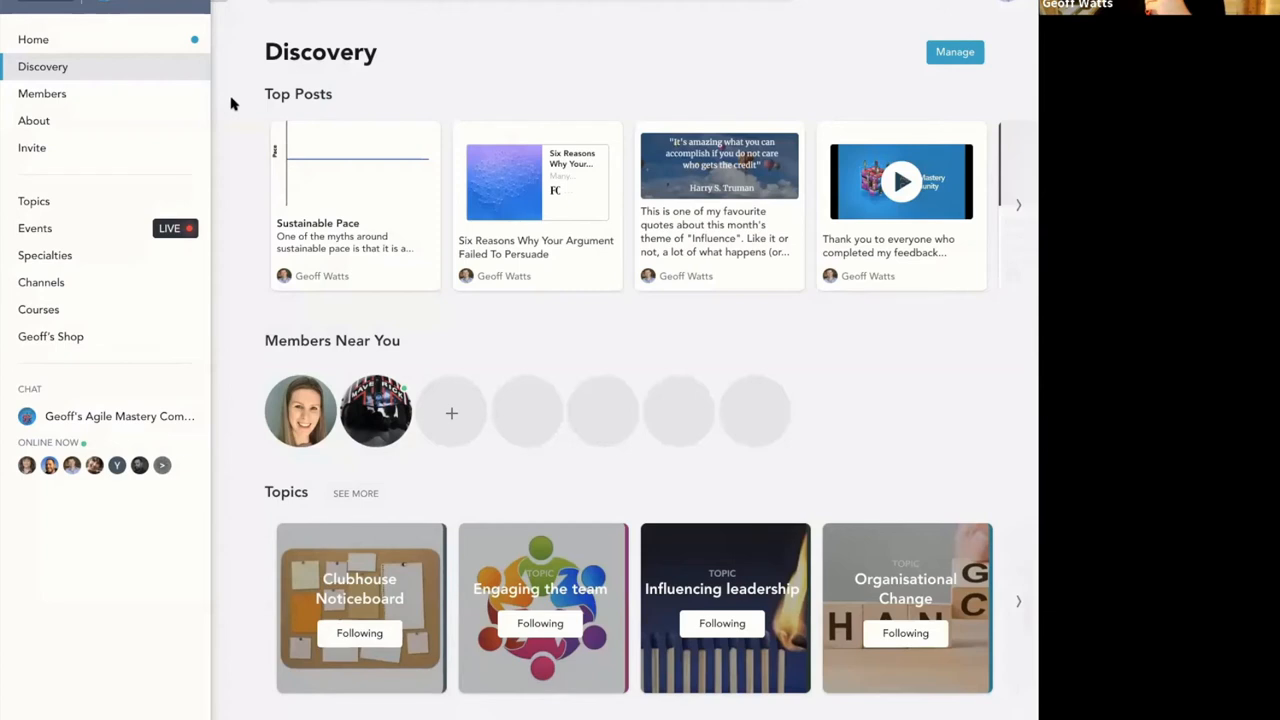
mouse_move(209, 191)
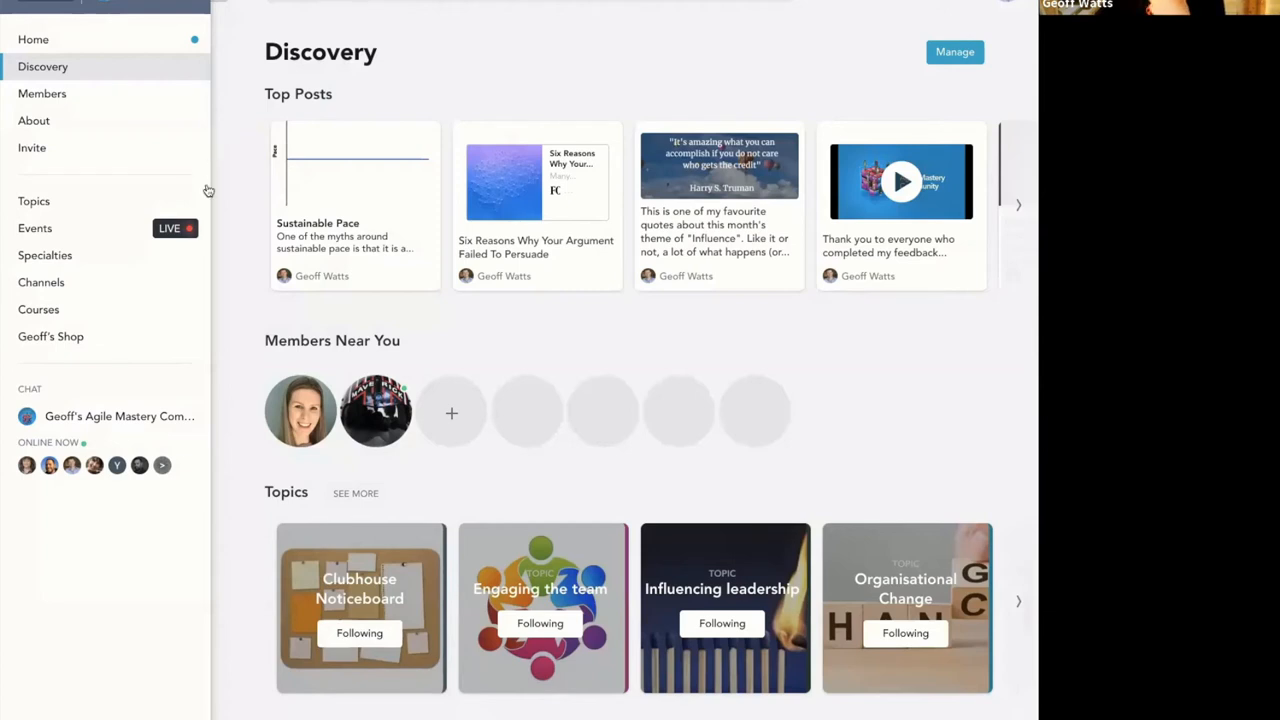
mouse_move(100, 211)
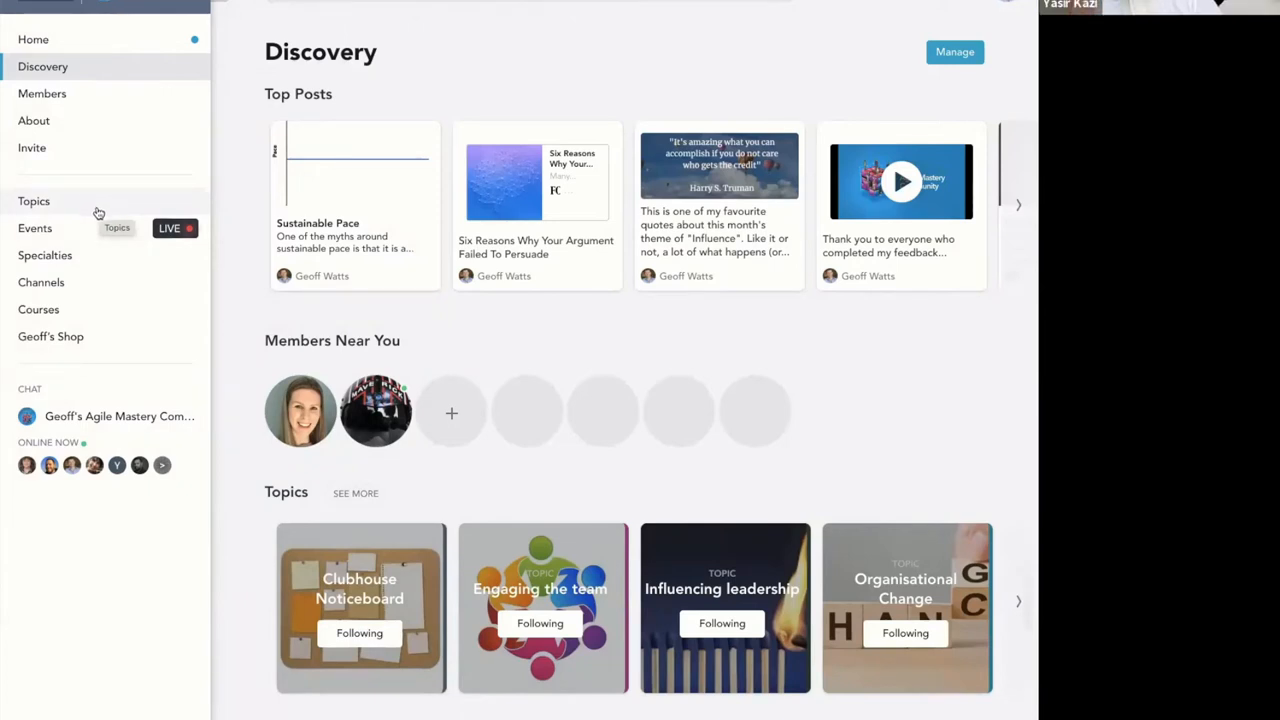
mouse_move(235, 165)
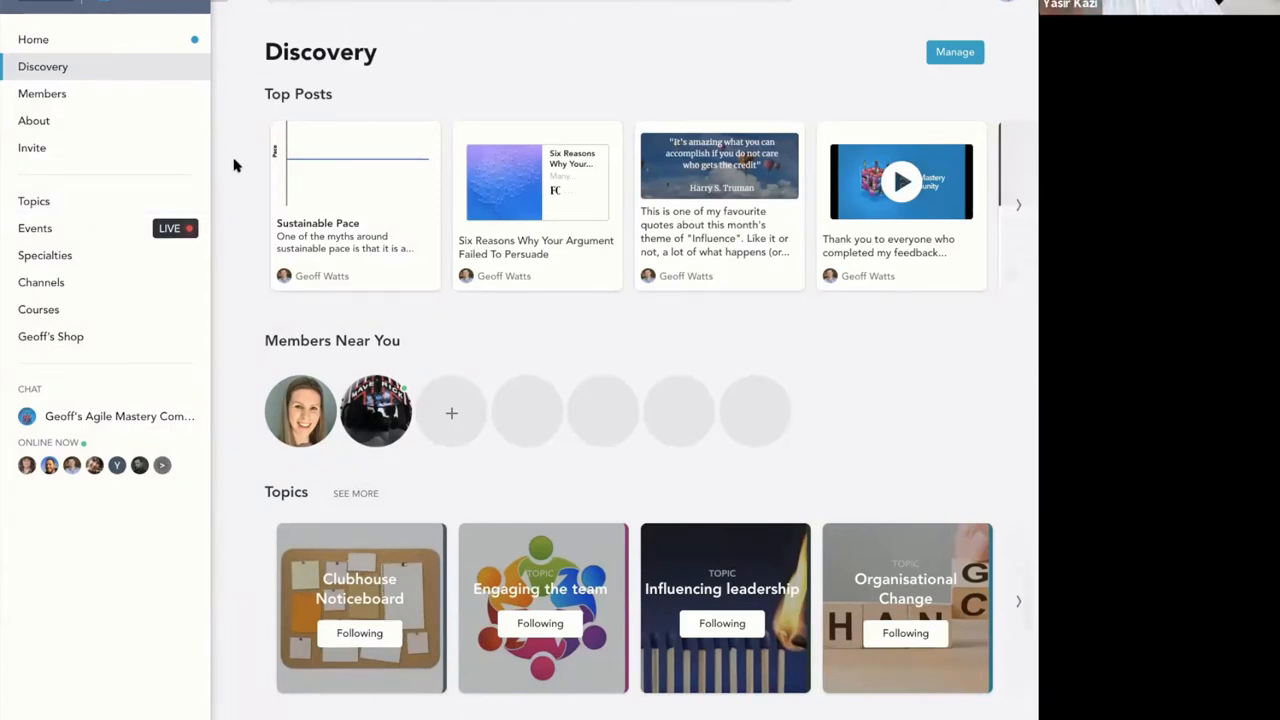
mouse_move(228, 175)
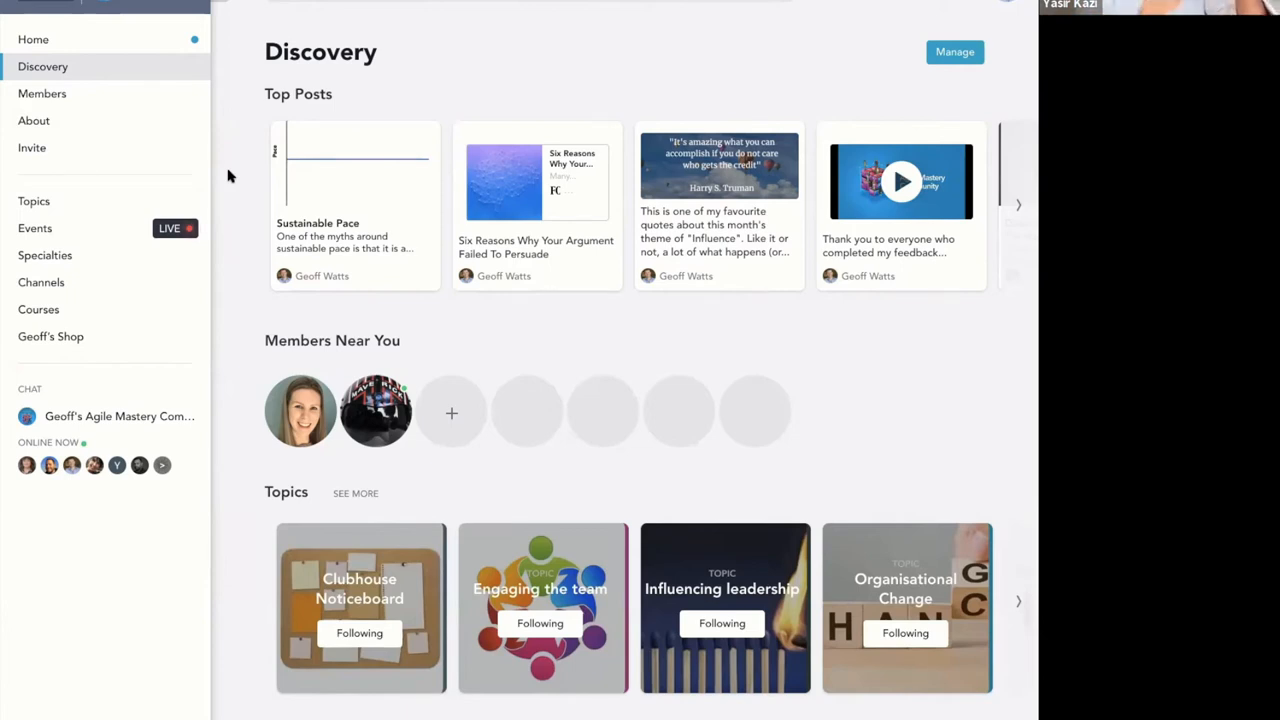
mouse_move(41, 282)
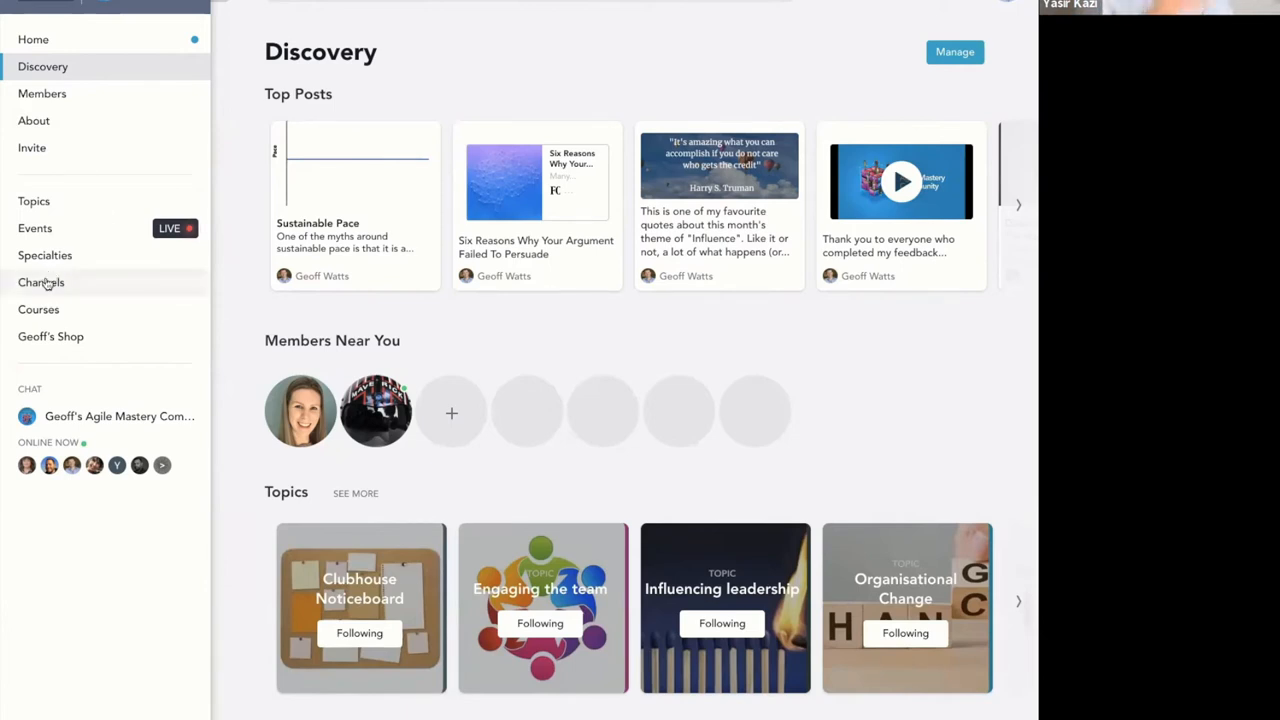
Browse the Channels and Topics lists, ending on the Influencing leadership topic
click(41, 282)
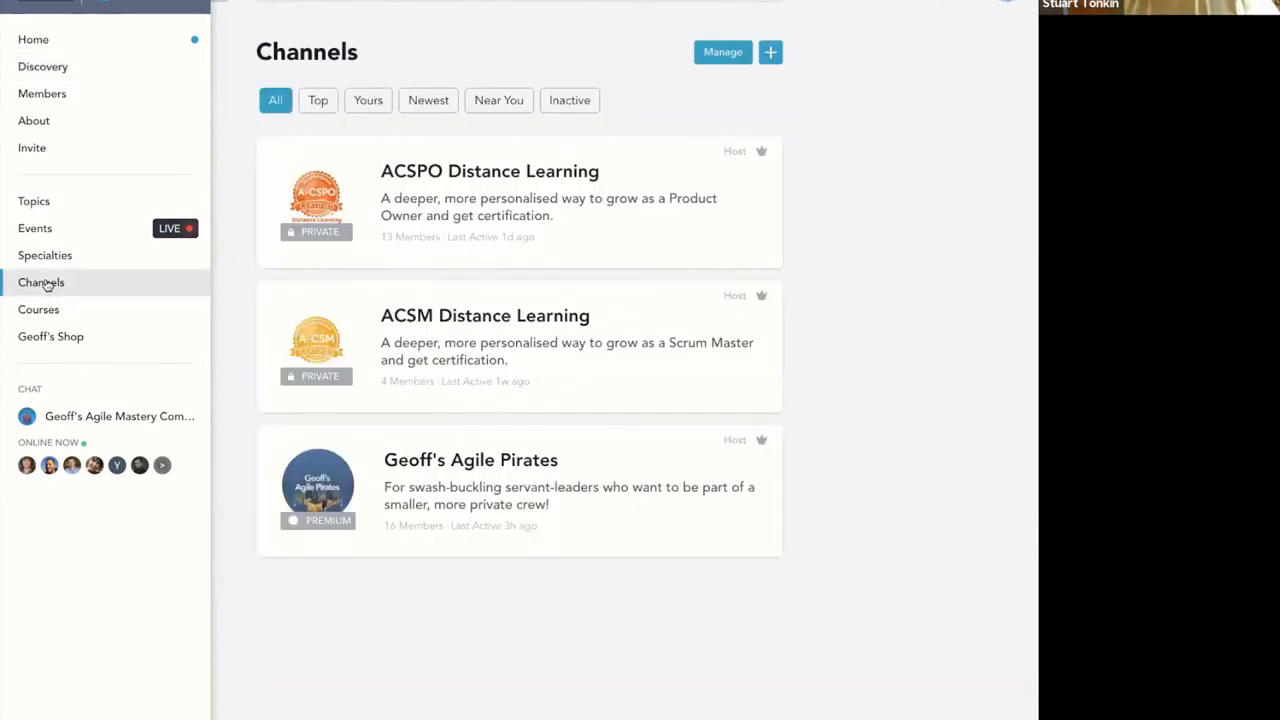
click(33, 201)
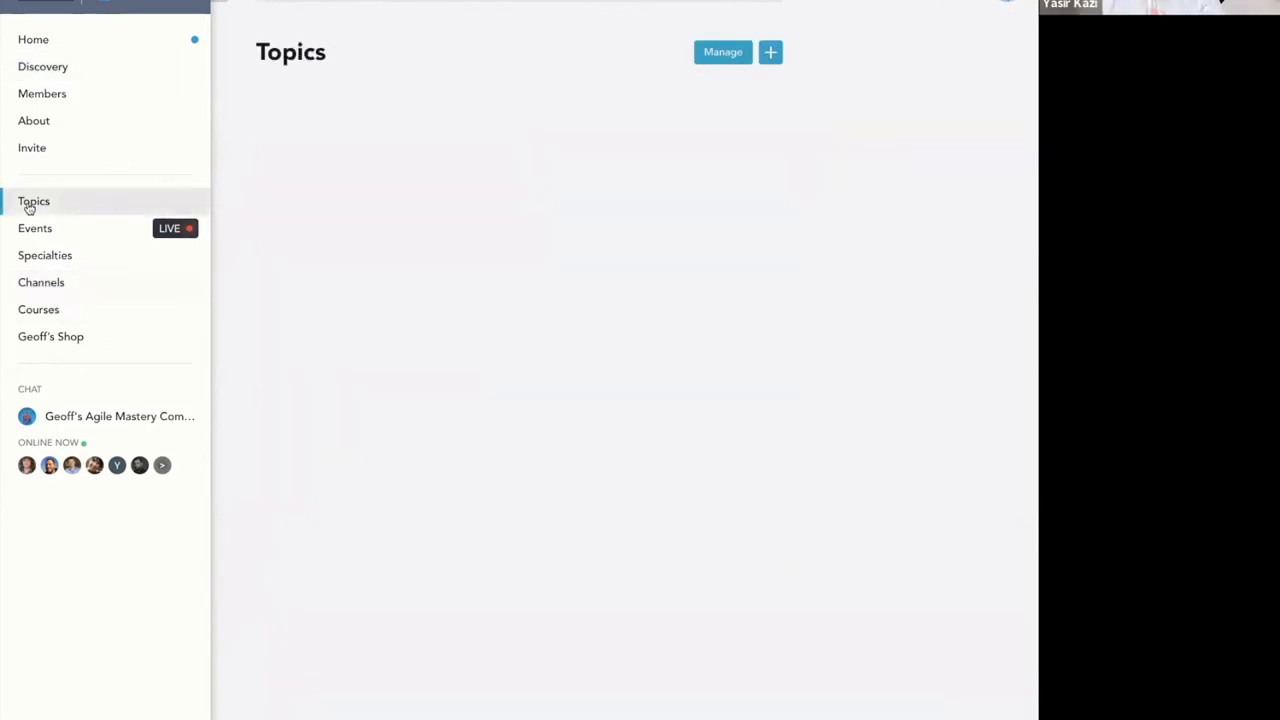
click(33, 201)
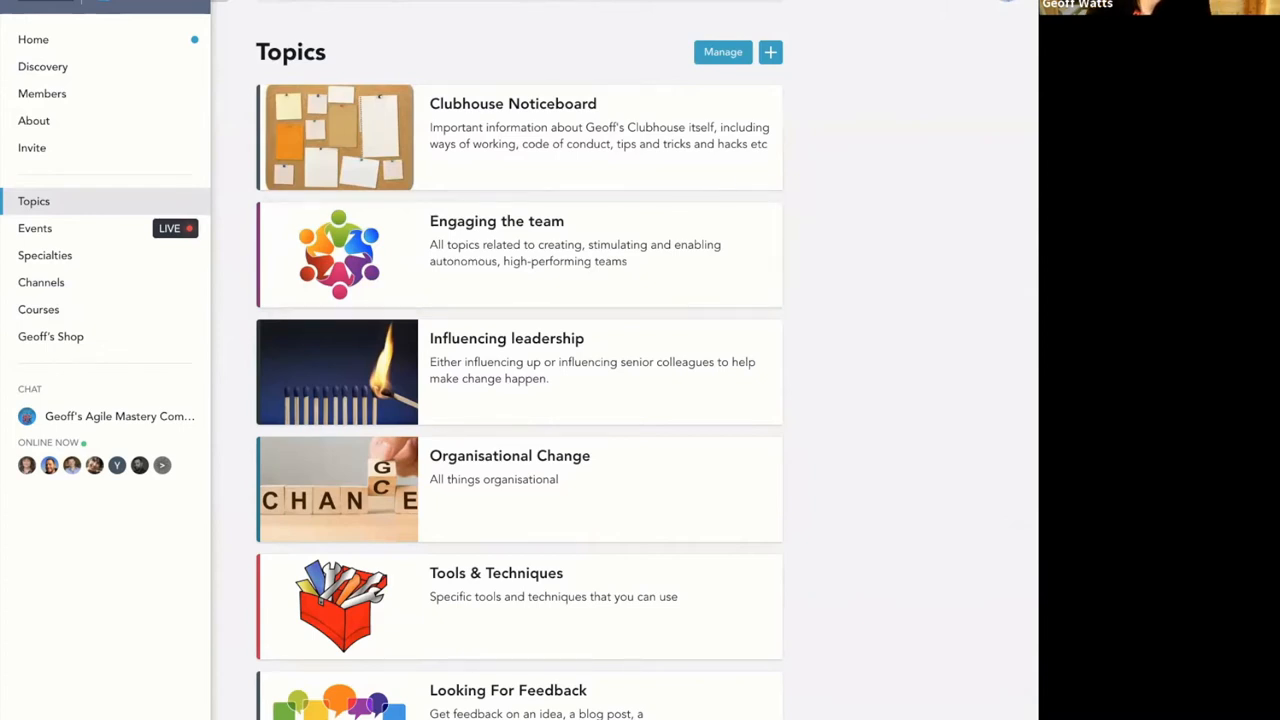
mouse_move(350, 55)
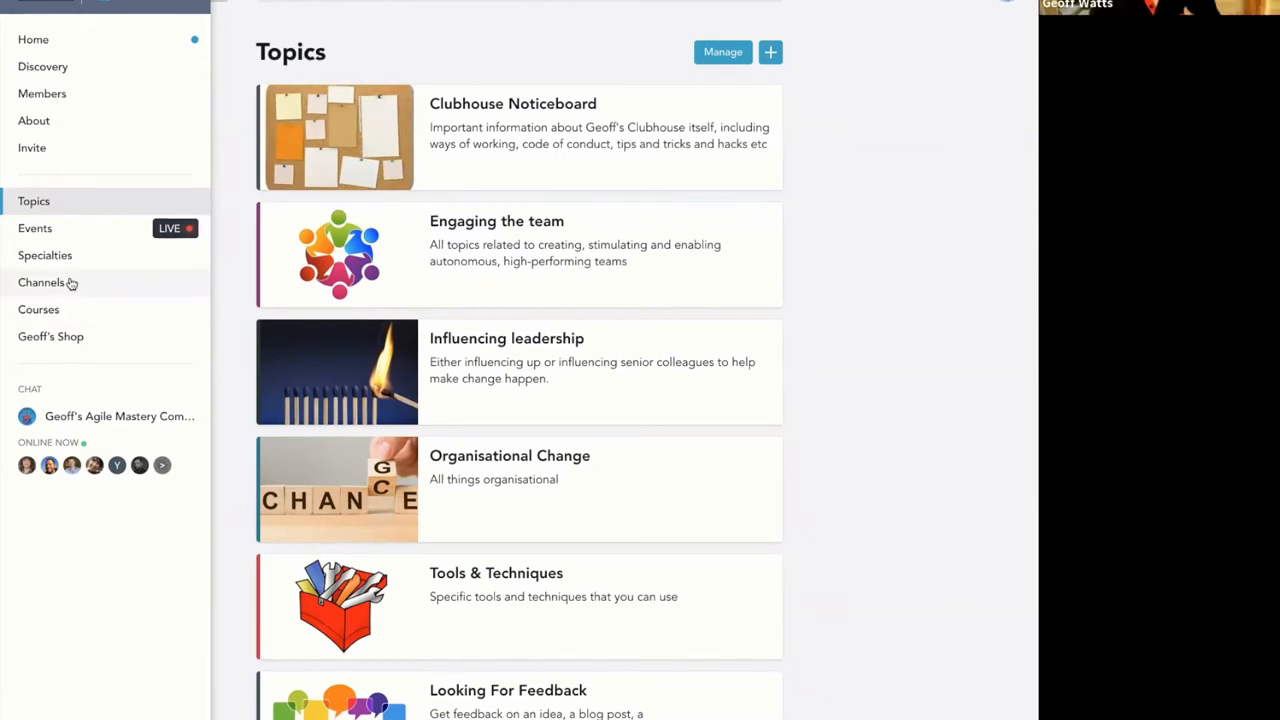
click(41, 282)
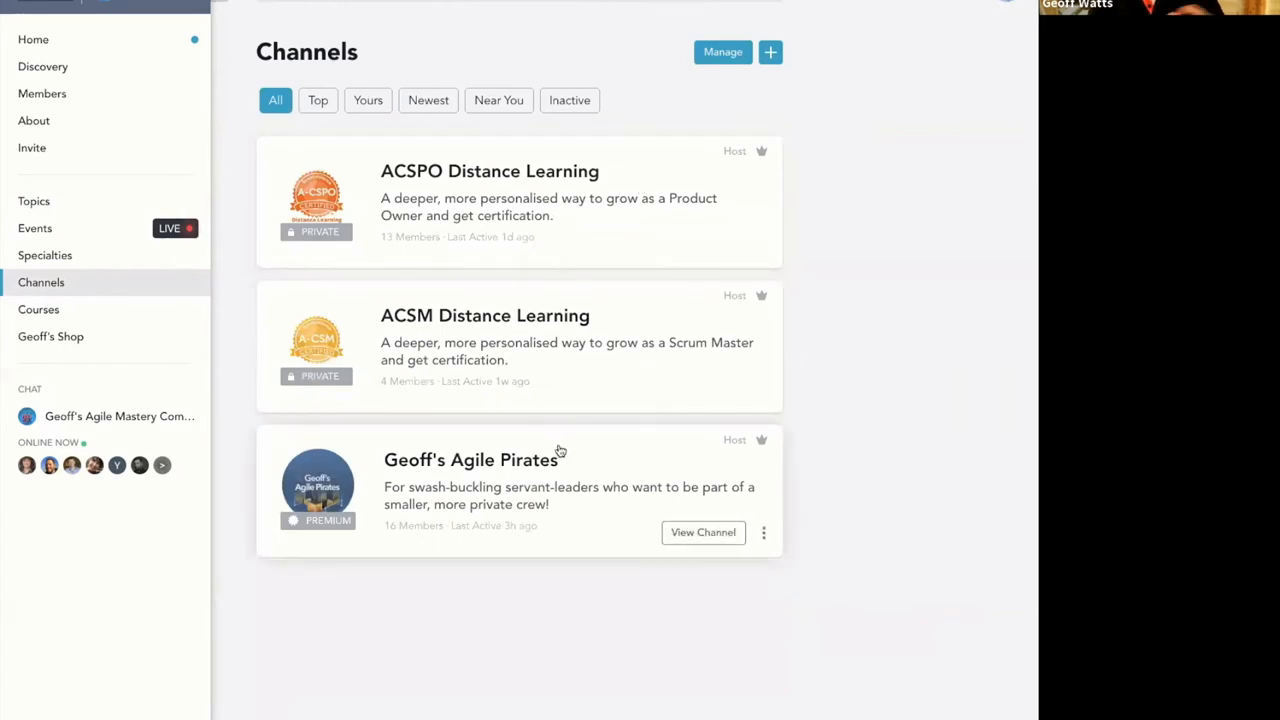
mouse_move(192, 296)
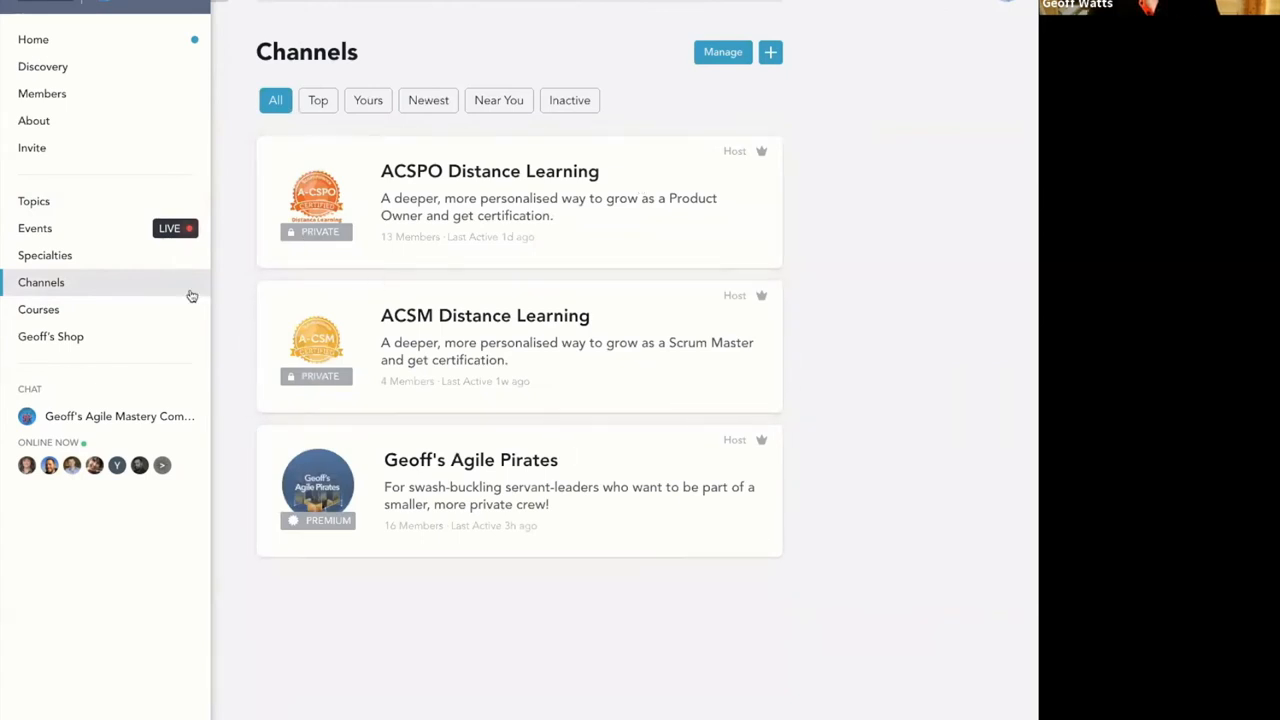
click(33, 201)
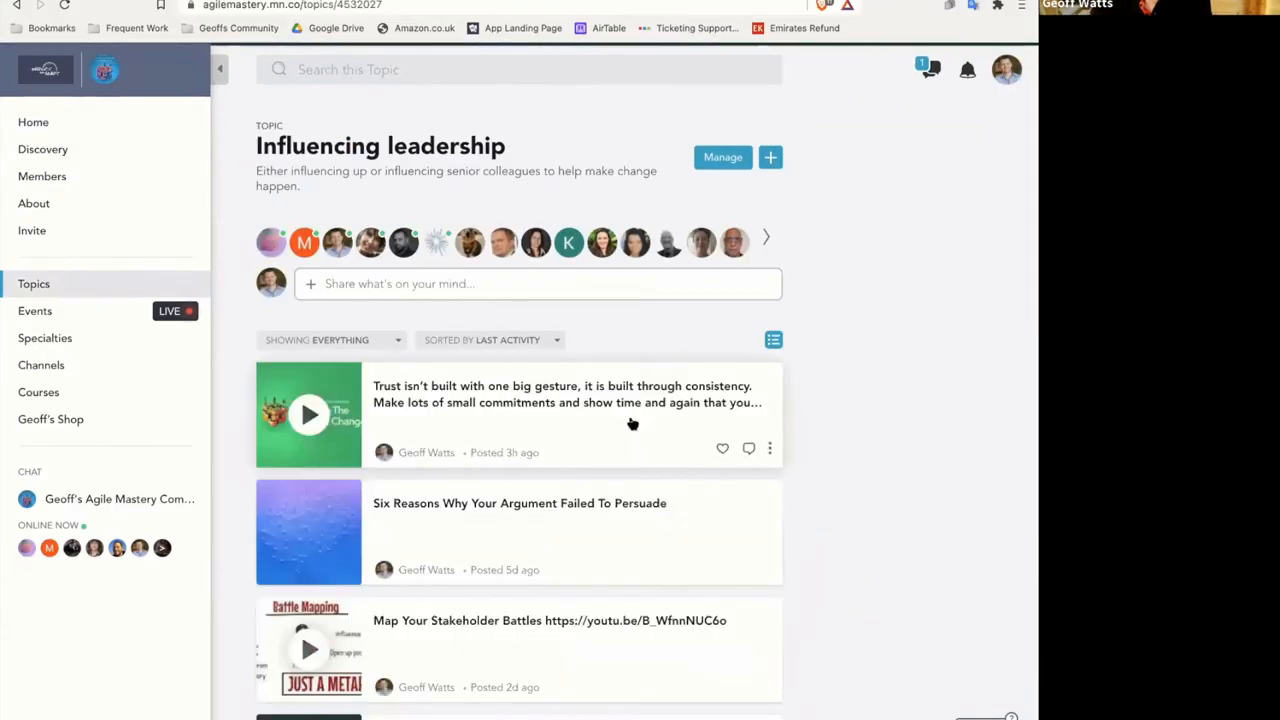
Scroll through the Influencing leadership posts and back, then start a community search
scroll(down, 3)
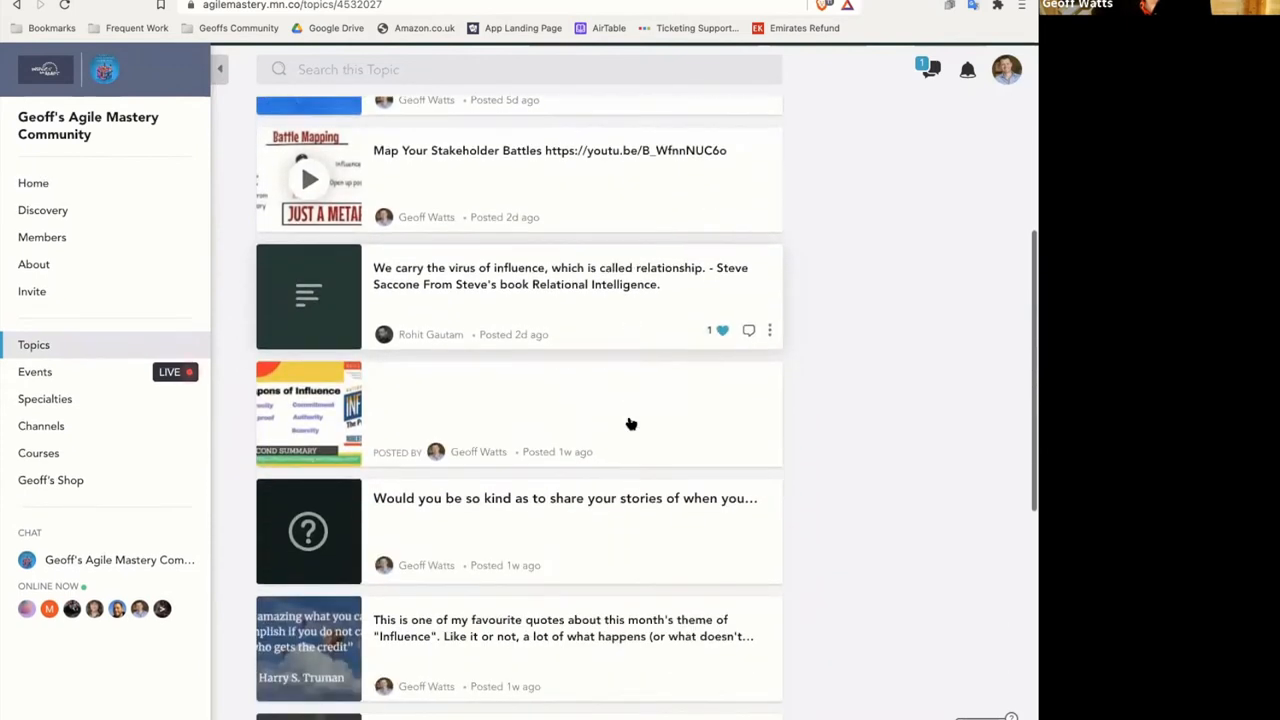
scroll(down, 3)
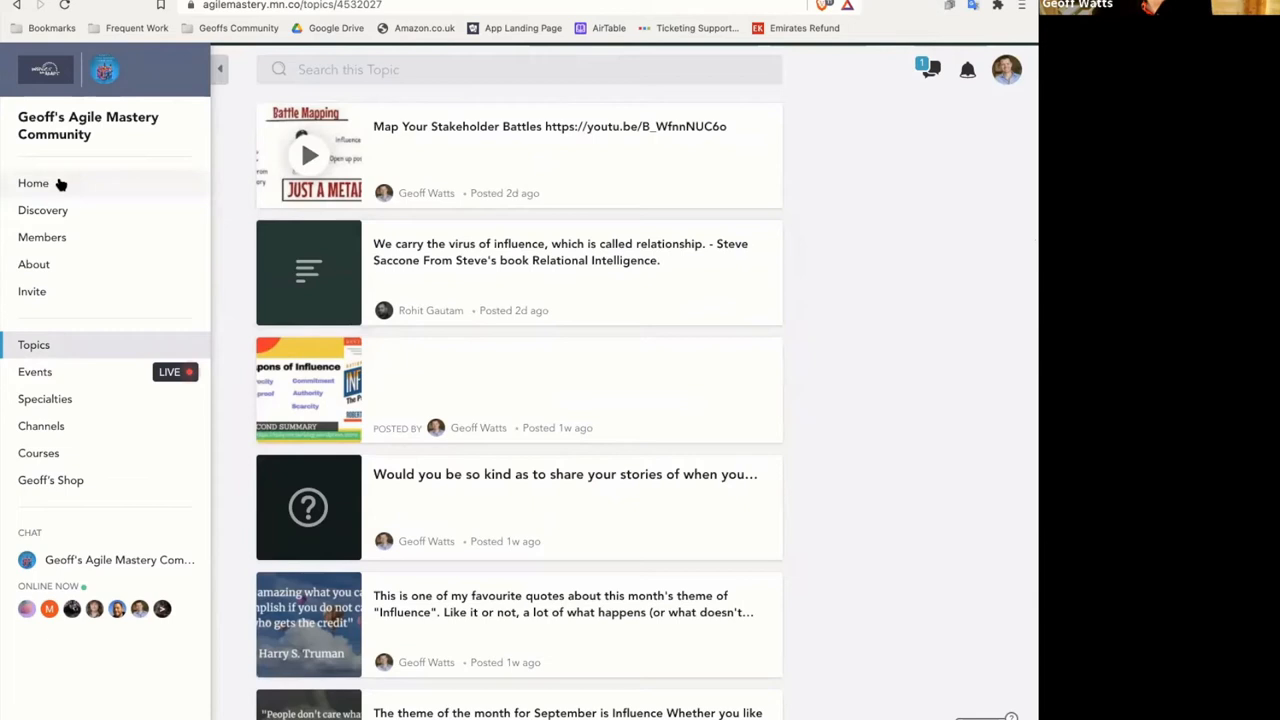
mouse_move(33, 183)
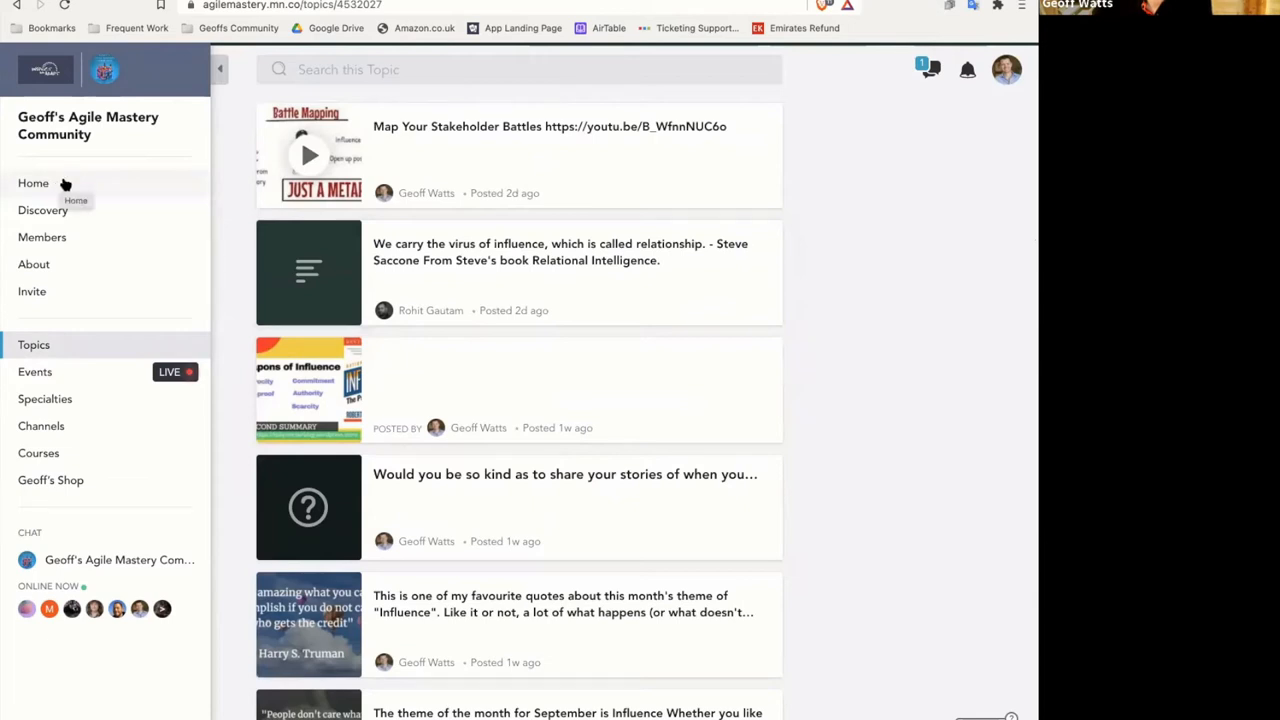
mouse_move(630, 50)
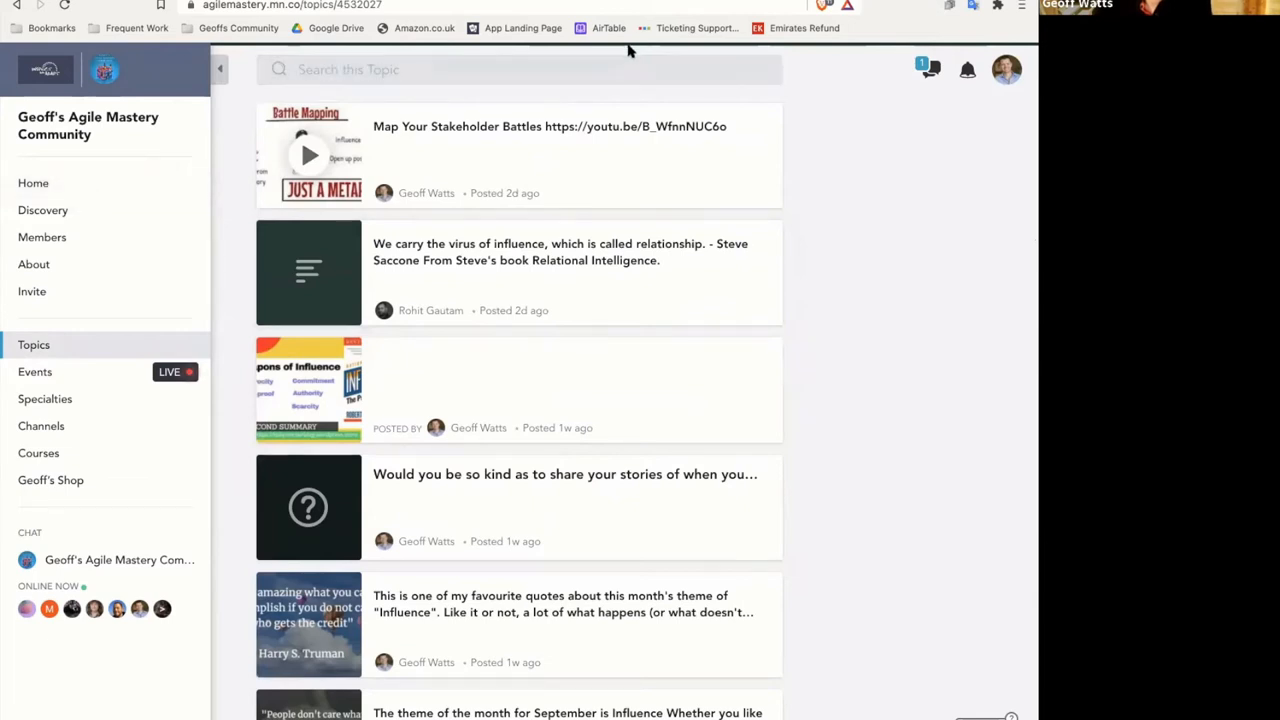
scroll(down, 3)
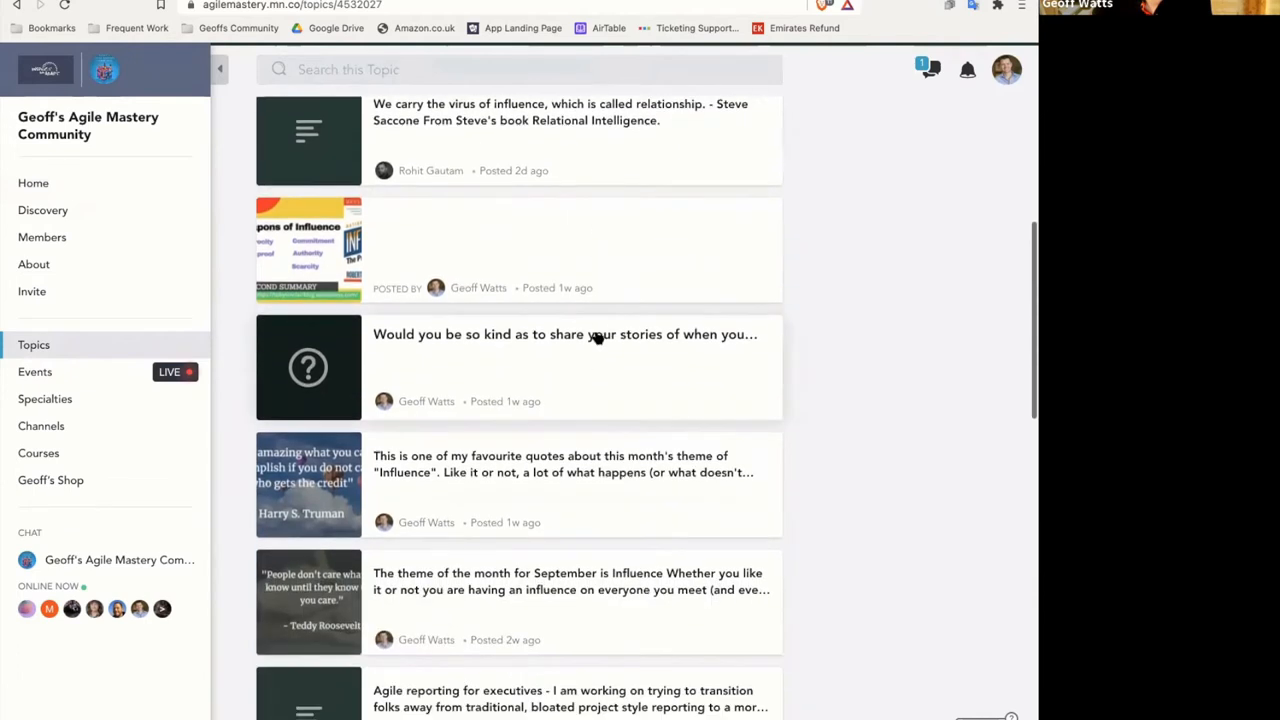
scroll(down, 3)
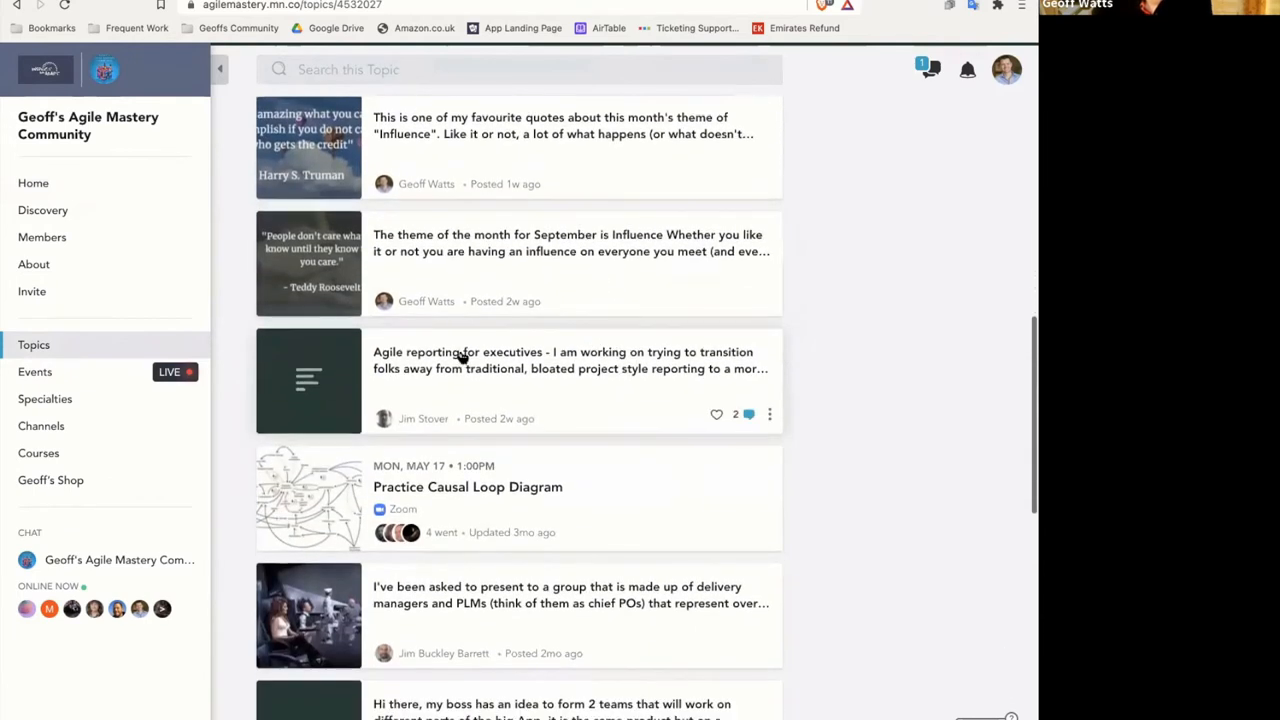
scroll(up, 3)
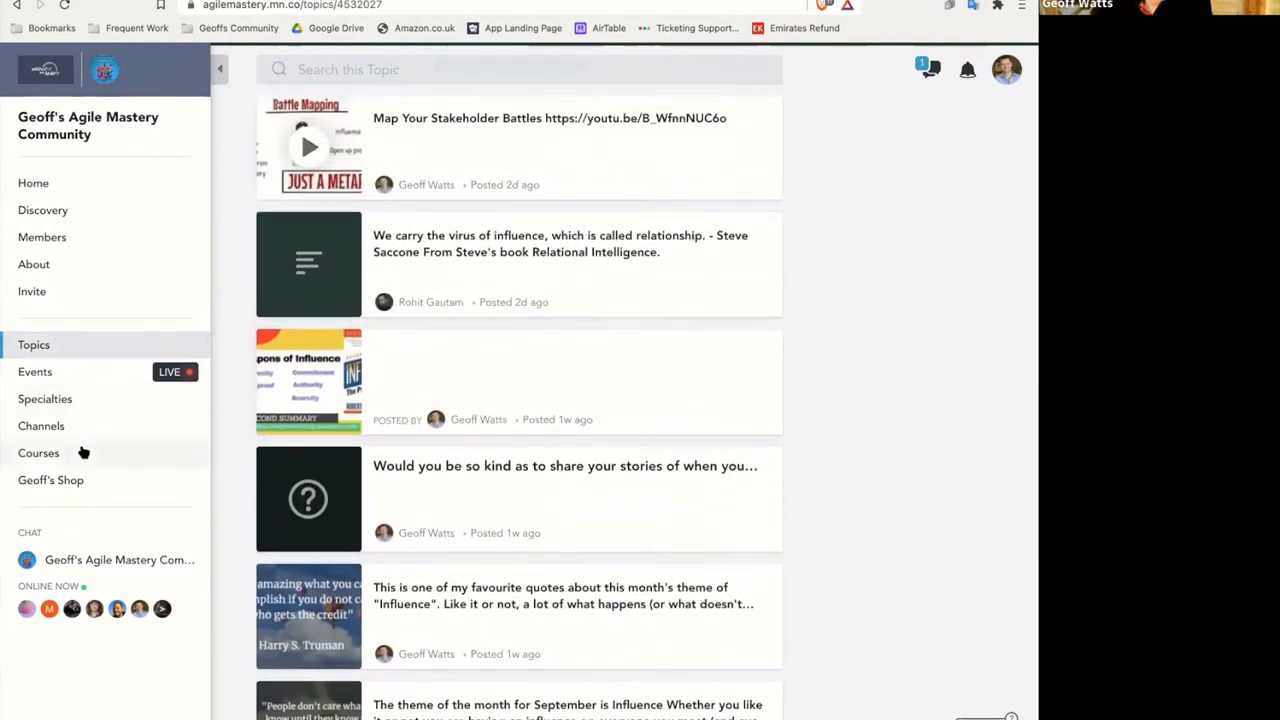
scroll(up, 3)
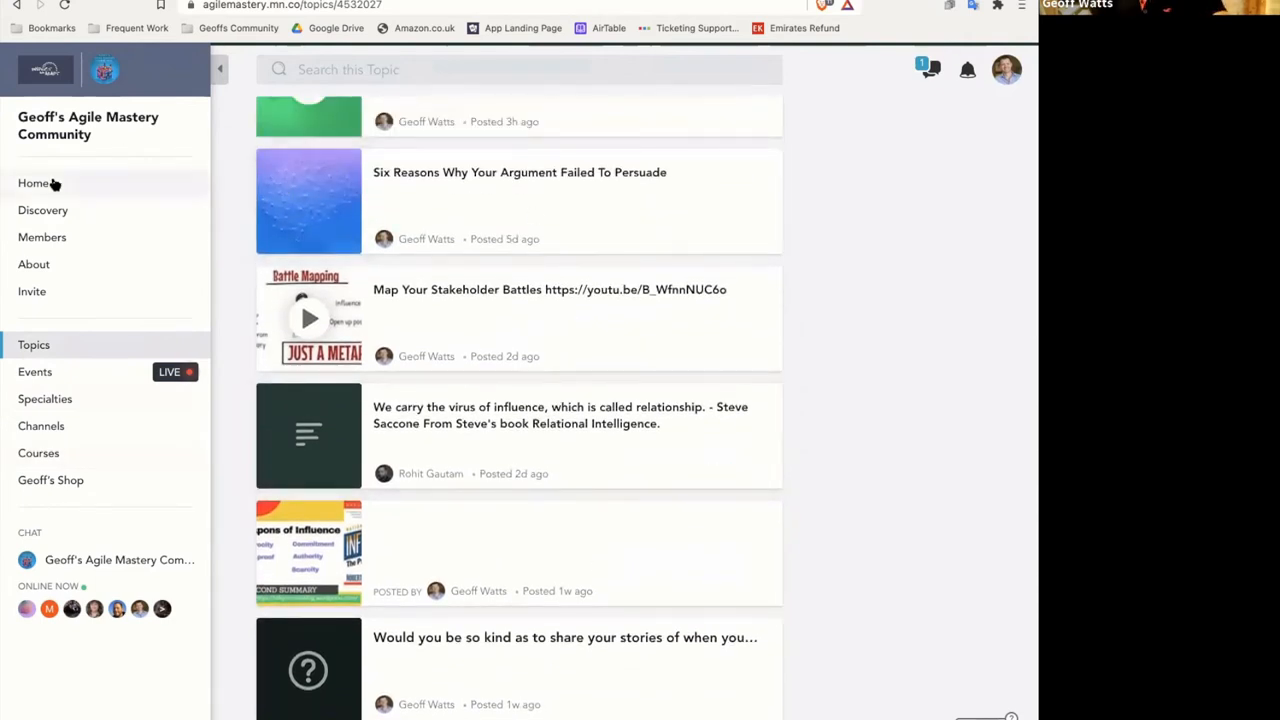
click(33, 183)
text(I)
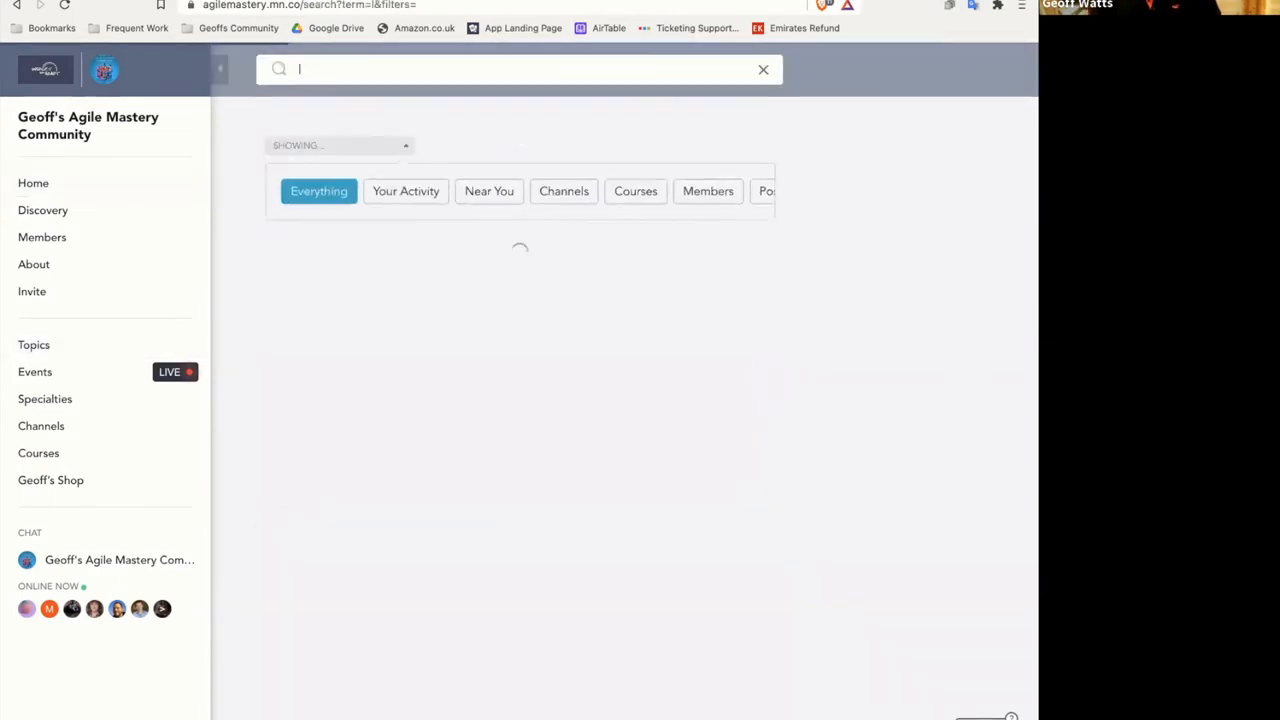
Search for 'change' and scroll through the matching topics, courses, events and posts
text(change)
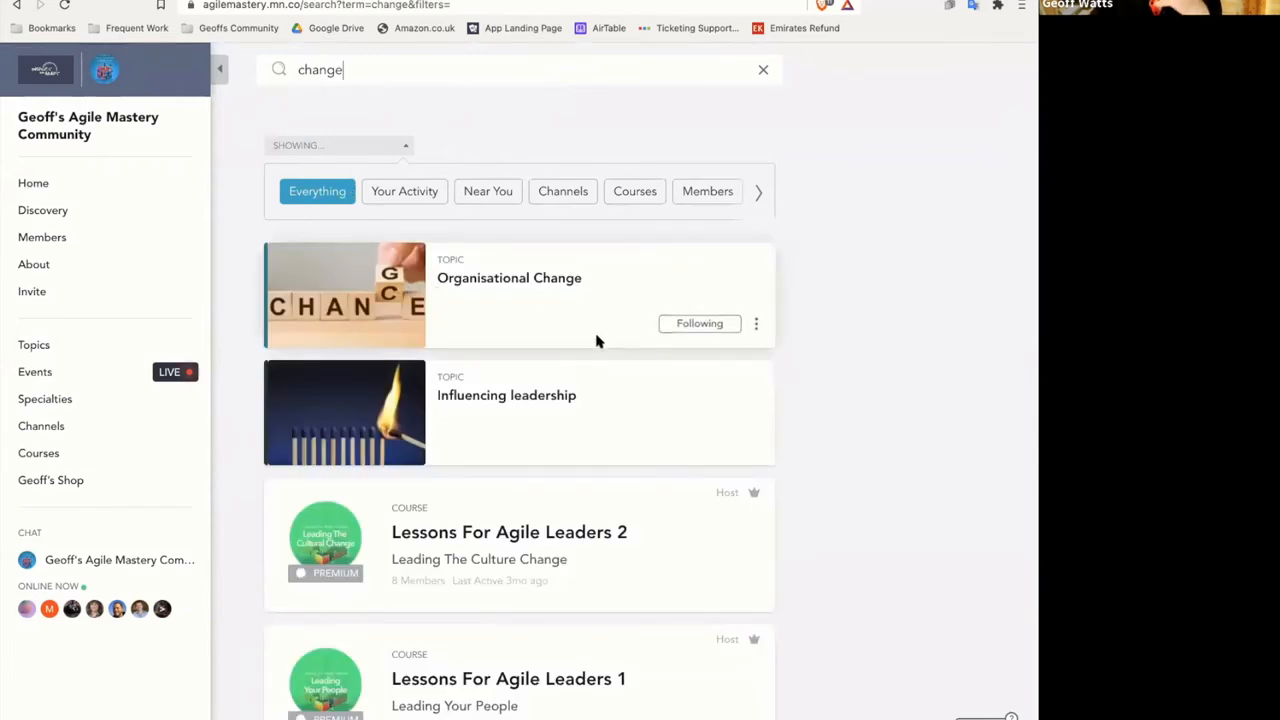
scroll(down, 3)
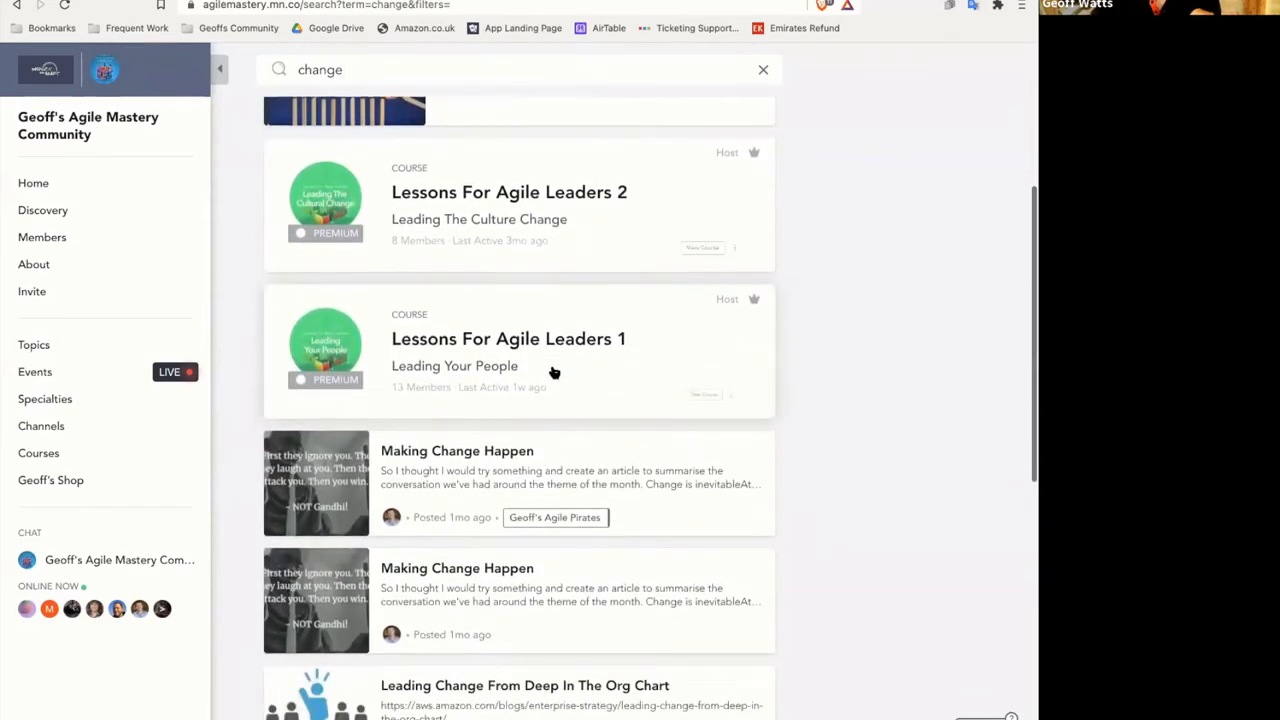
scroll(down, 3)
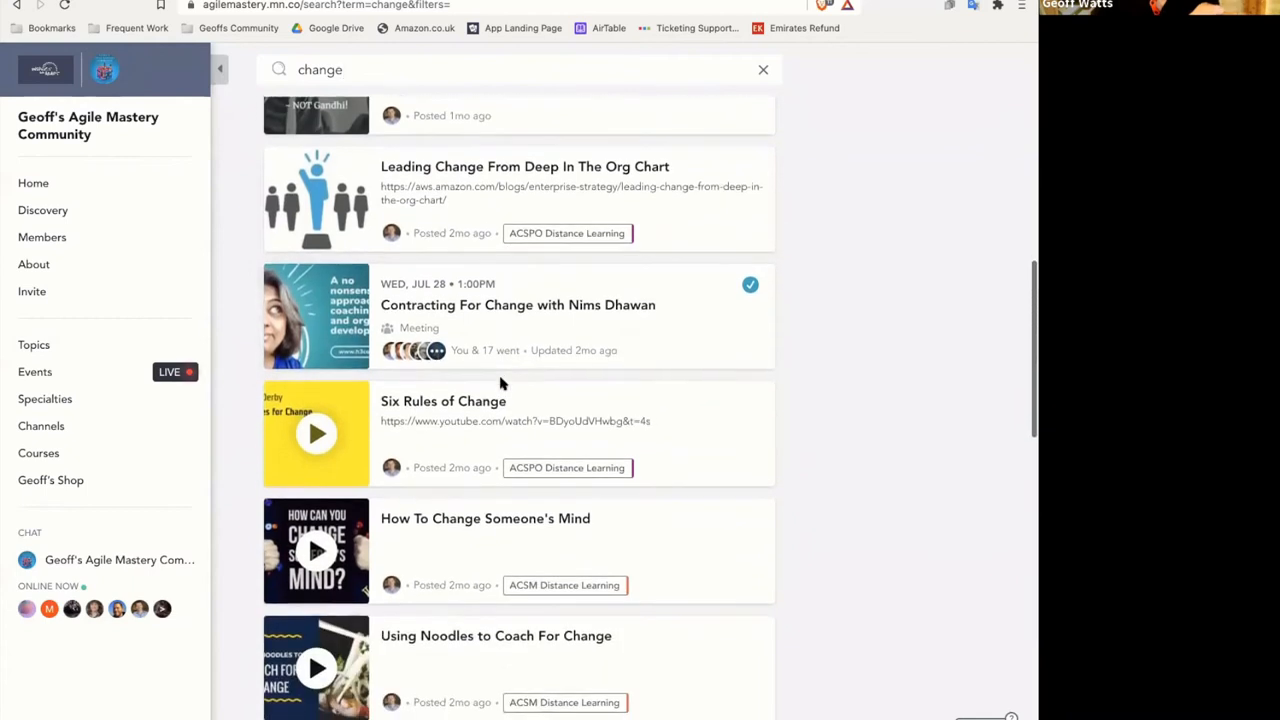
scroll(down, 3)
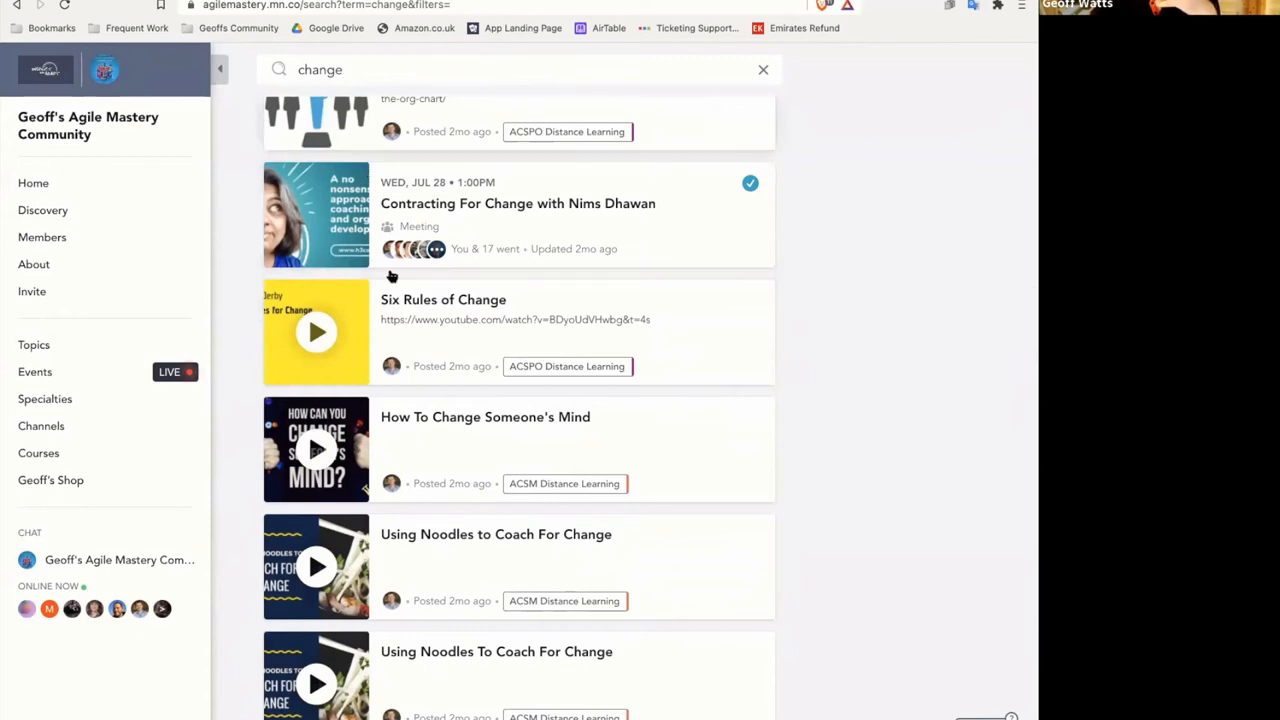
scroll(down, 3)
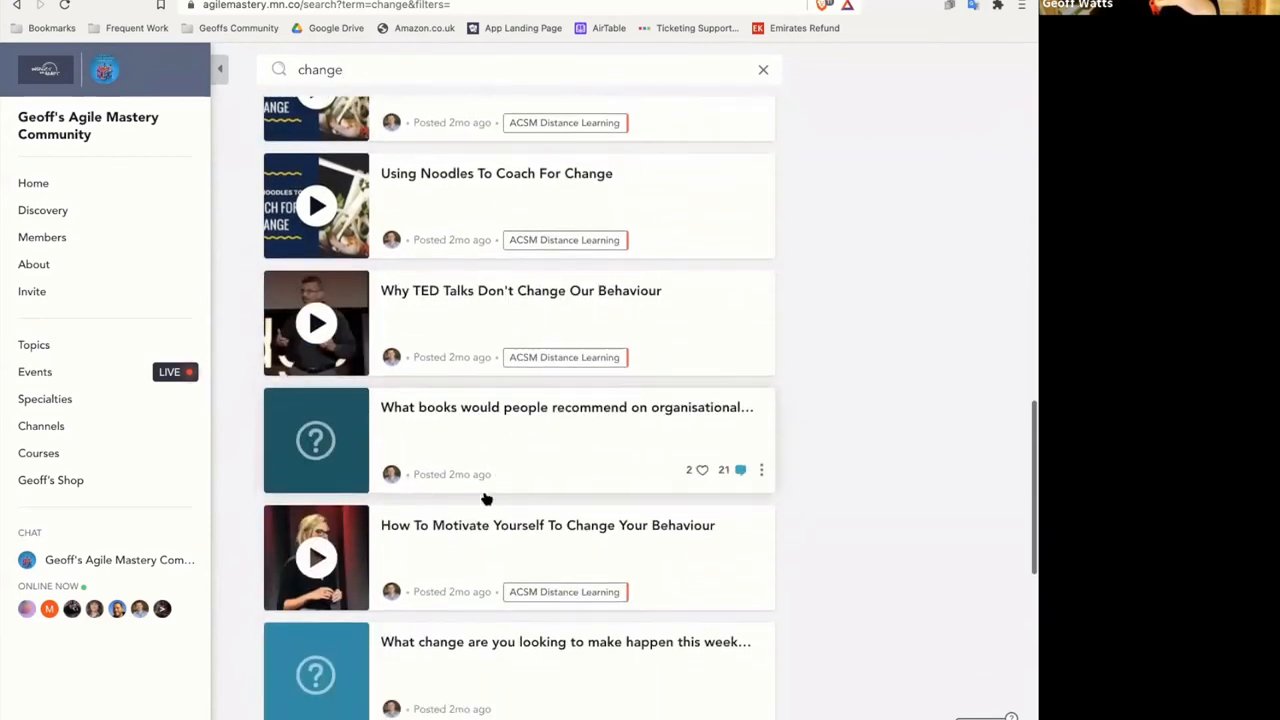
scroll(down, 3)
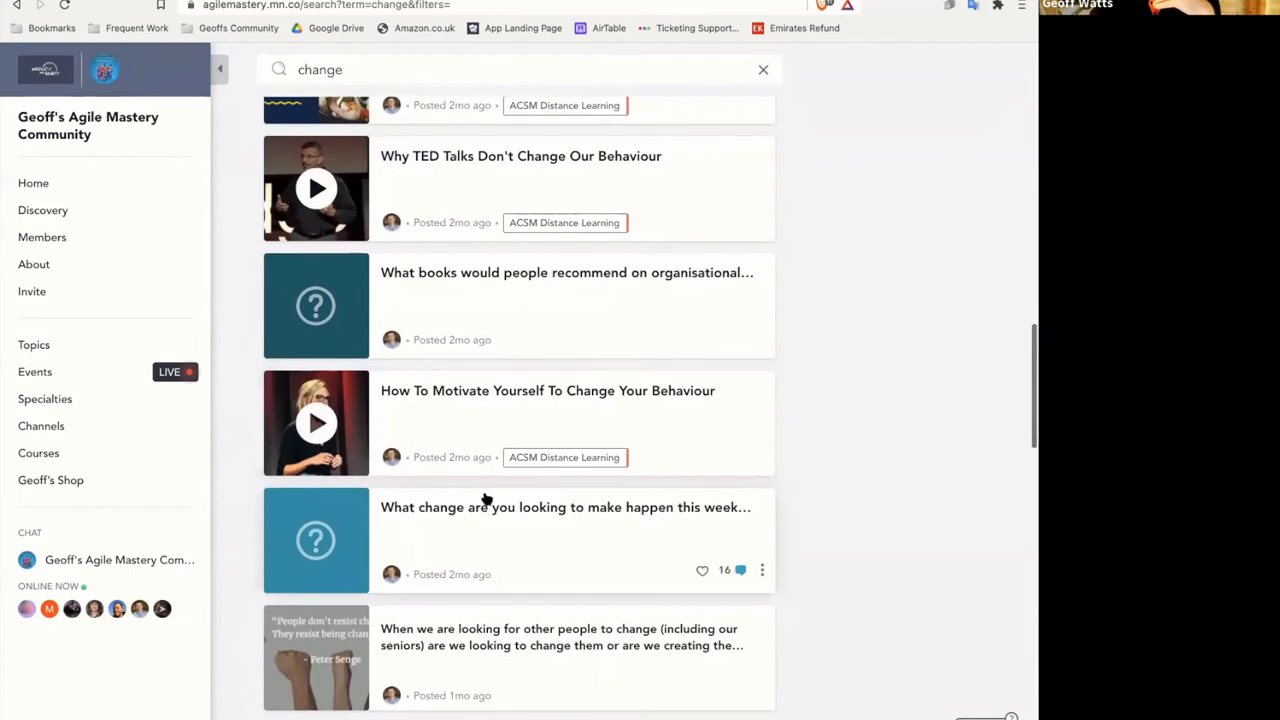
scroll(down, 3)
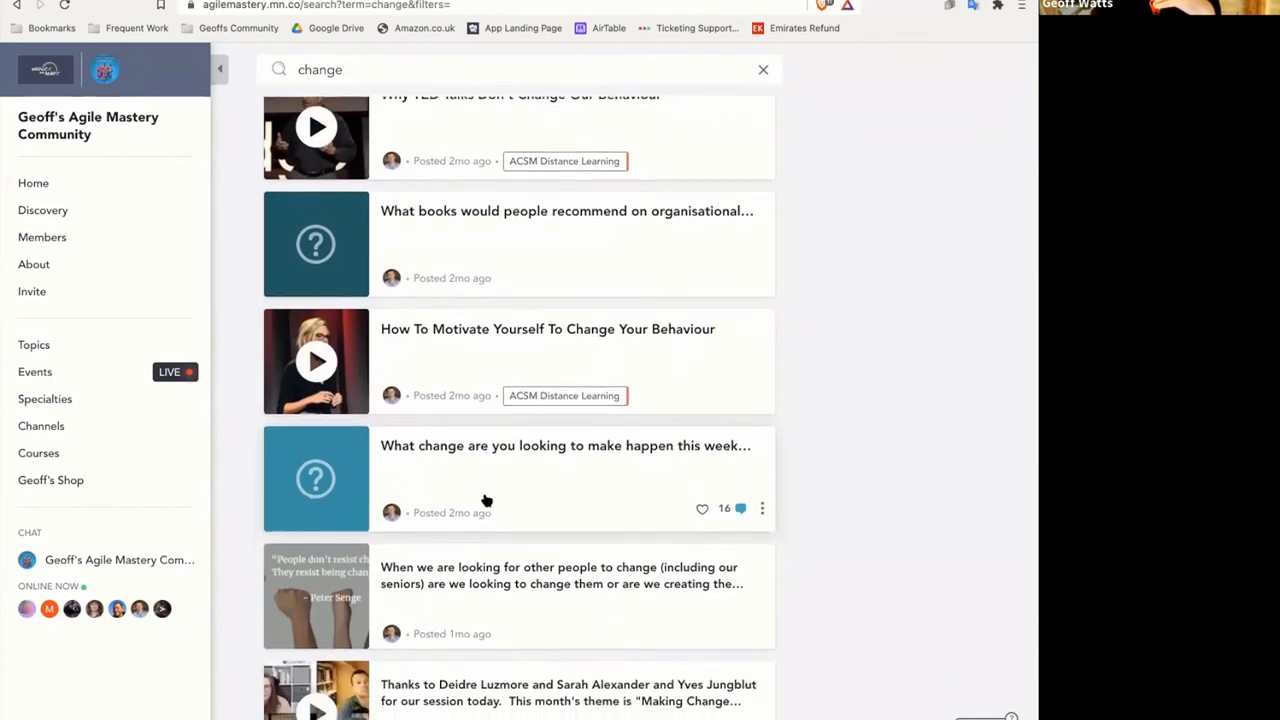
scroll(down, 3)
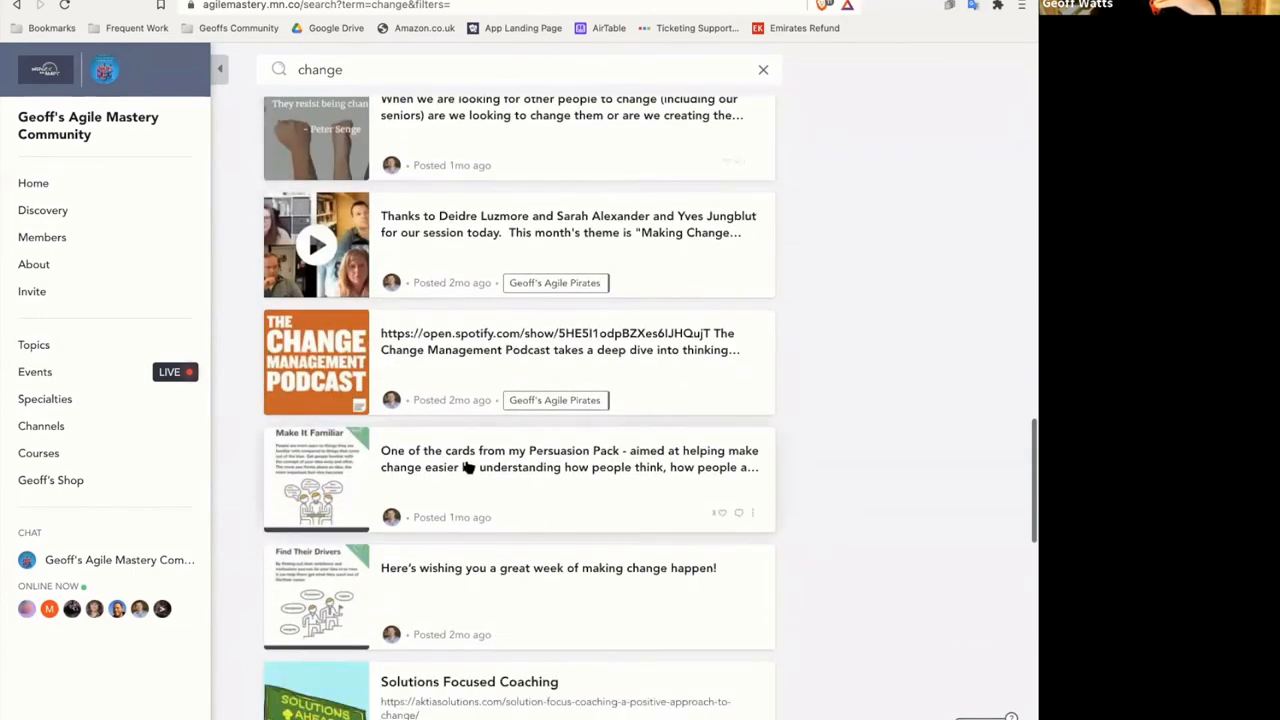
scroll(down, 3)
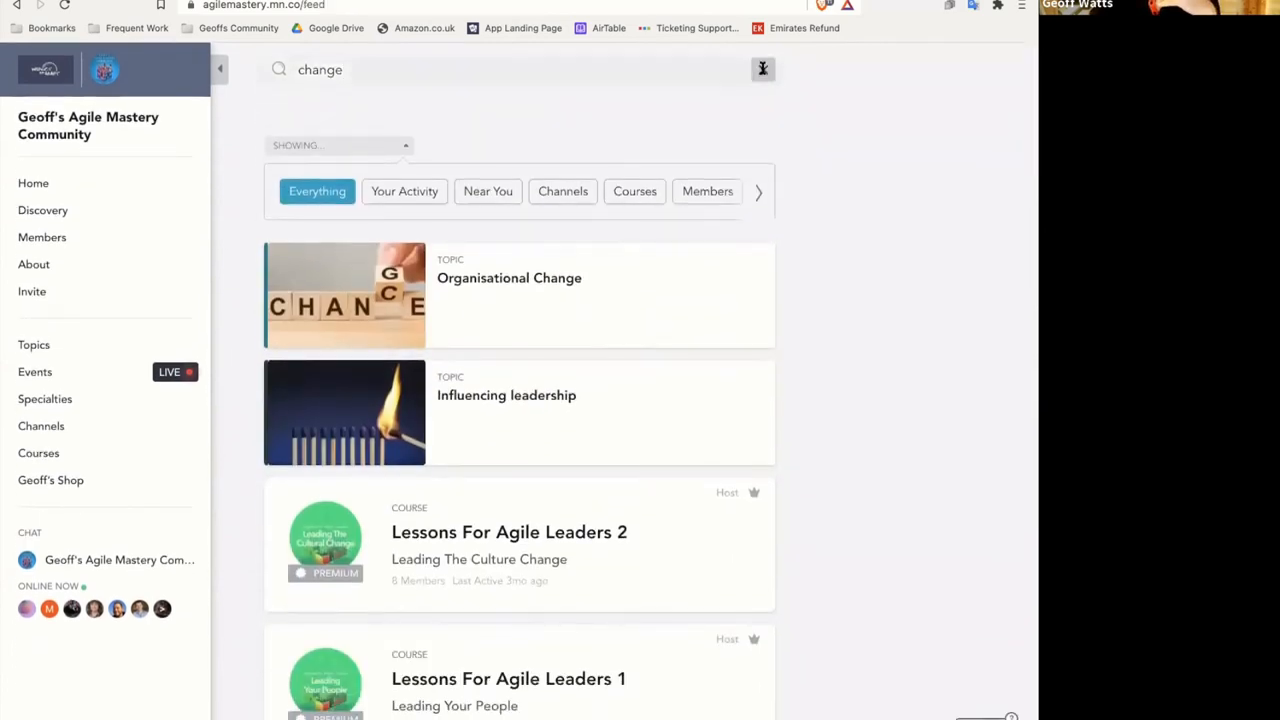
Return to the home feed and scroll down to the Culture Twisties article
click(41, 425)
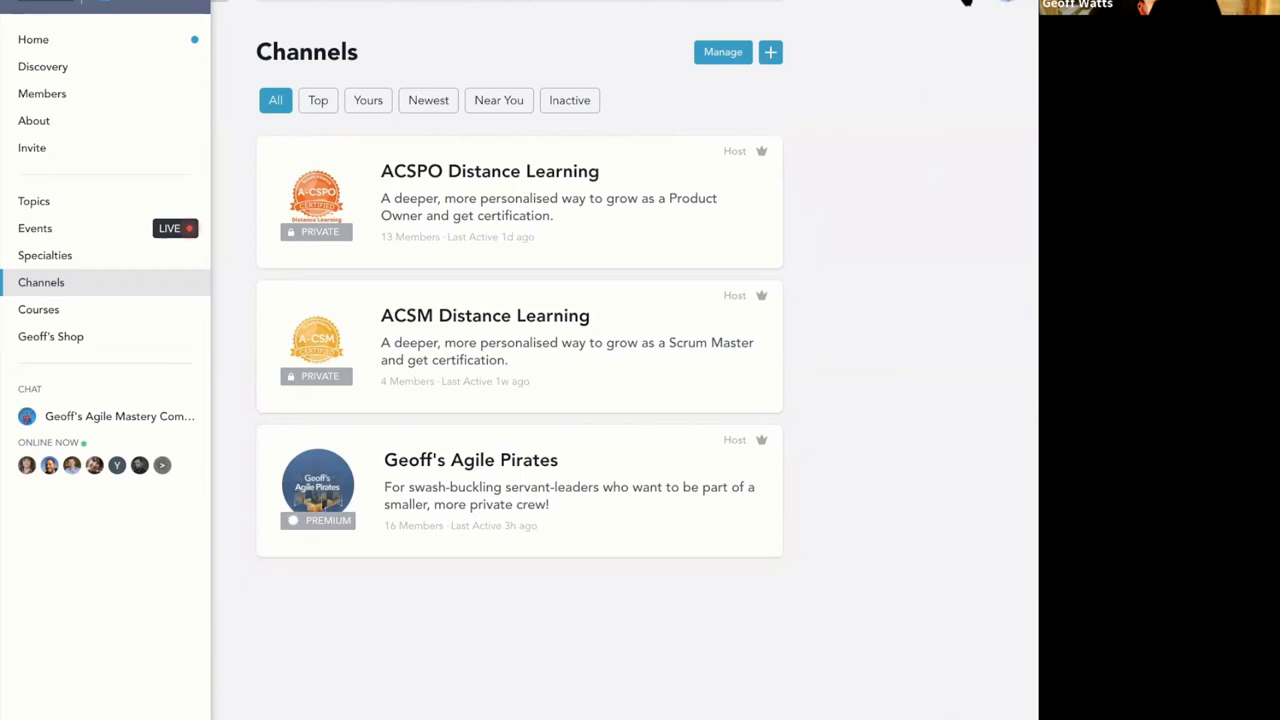
mouse_move(835, 24)
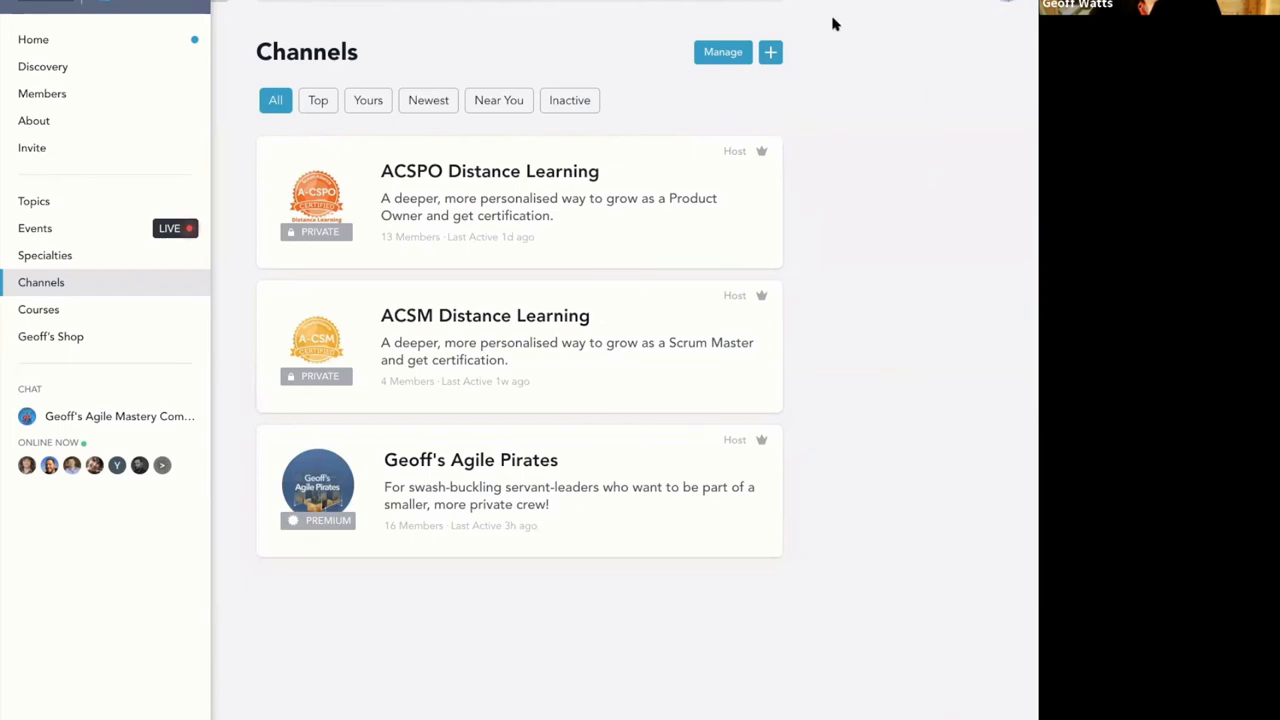
click(33, 39)
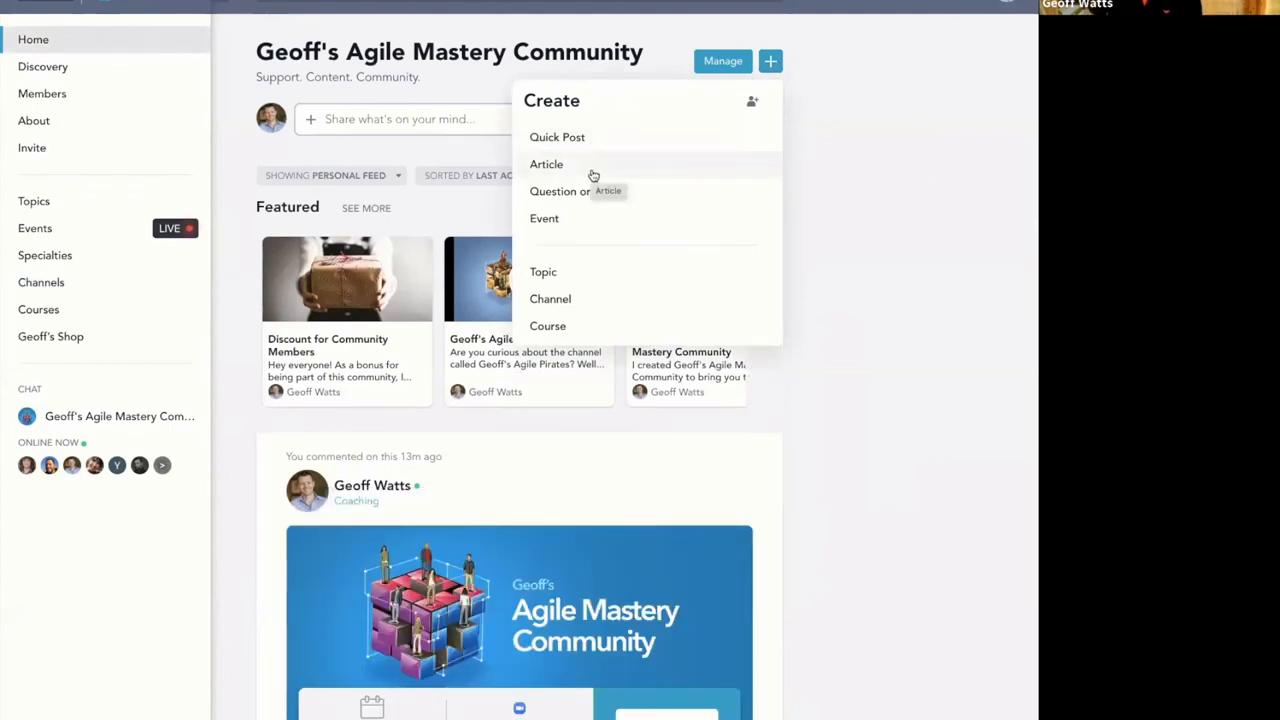
scroll(down, 3)
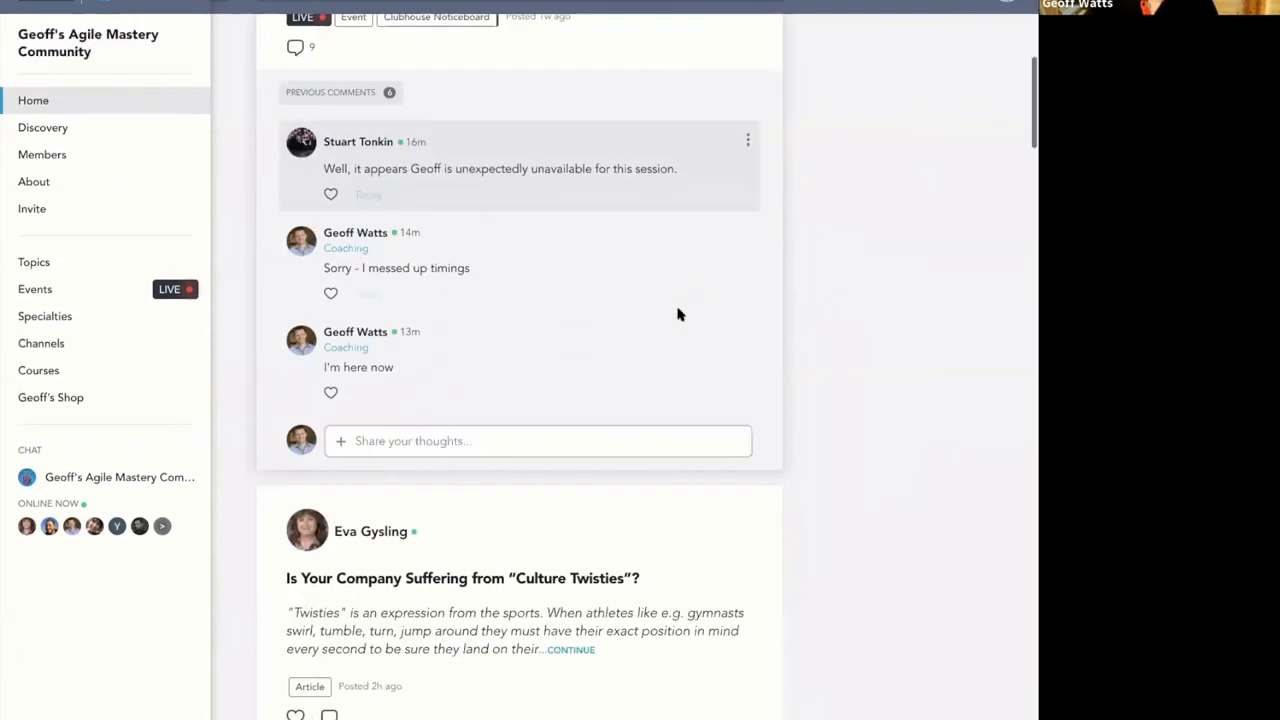
scroll(down, 3)
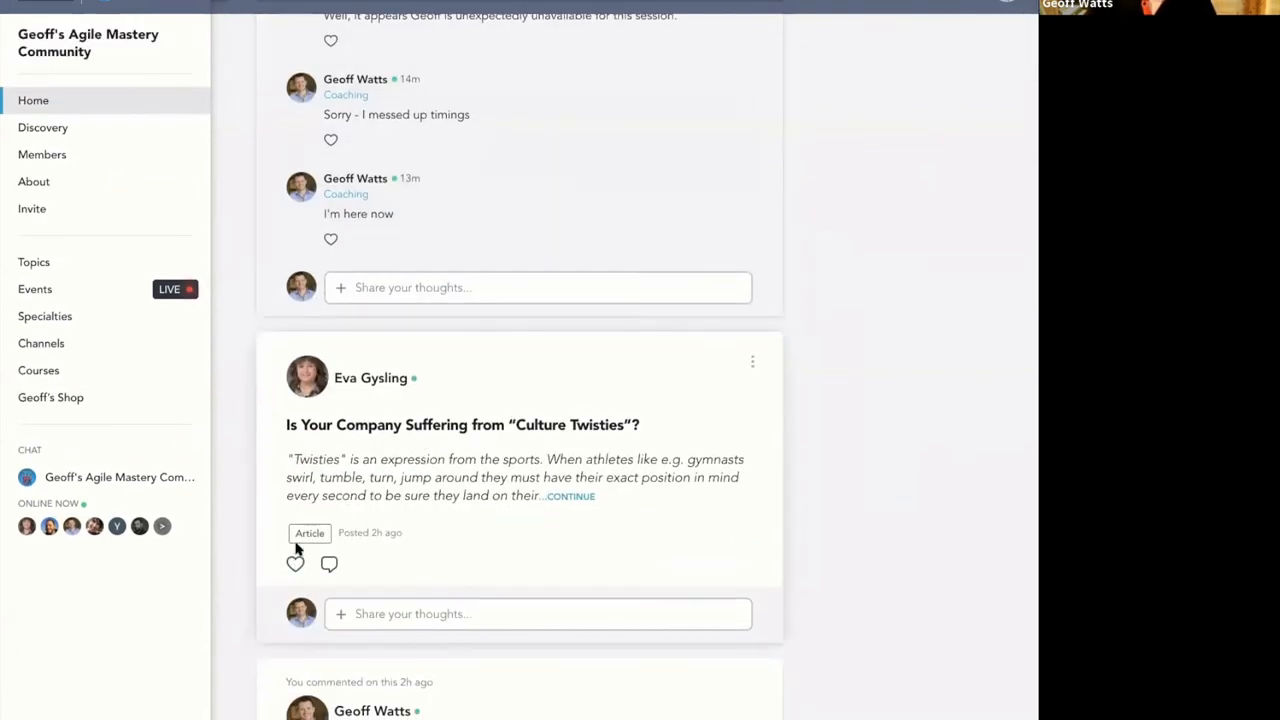
Read the Culture Twisties article in full, then close it back to the feed top
click(570, 496)
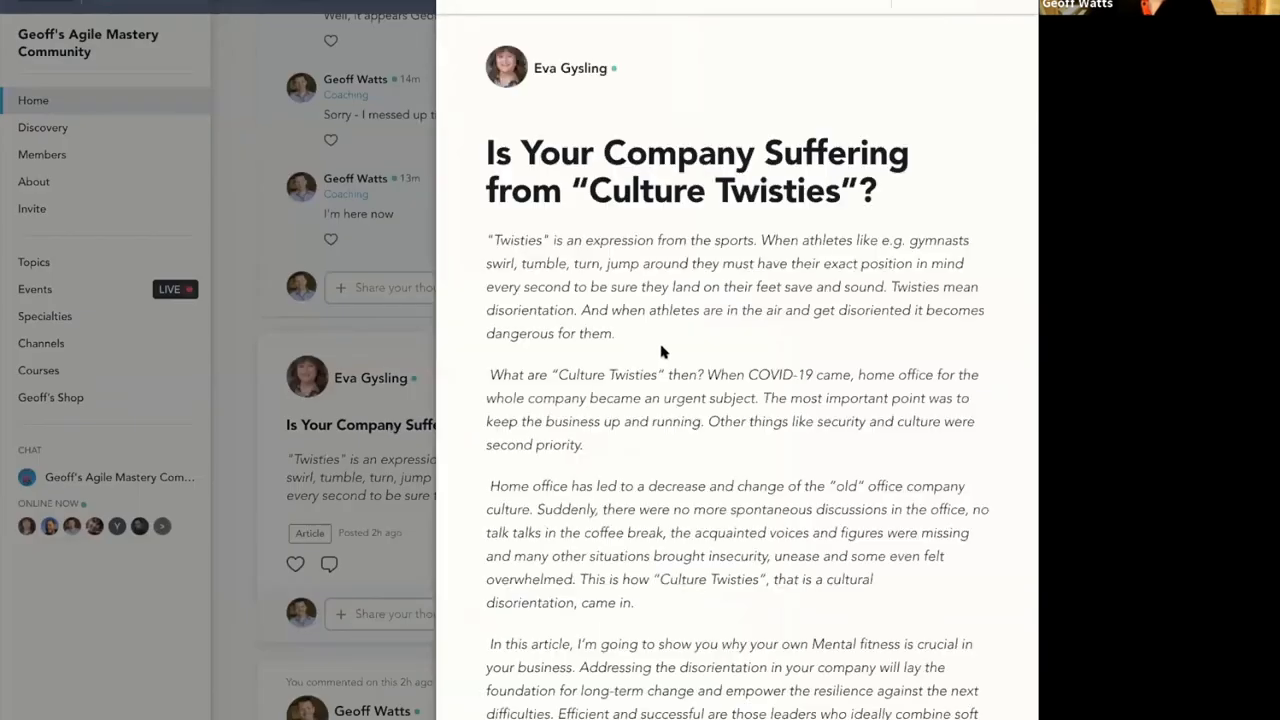
scroll(down, 3)
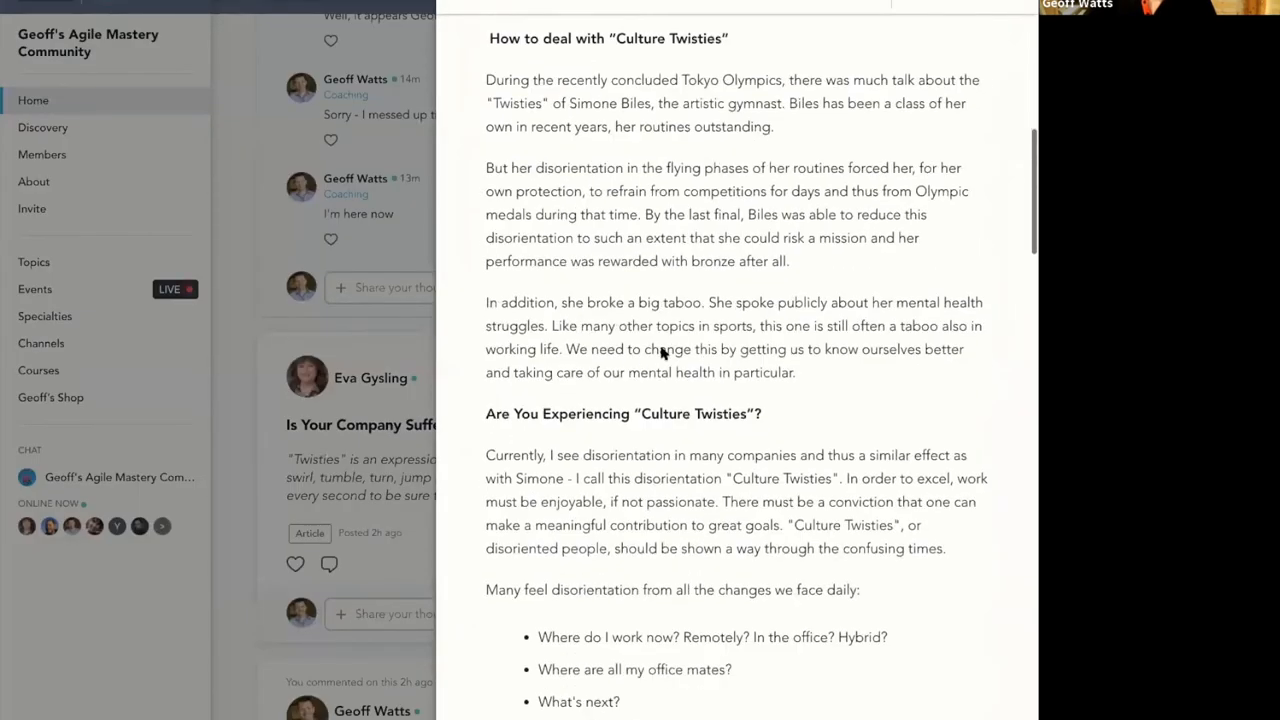
scroll(down, 3)
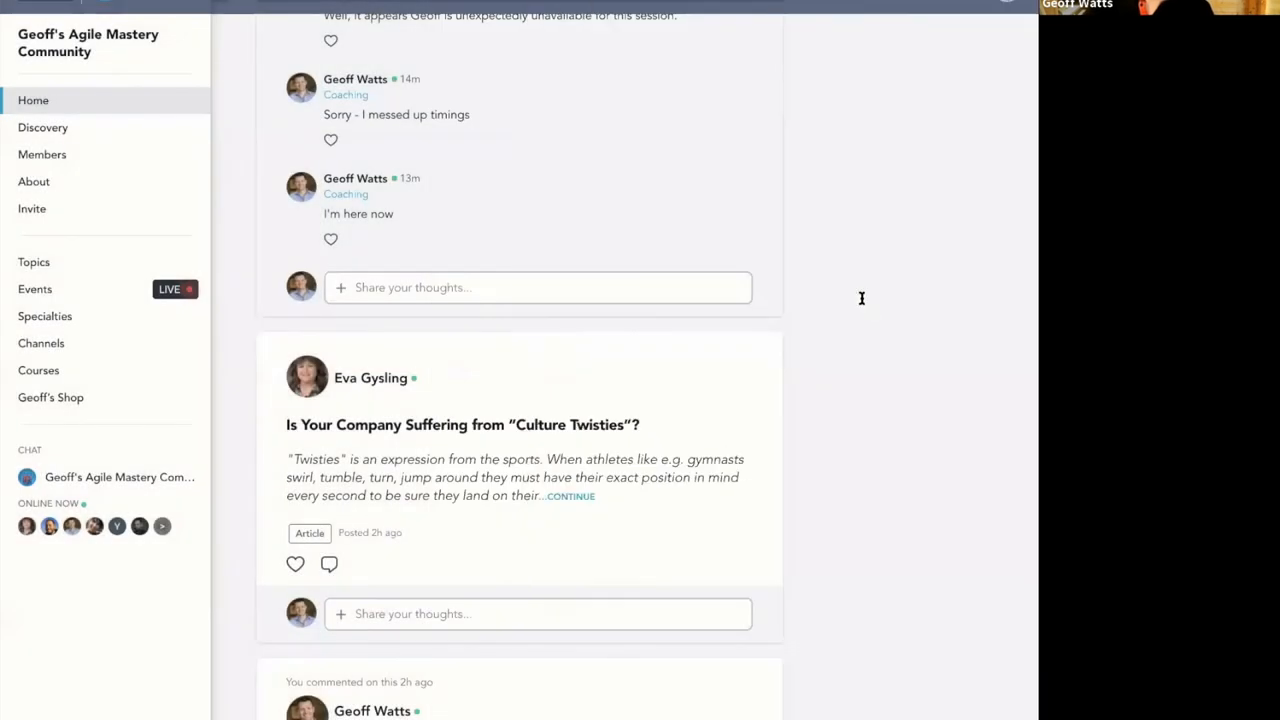
click(770, 61)
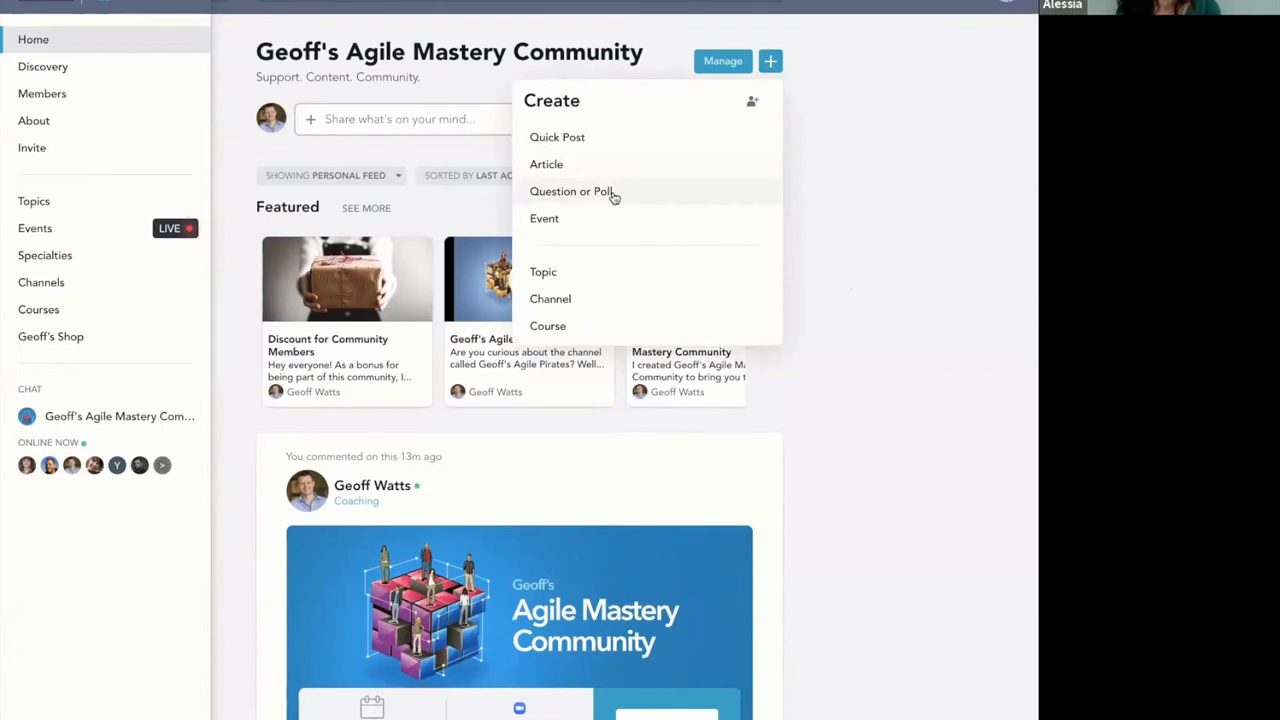
click(571, 191)
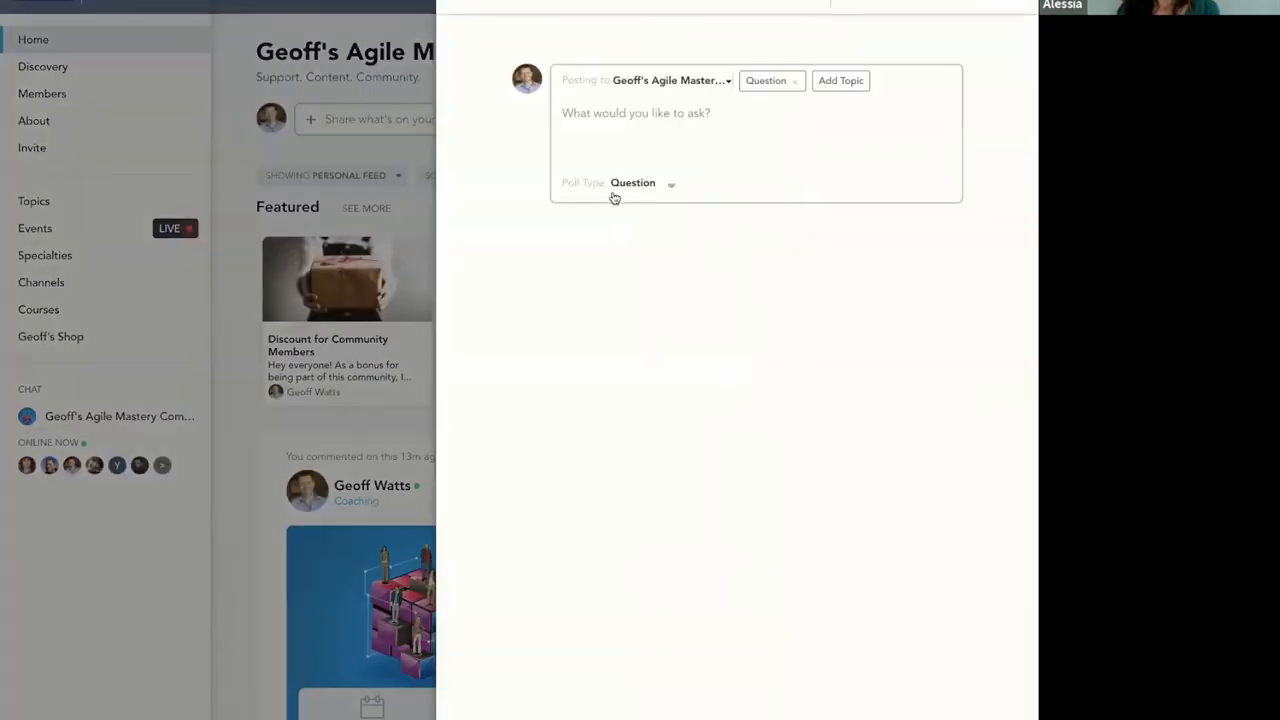
mouse_move(738, 102)
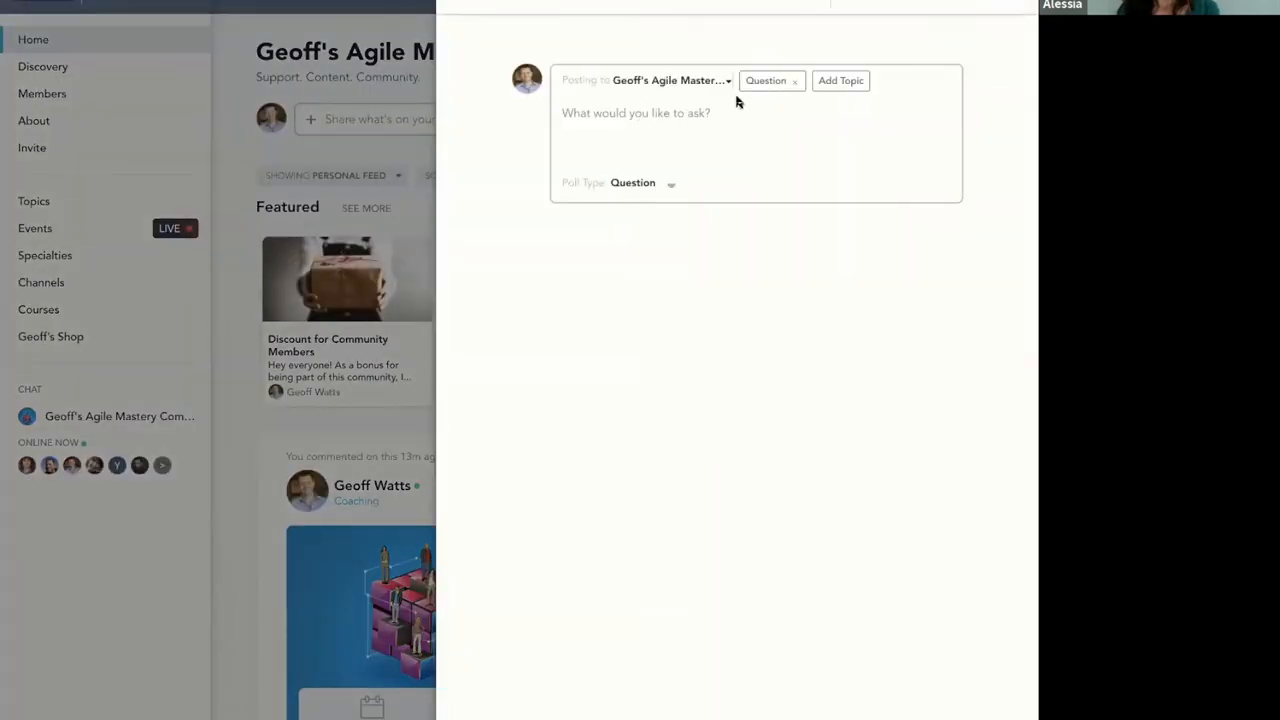
click(671, 183)
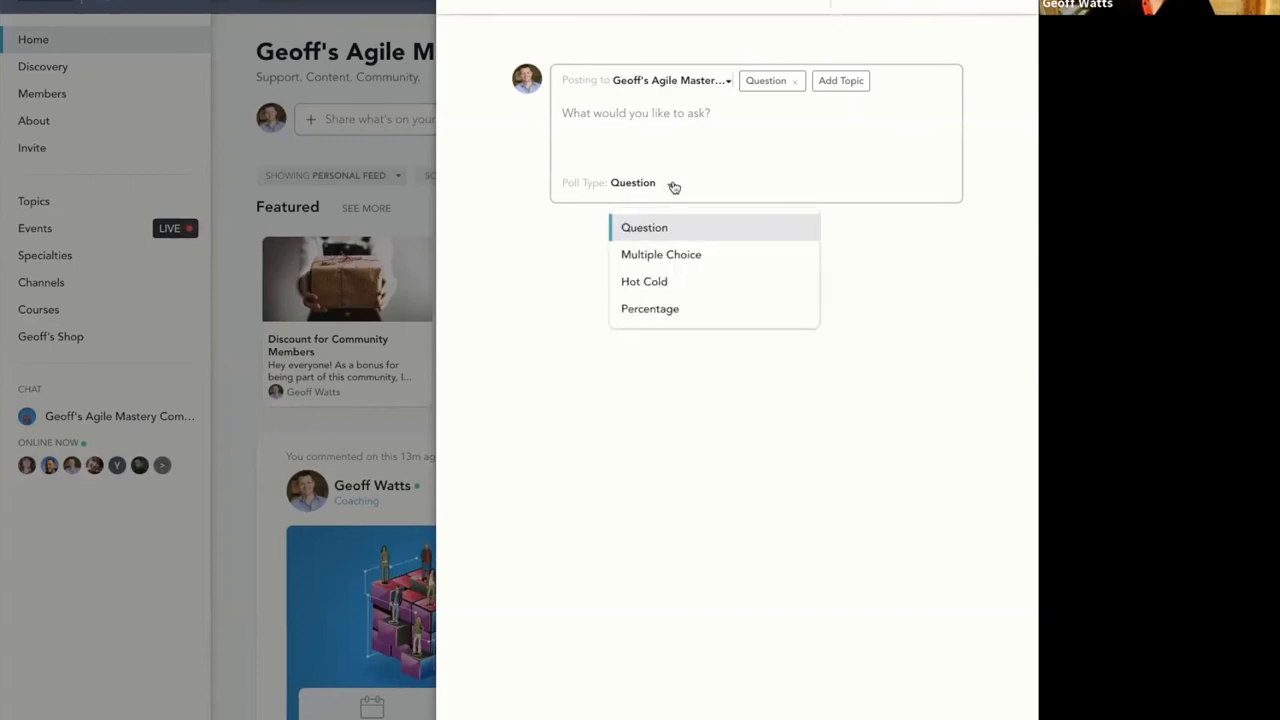
click(644, 227)
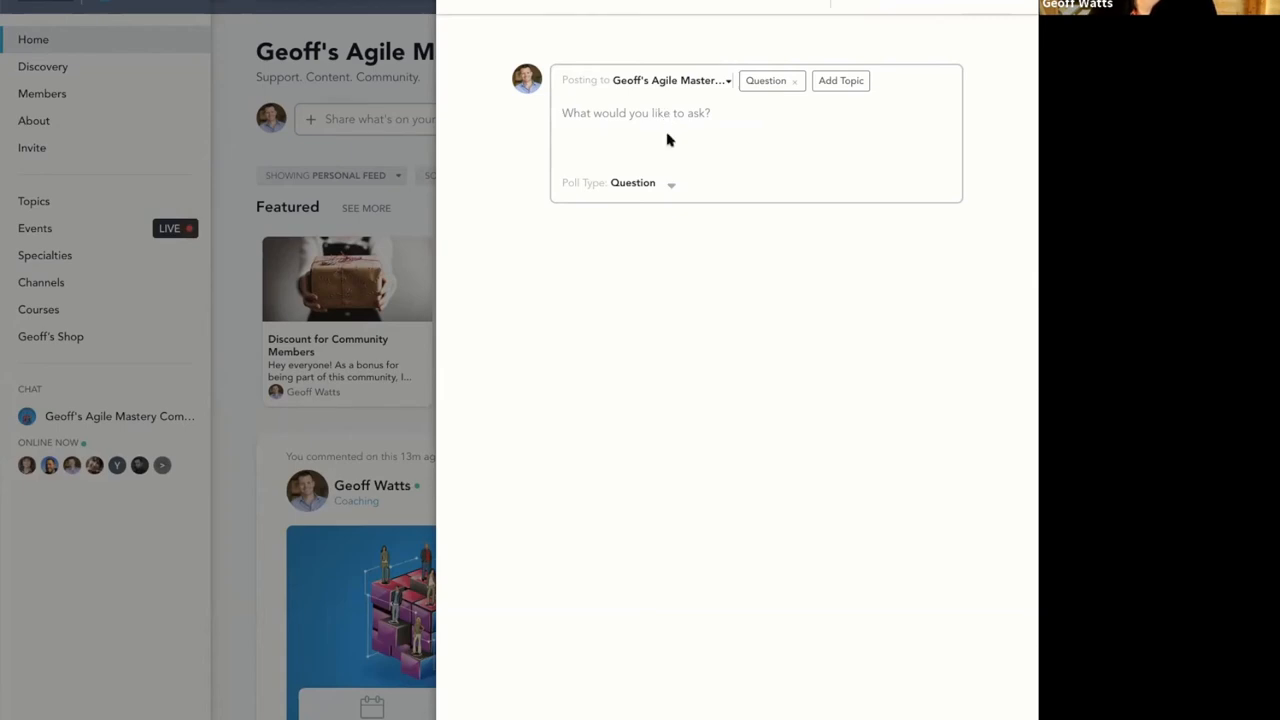
click(795, 80)
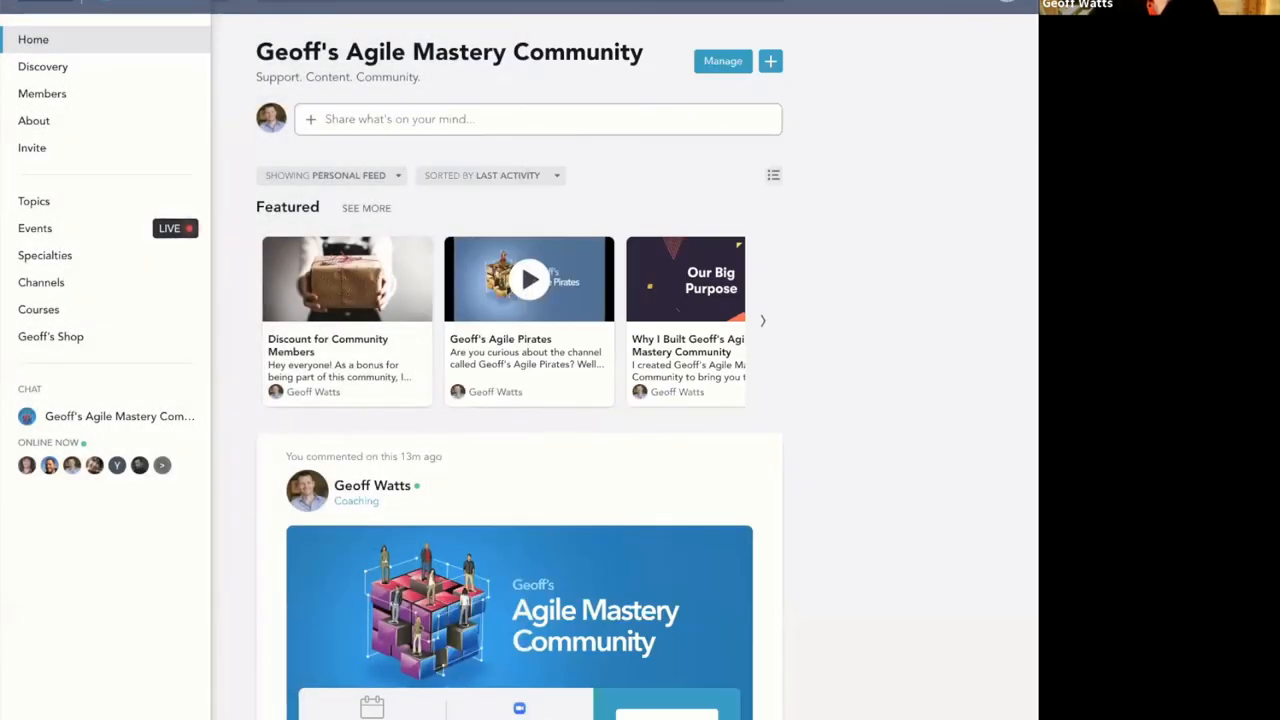
mouse_move(853, 257)
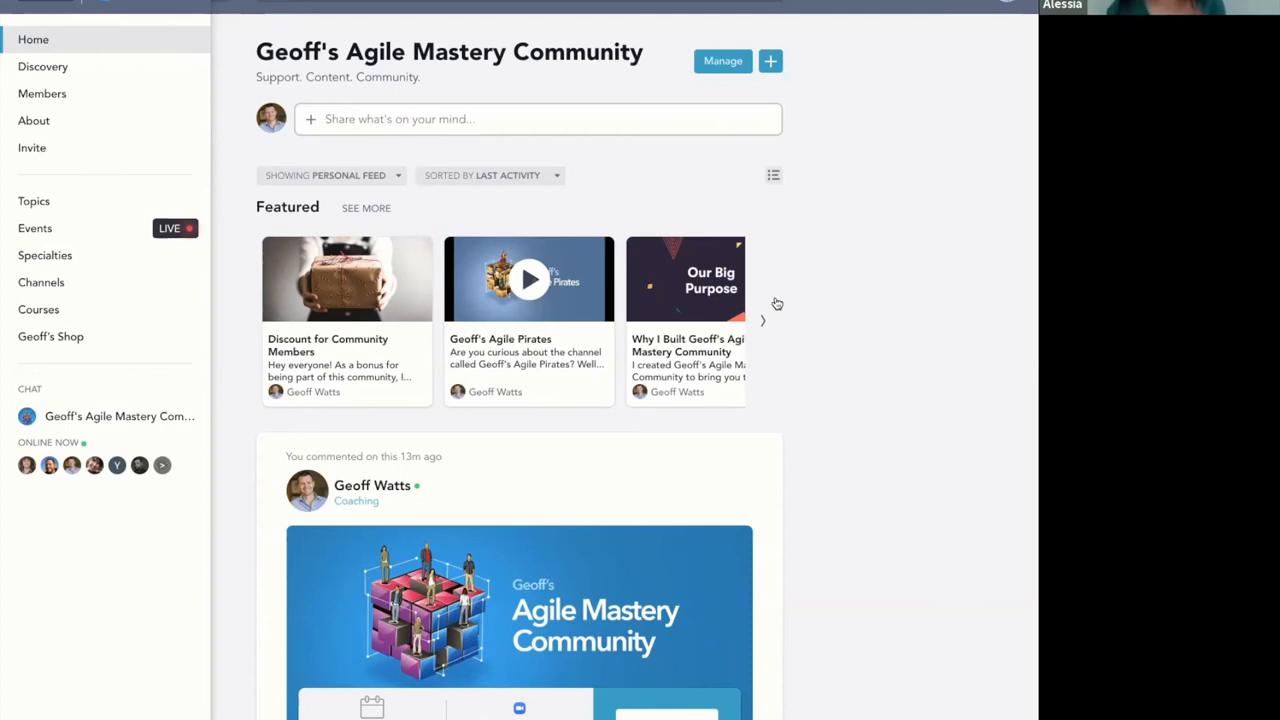
mouse_move(789, 504)
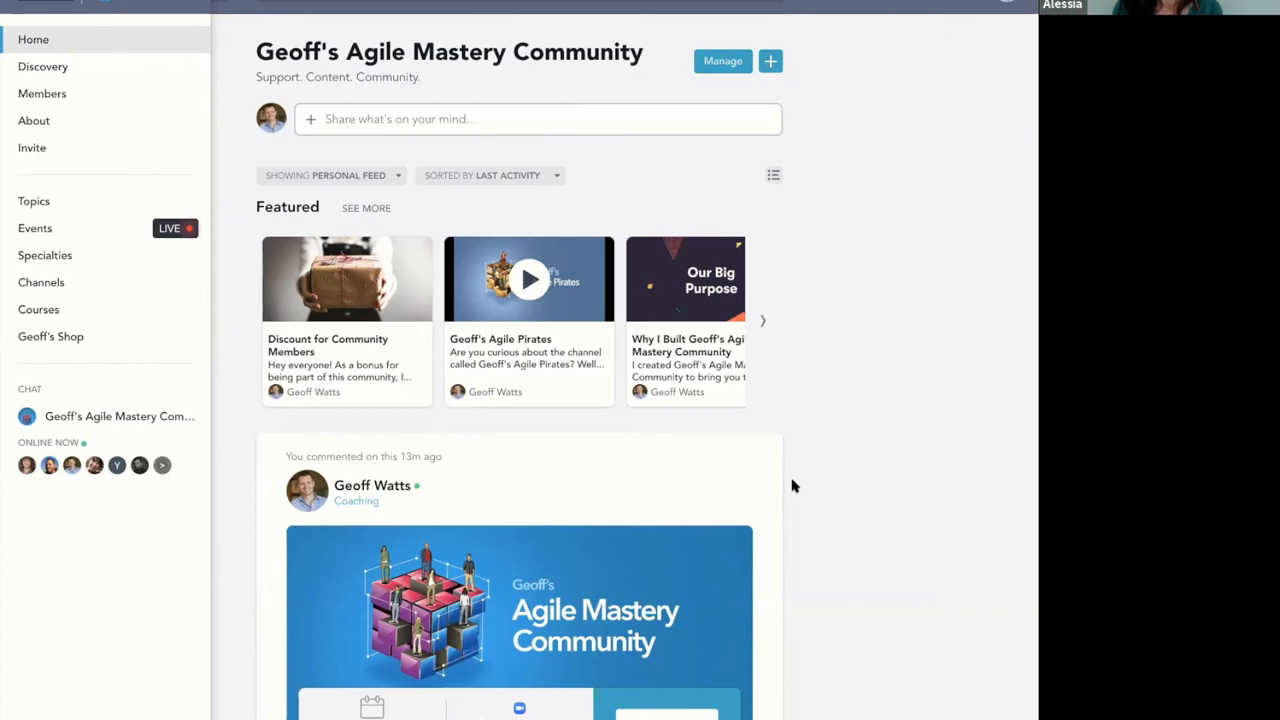
mouse_move(799, 484)
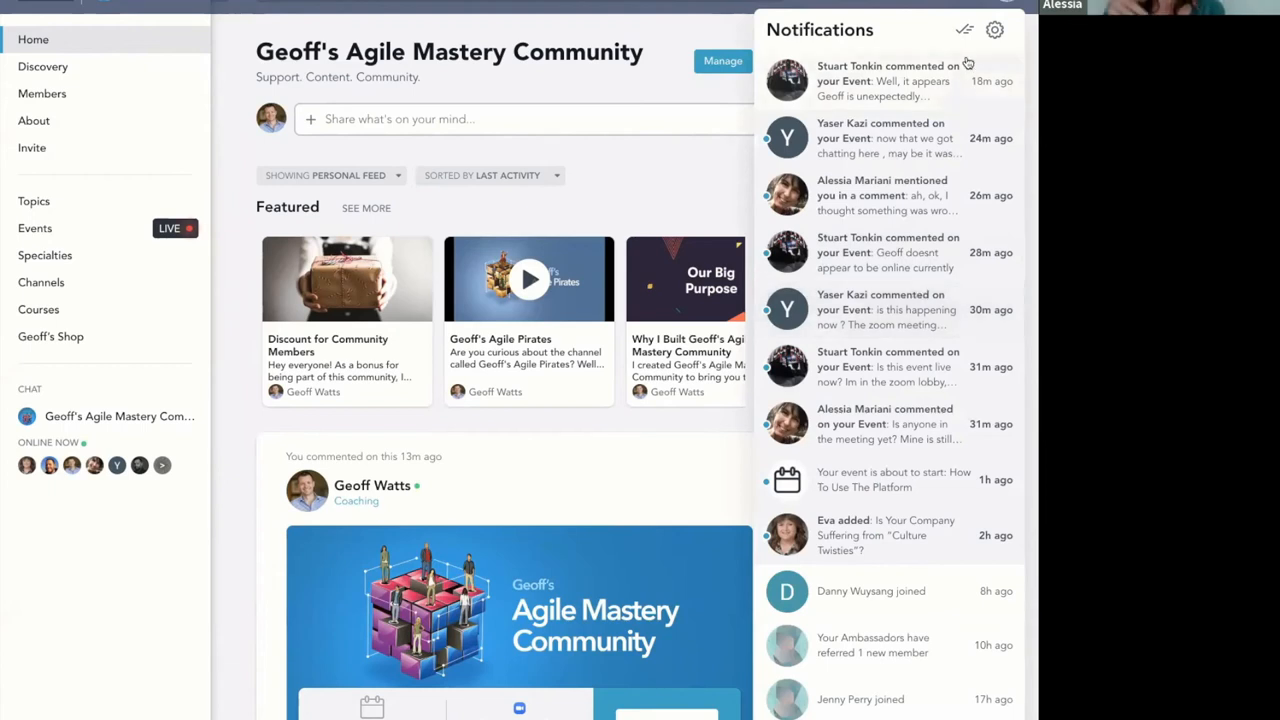
click(965, 30)
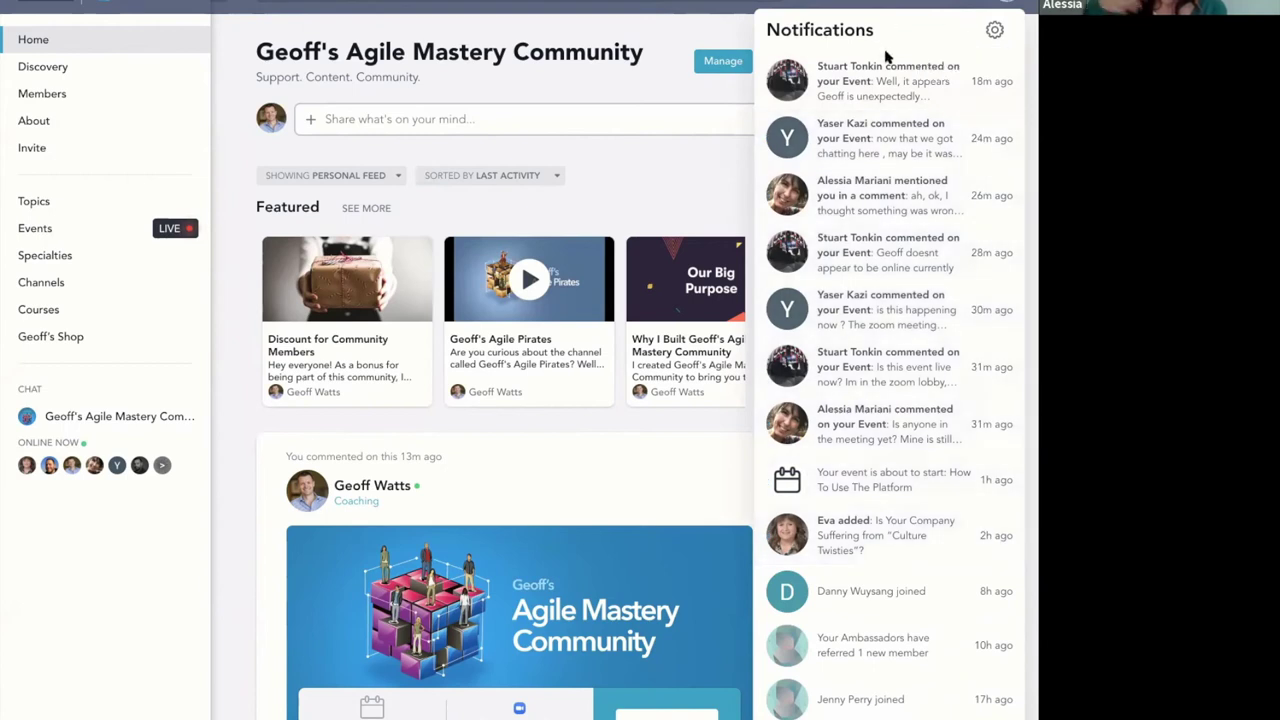
click(688, 180)
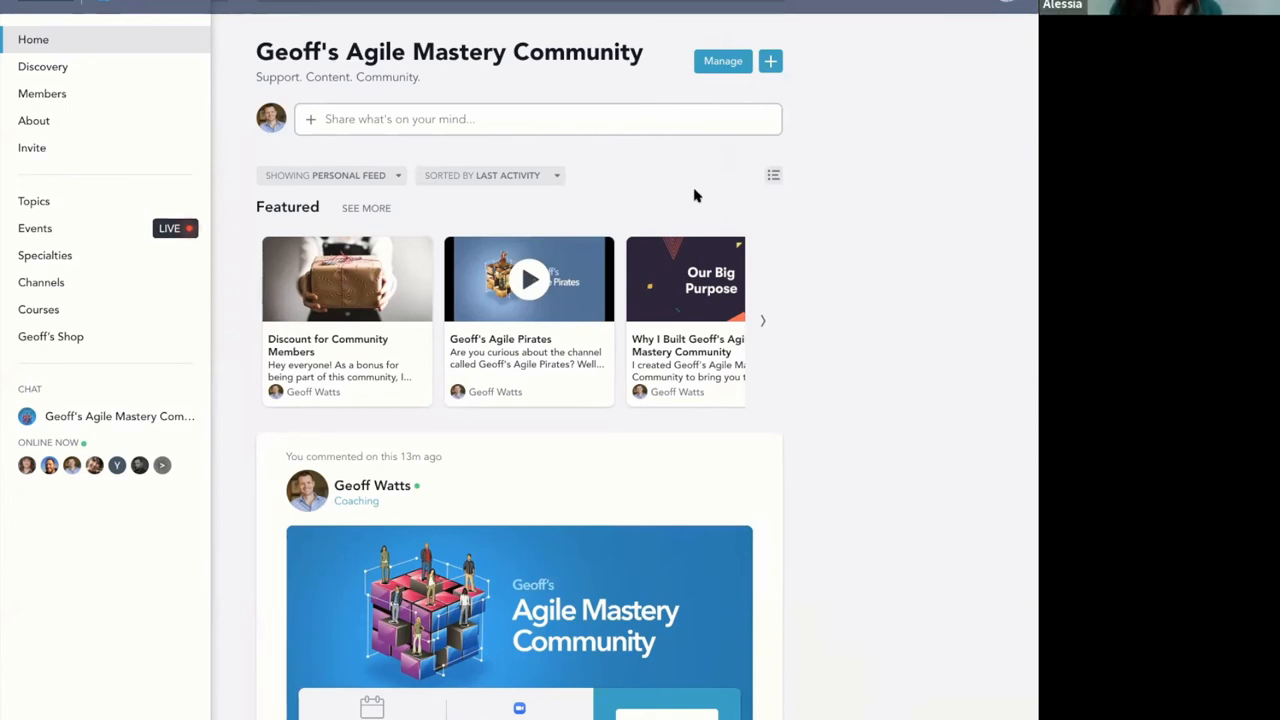
mouse_move(727, 187)
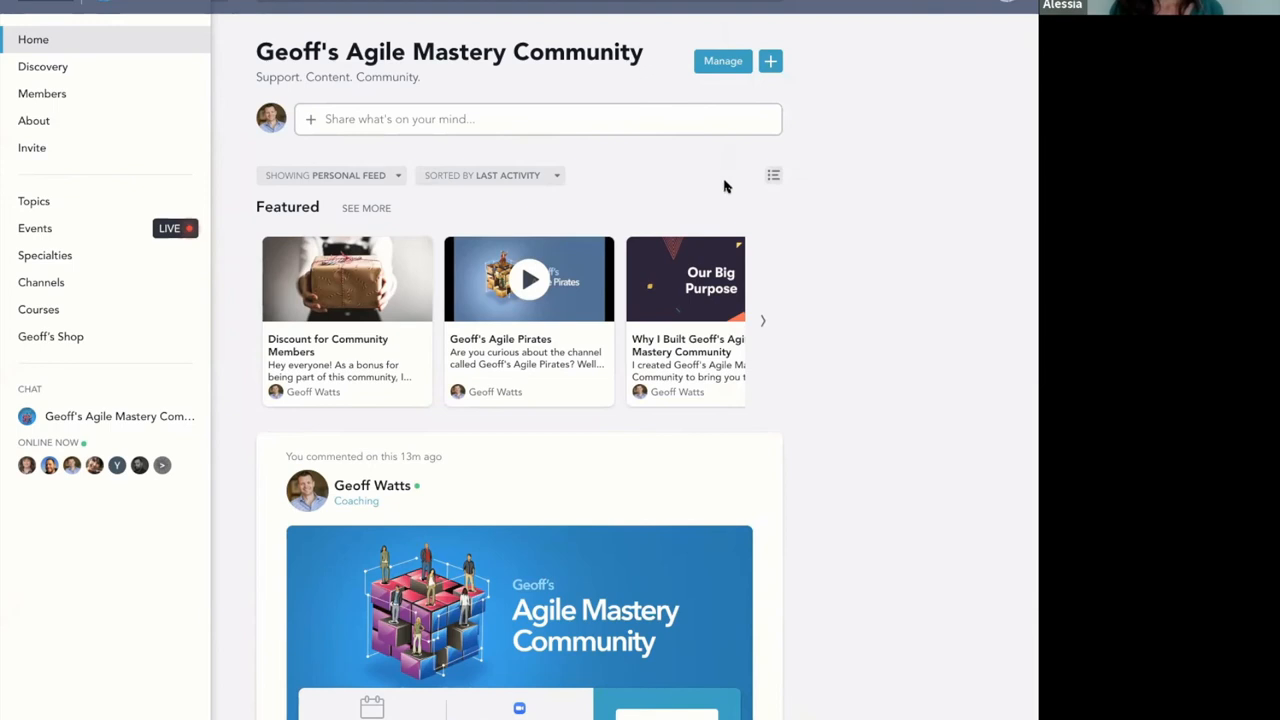
mouse_move(782, 279)
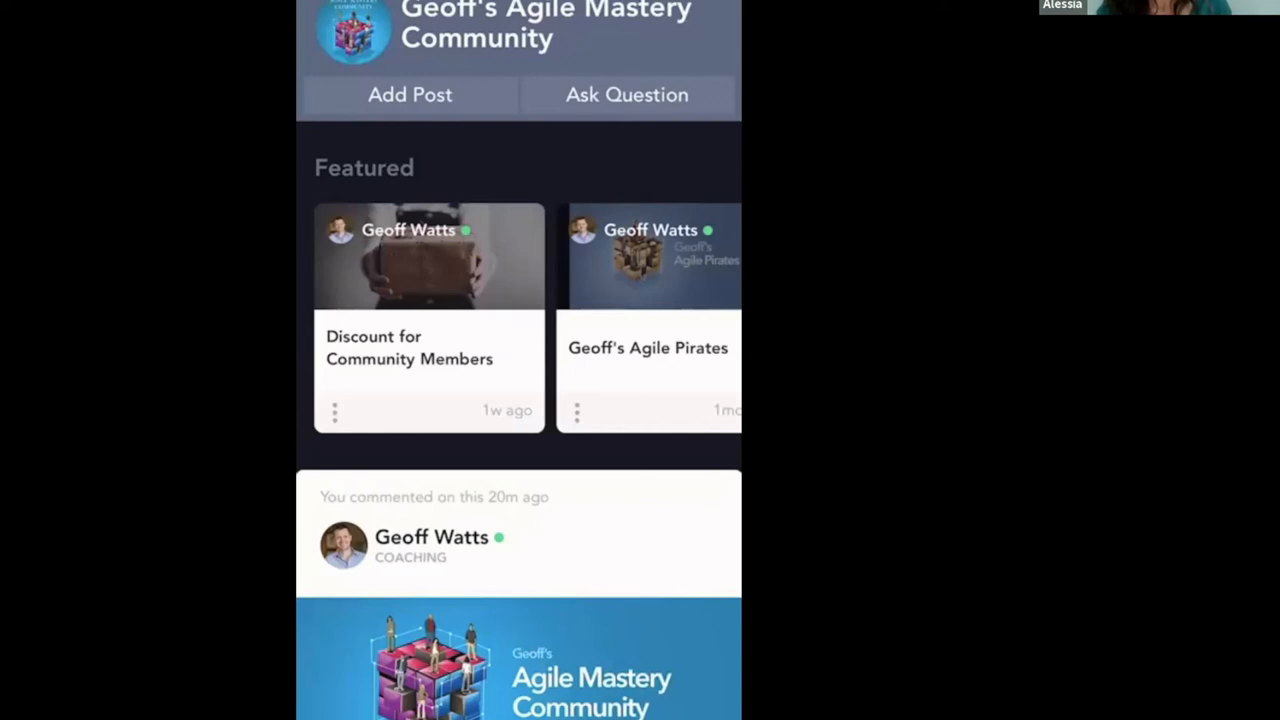
View the mobile members directory, then open the account and profile settings menu
click(330, 30)
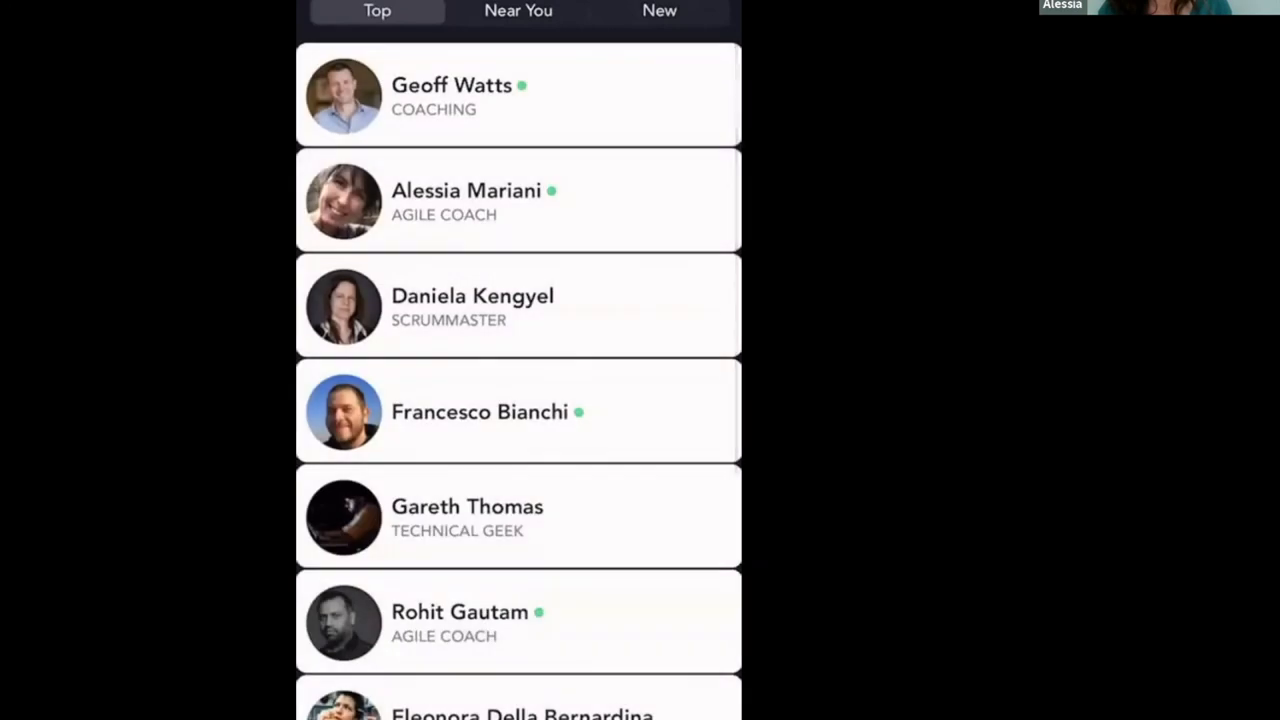
click(500, 200)
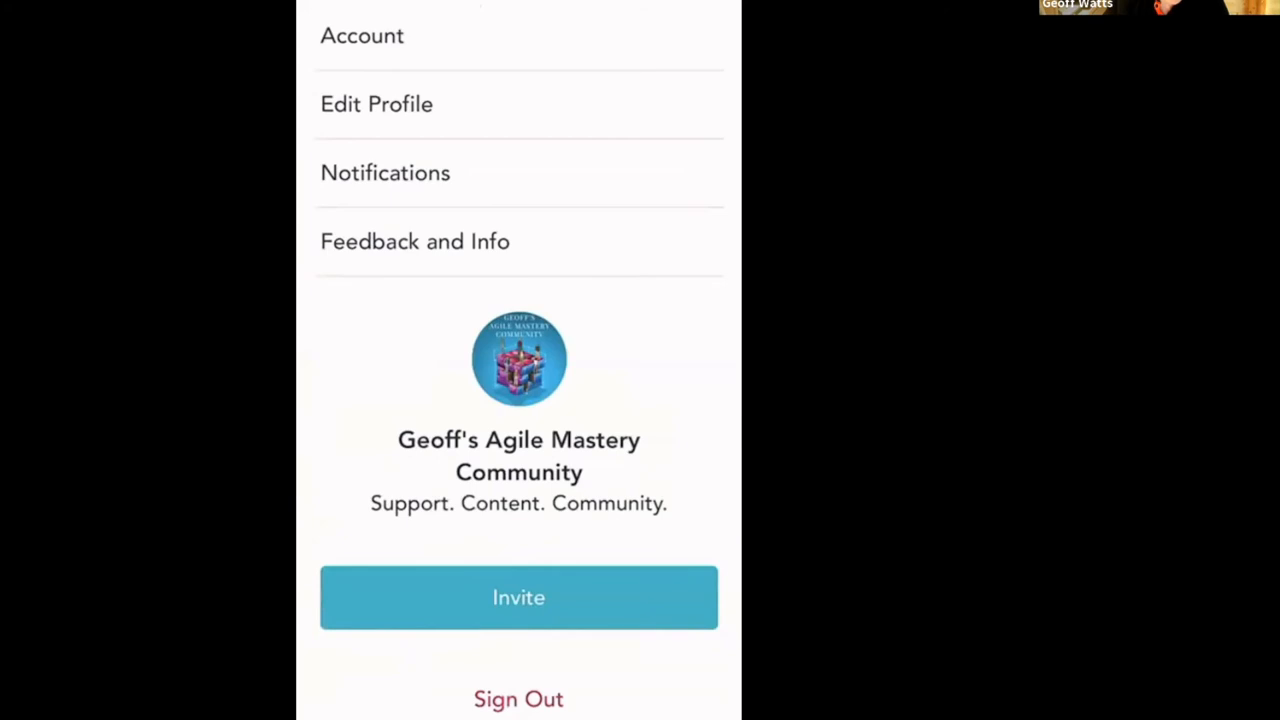
Review notification settings: email updates on, Daily Digest, all notification types enabled
click(385, 172)
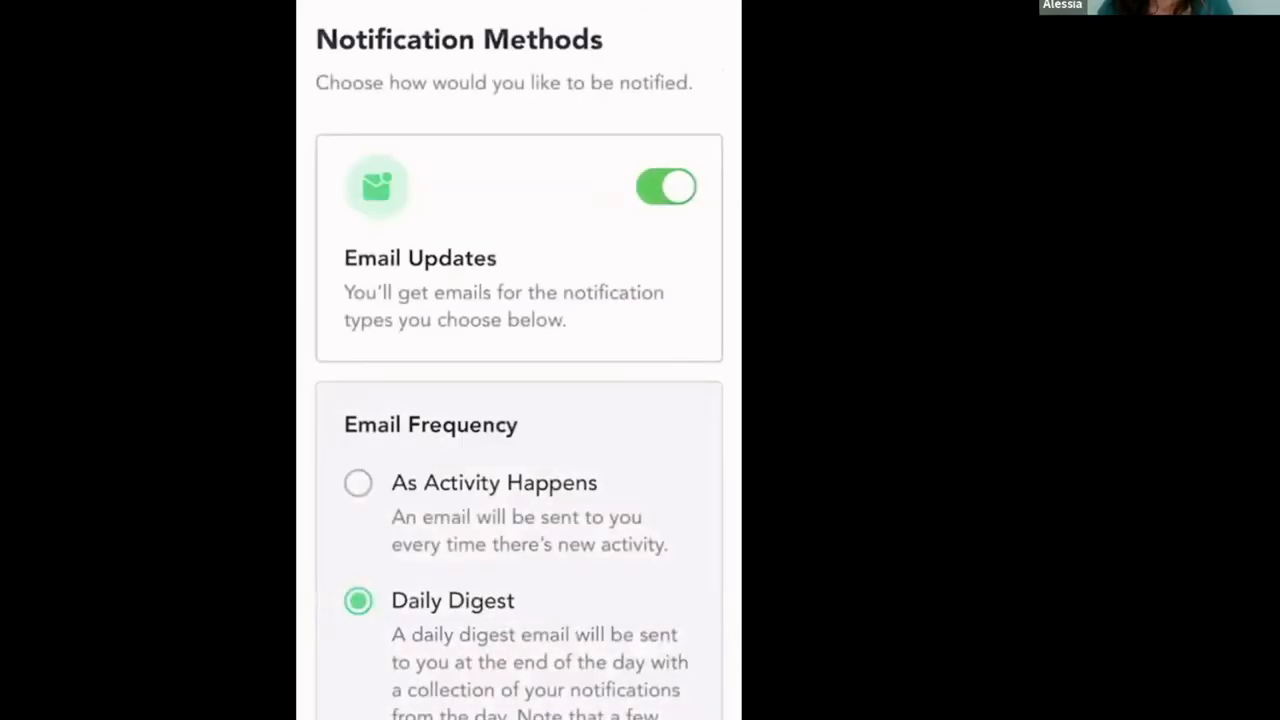
scroll(down, 3)
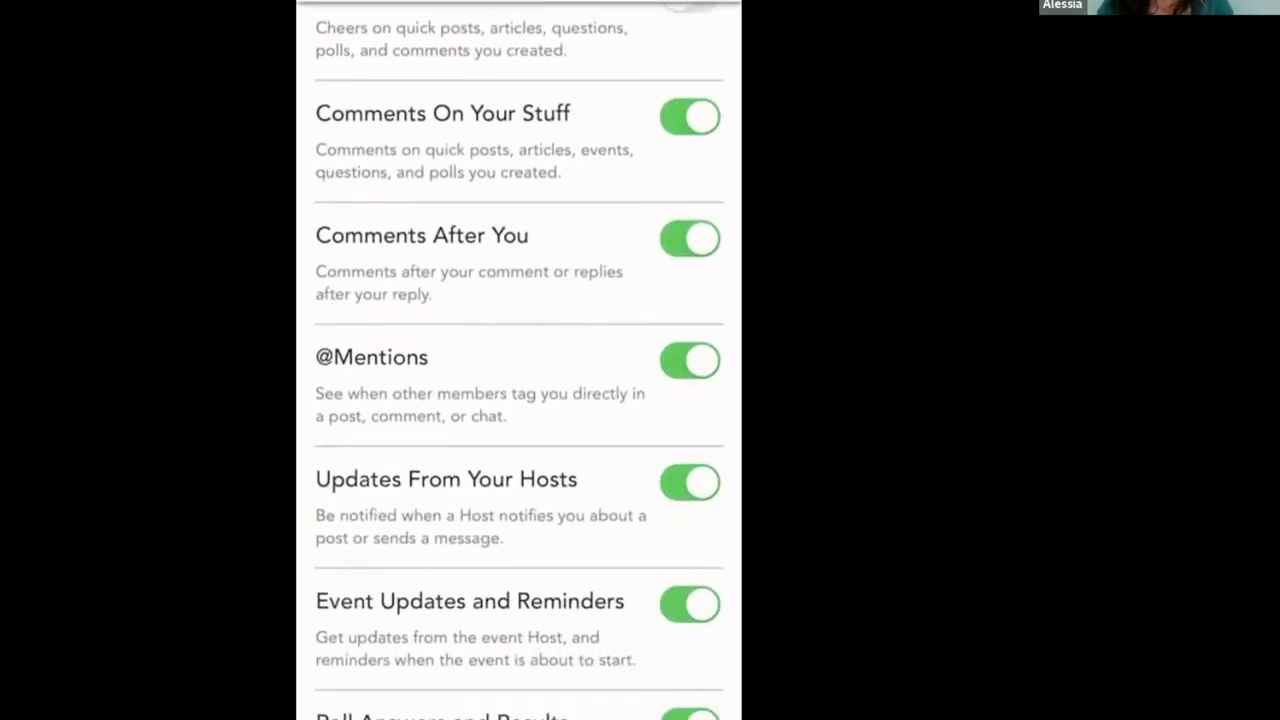
scroll(down, 3)
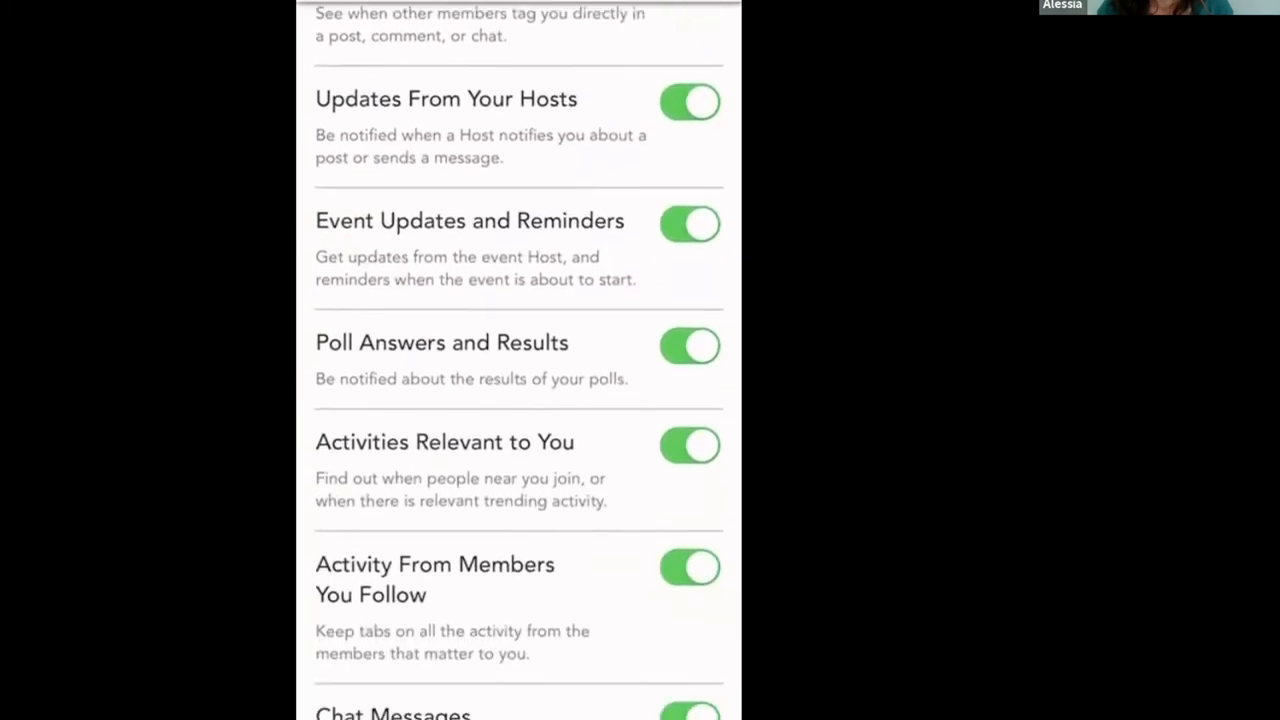
scroll(down, 3)
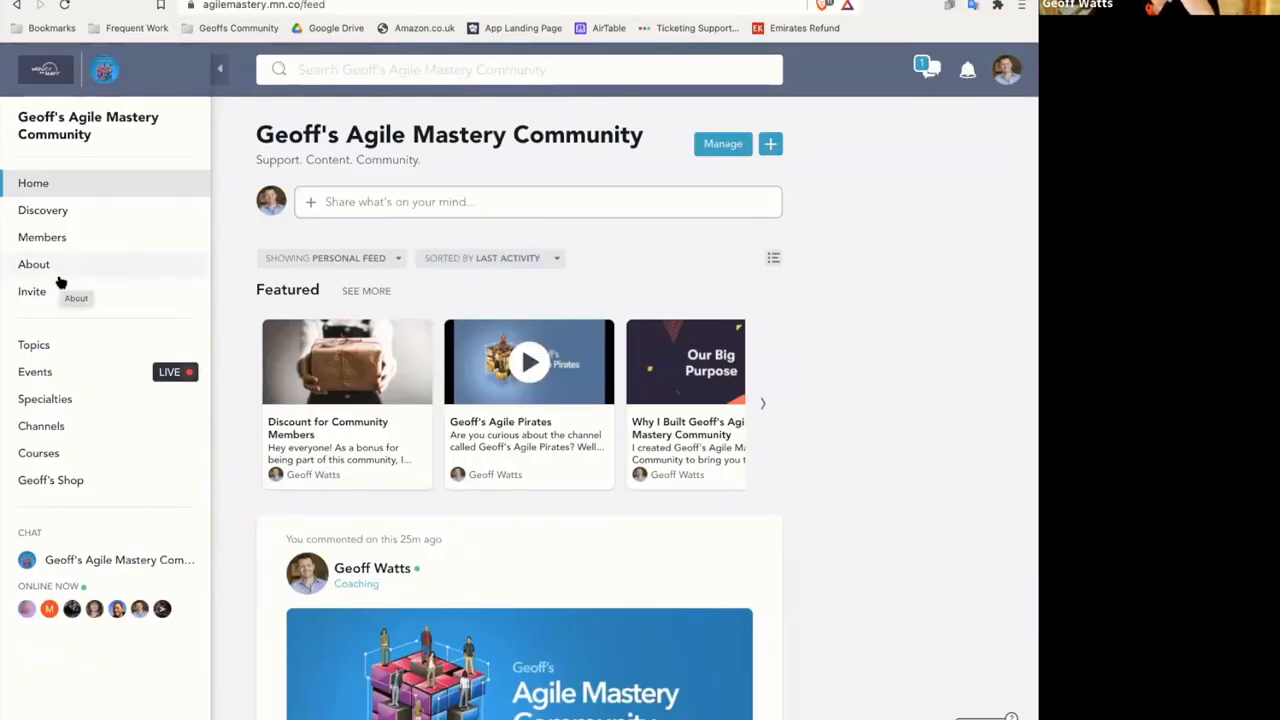
mouse_move(181, 267)
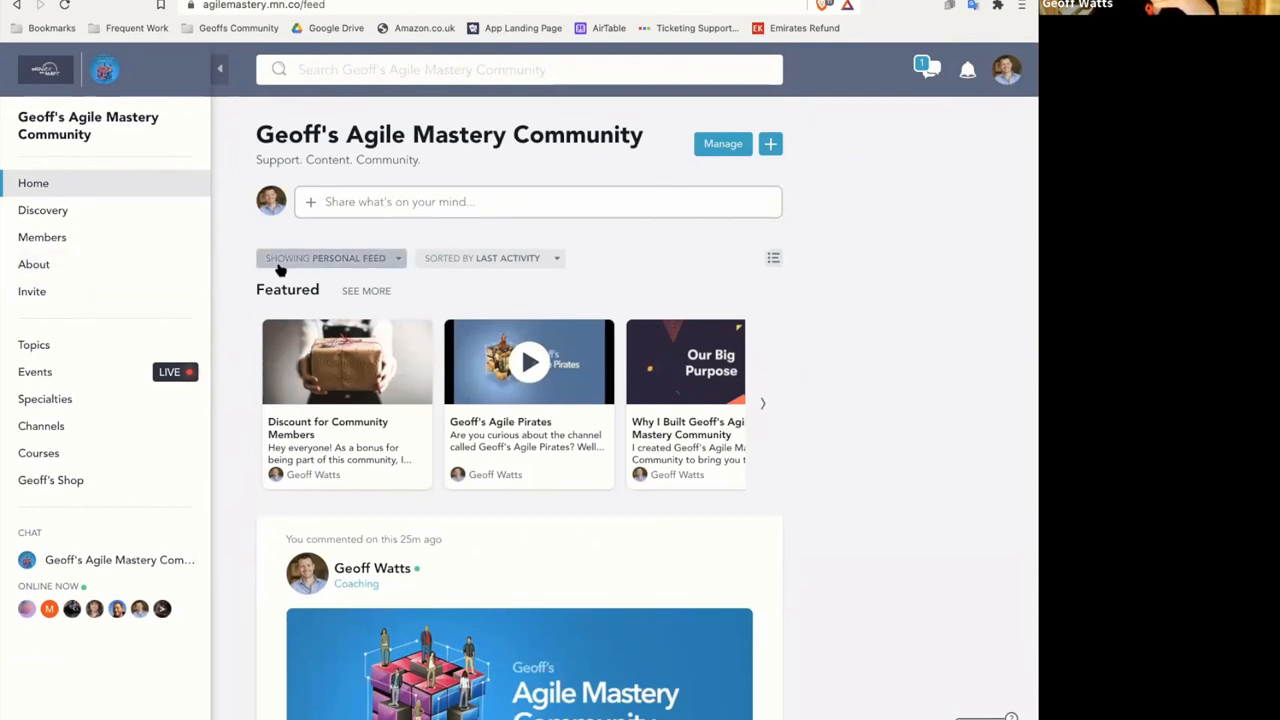
mouse_move(966, 240)
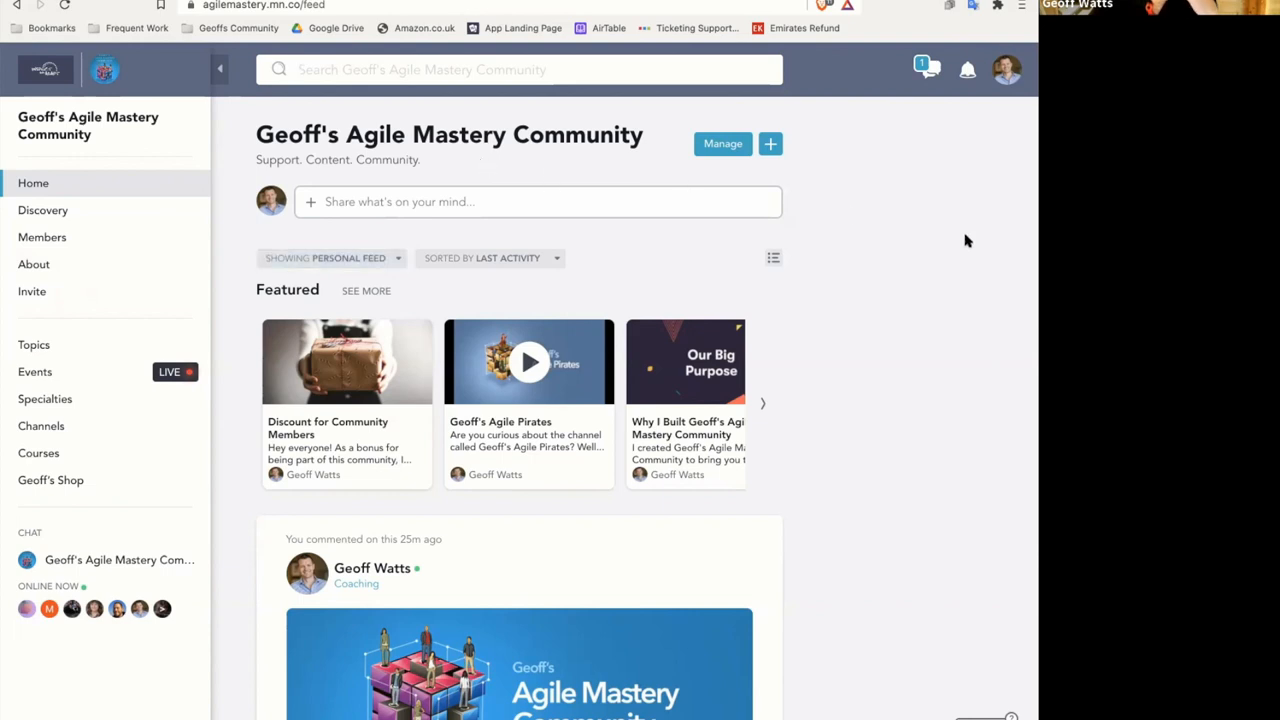
mouse_move(959, 238)
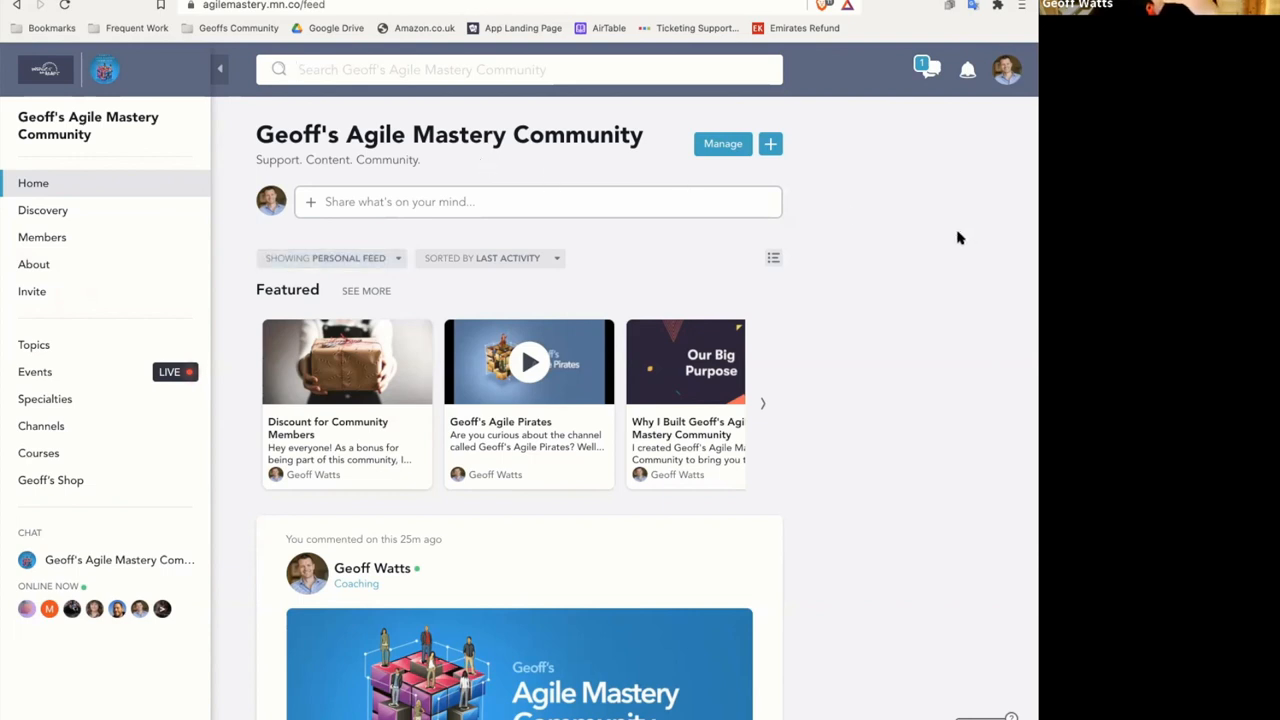
mouse_move(175, 371)
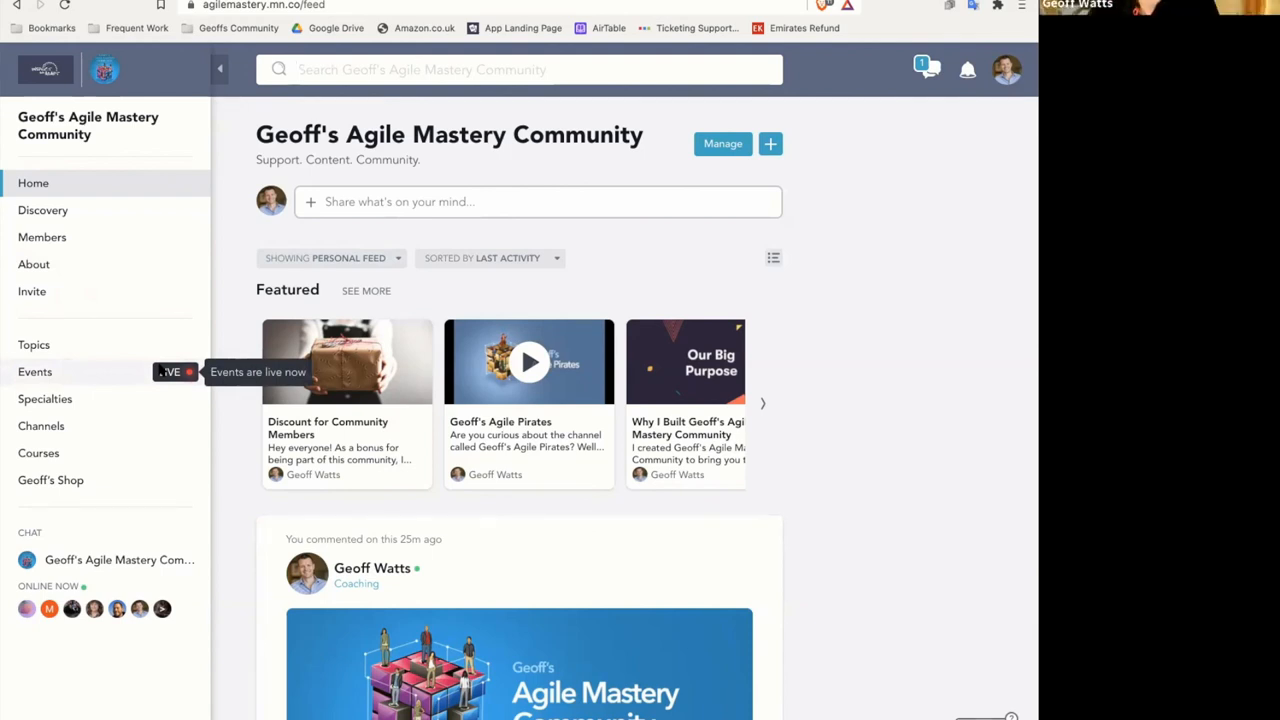
mouse_move(162, 371)
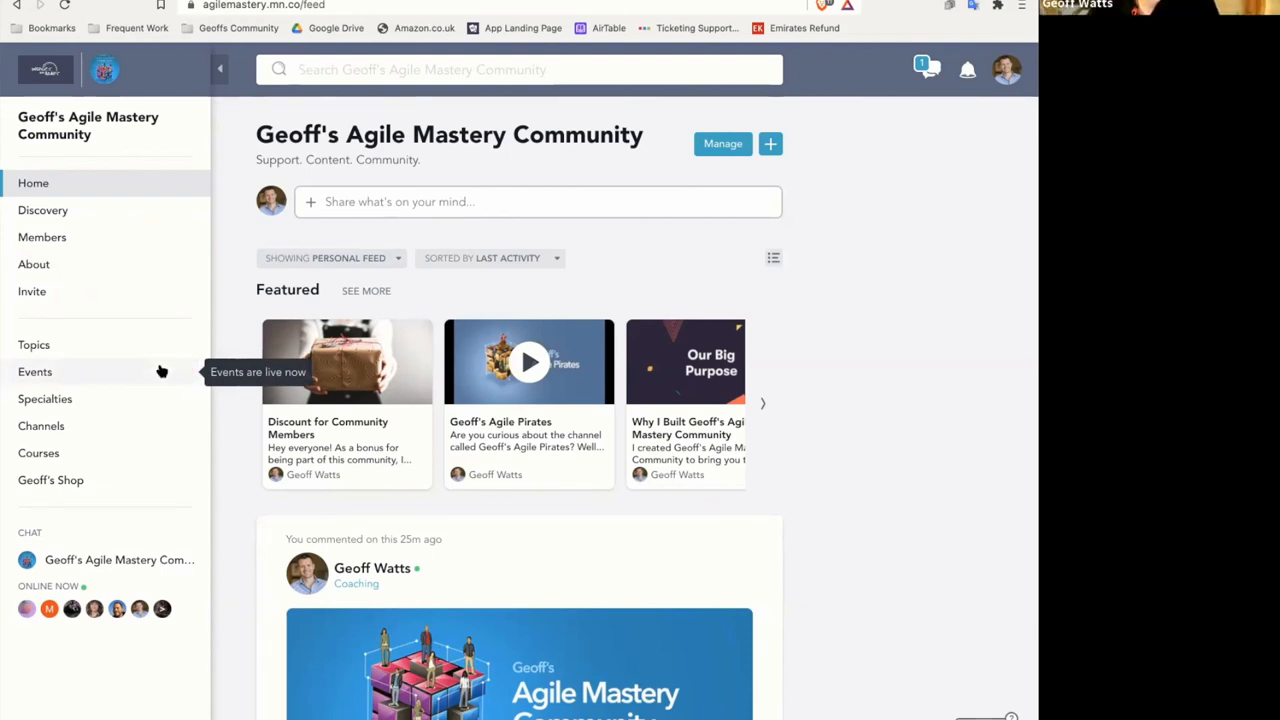